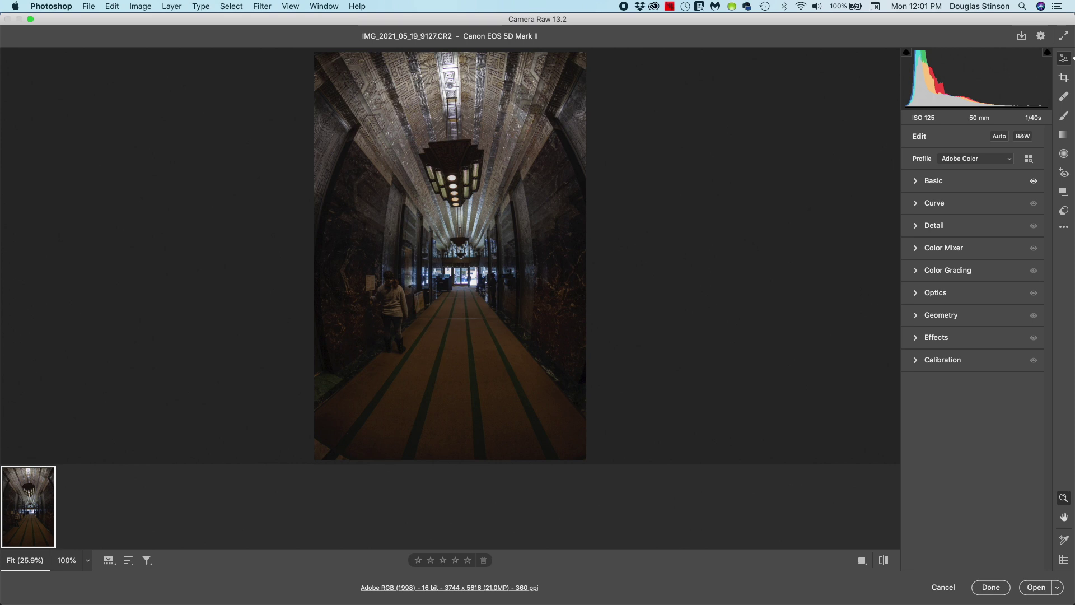
{"action": "mouse_move", "coordinate": [996, 249]}
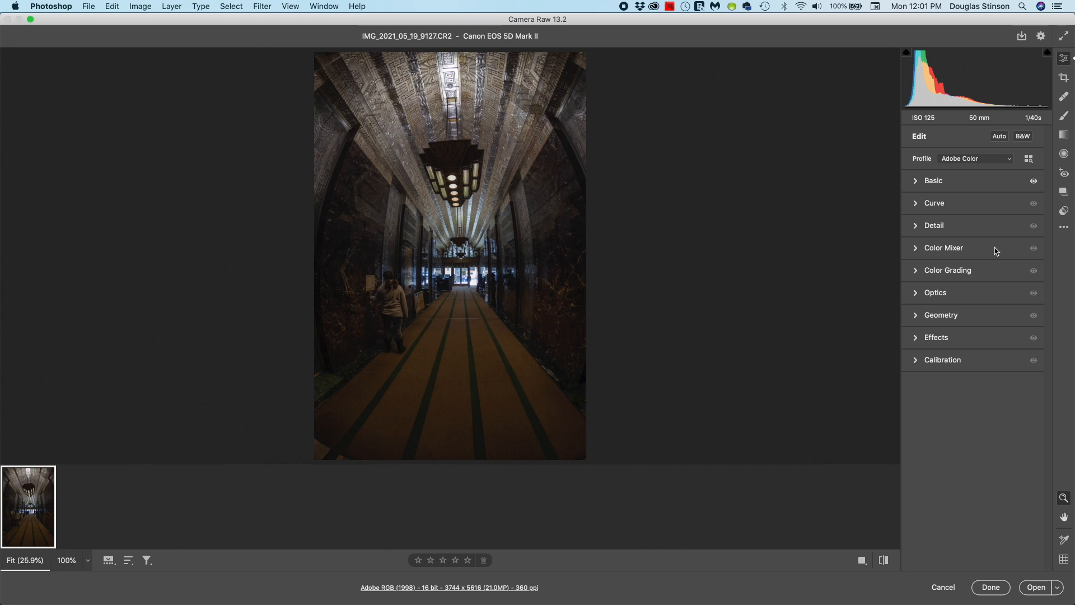
Lower Highlights from -65 to -67 in the Camera Raw Basic panel
{"action": "left_click", "coordinate": [933, 180]}
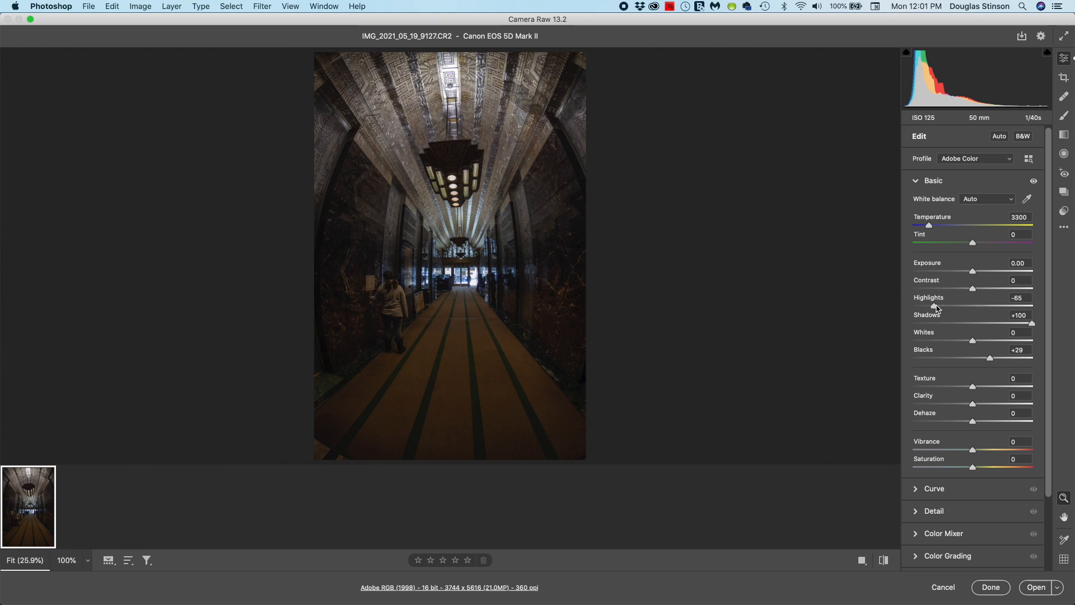
{"action": "left_click_drag", "start_coordinate": [934, 306], "coordinate": [933, 305]}
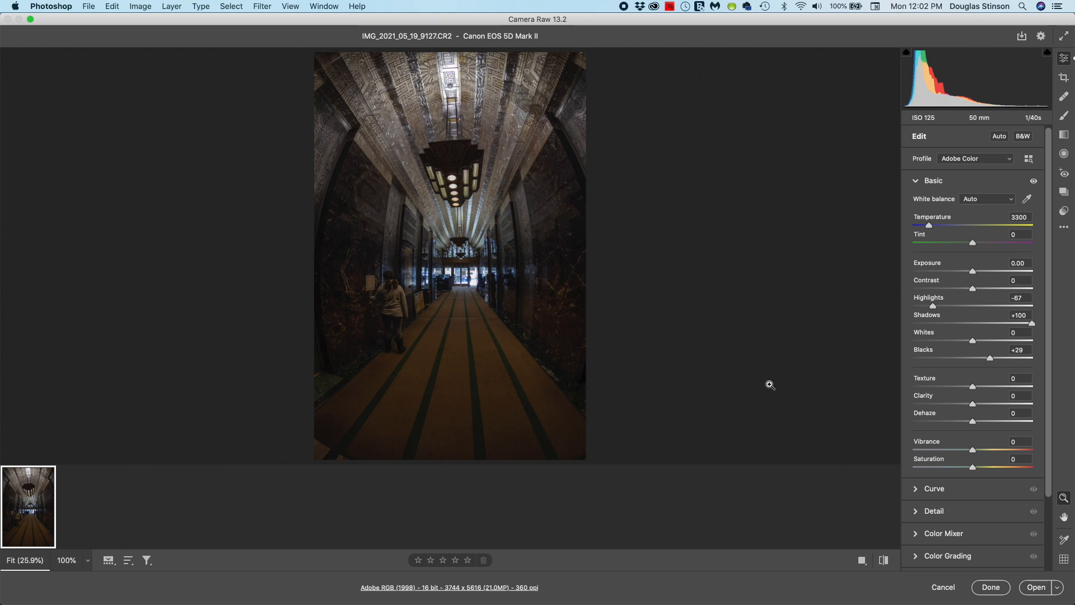
{"action": "mouse_move", "coordinate": [813, 266]}
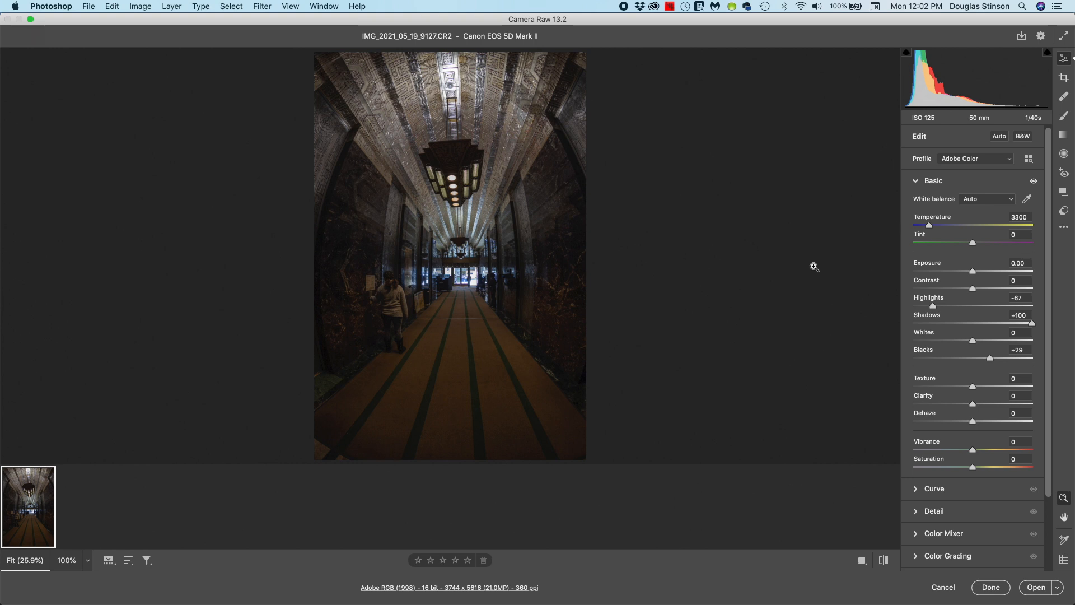
{"action": "left_click", "coordinate": [916, 180]}
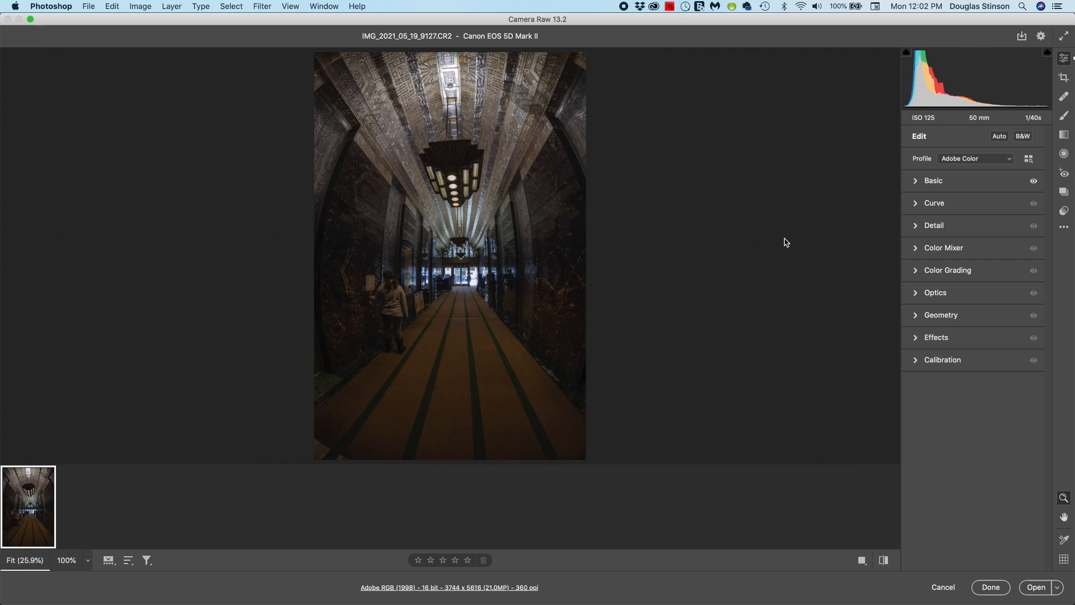
{"action": "mouse_move", "coordinate": [788, 242]}
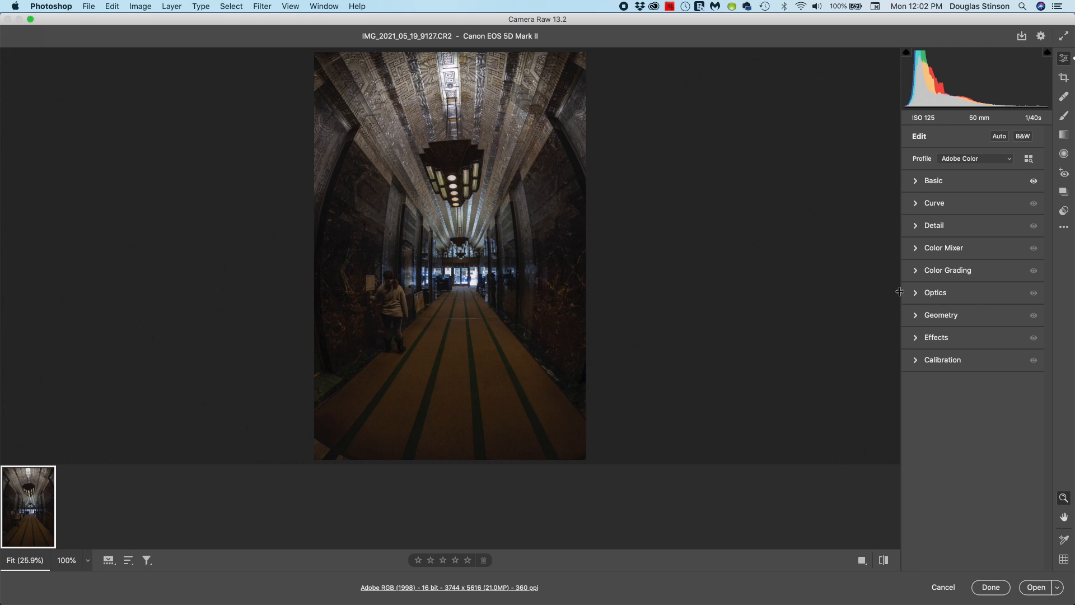
Turn off Use profile corrections in the Optics settings, keeping chromatic aberration removal
{"action": "left_click", "coordinate": [916, 292]}
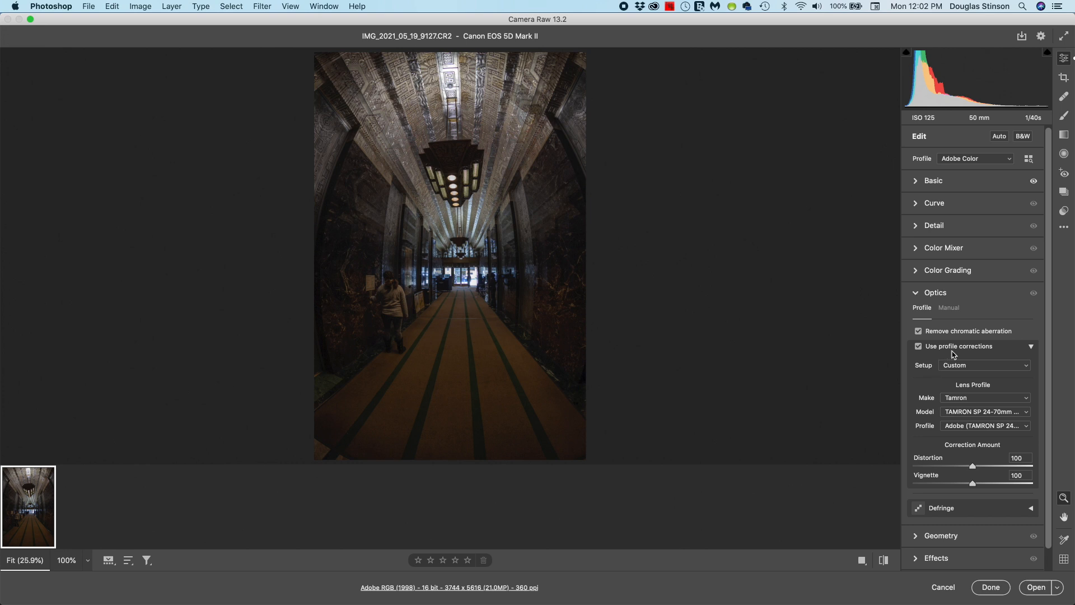
{"action": "mouse_move", "coordinate": [937, 361]}
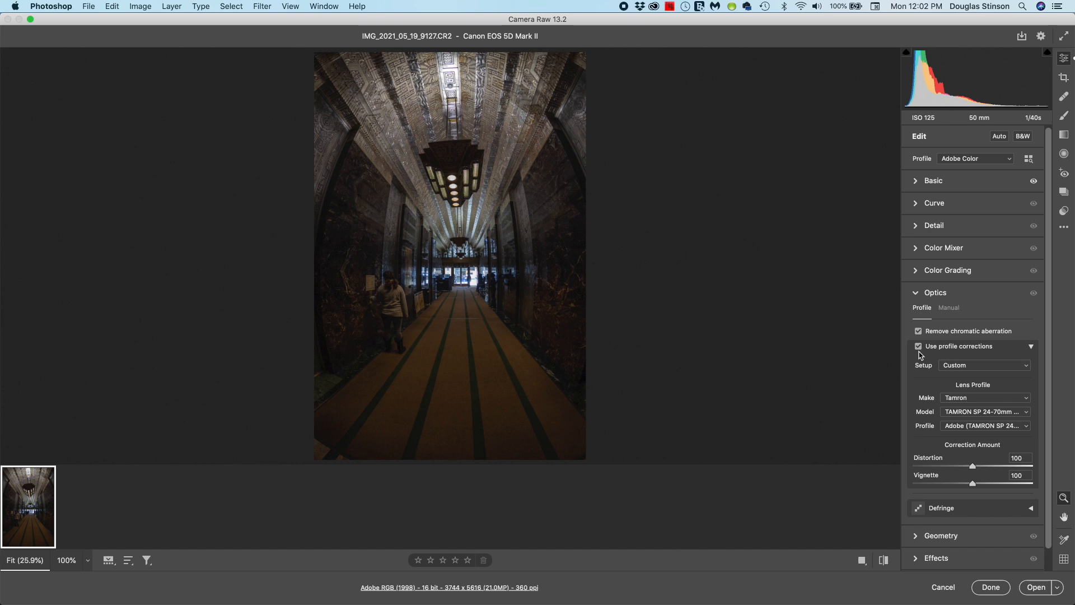
{"action": "mouse_move", "coordinate": [929, 367]}
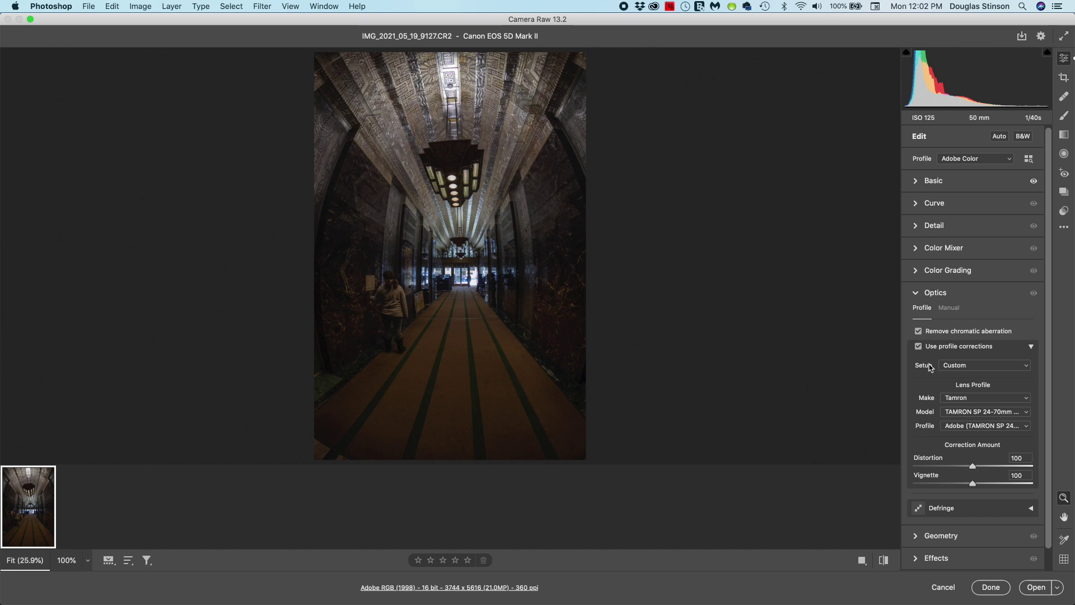
{"action": "mouse_move", "coordinate": [931, 385]}
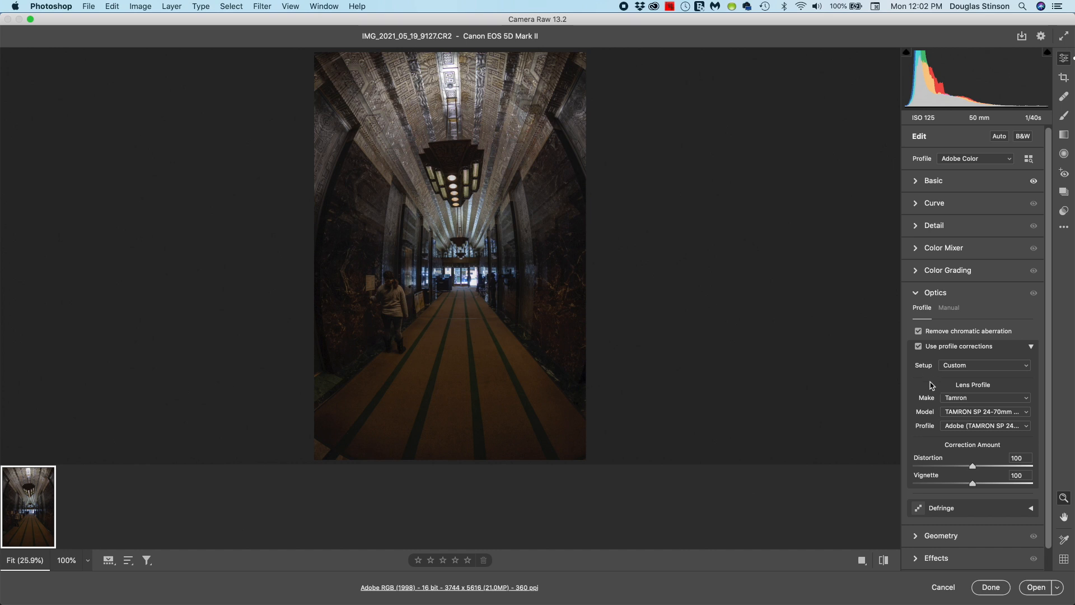
{"action": "mouse_move", "coordinate": [911, 414]}
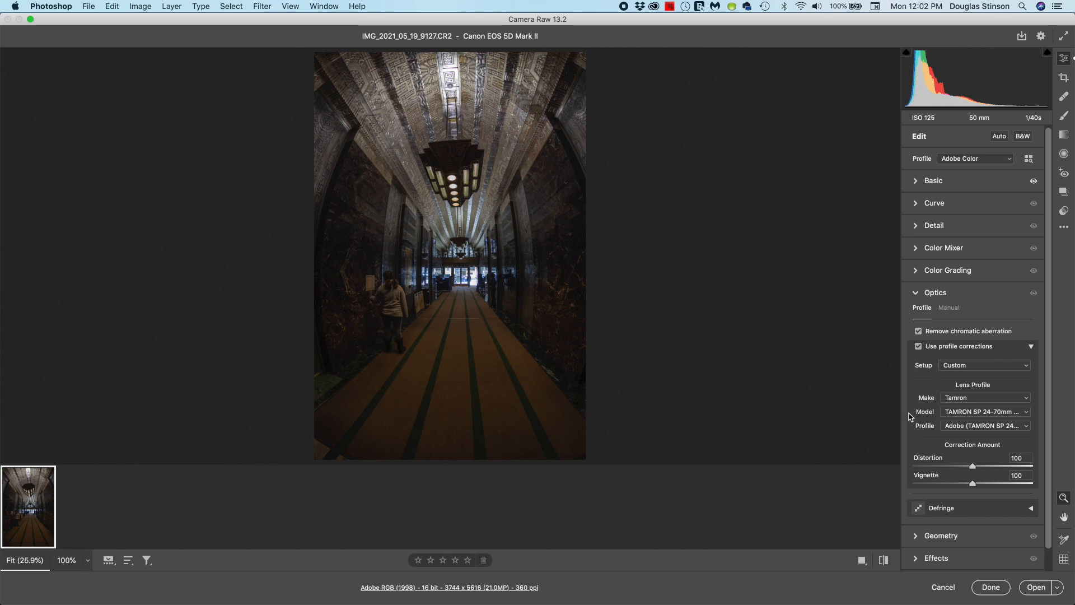
{"action": "mouse_move", "coordinate": [917, 435]}
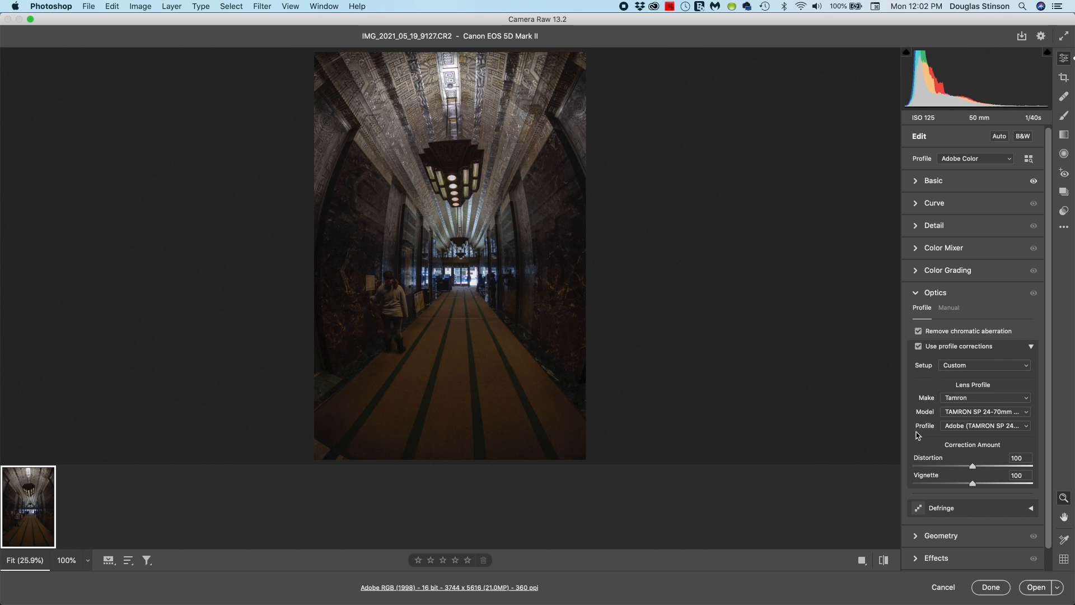
{"action": "mouse_move", "coordinate": [796, 270]}
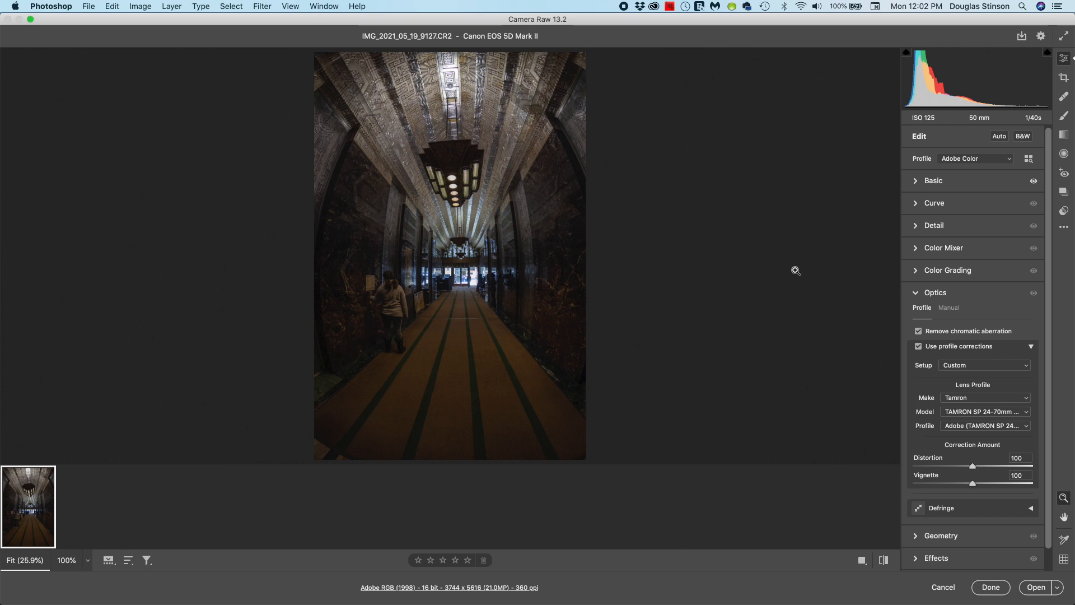
{"action": "mouse_move", "coordinate": [797, 275]}
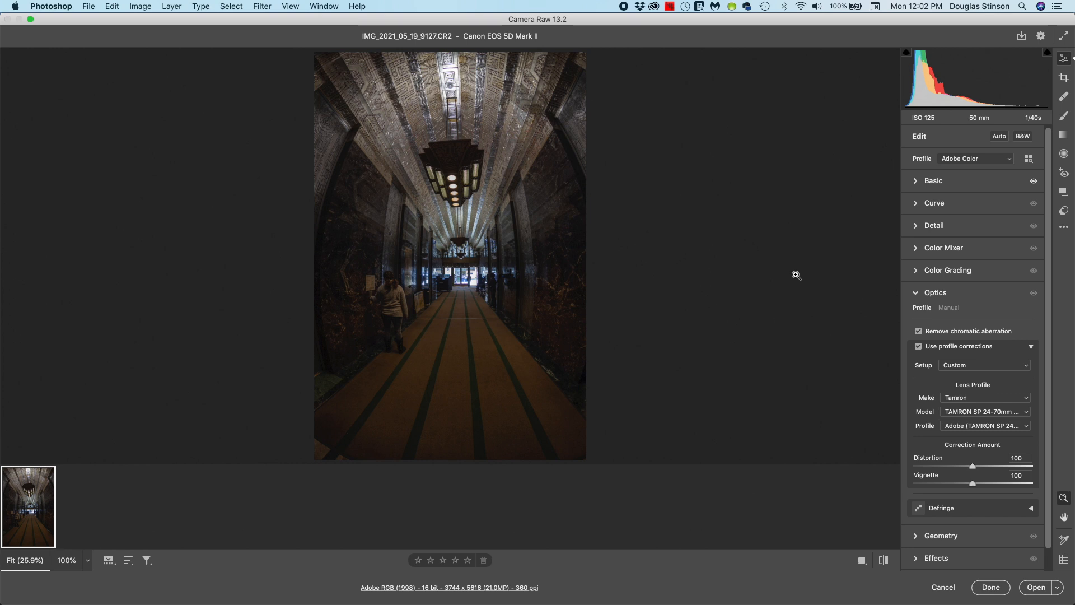
{"action": "mouse_move", "coordinate": [963, 409]}
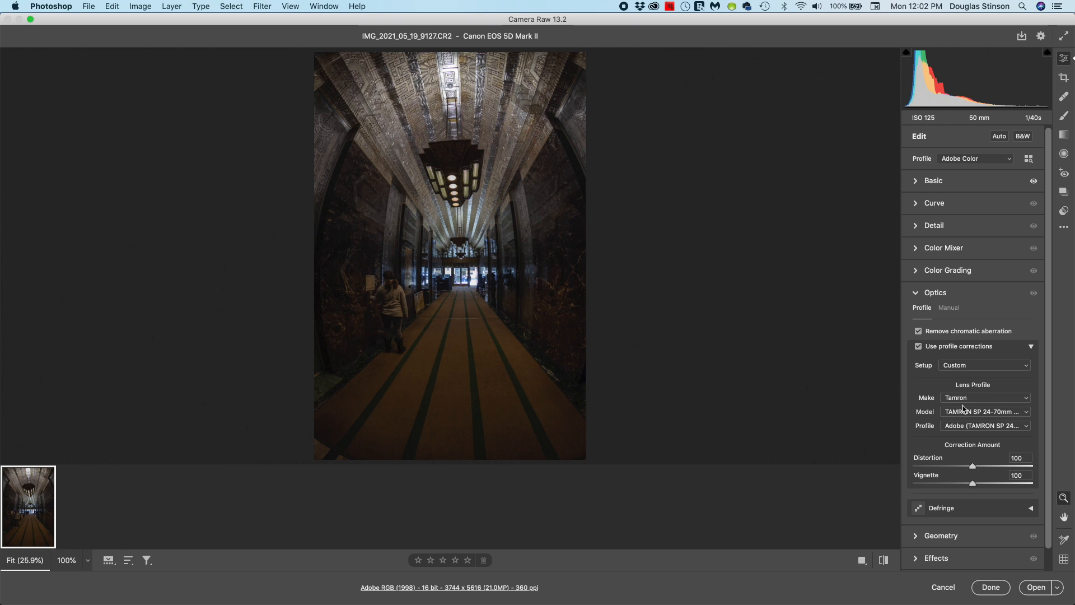
{"action": "mouse_move", "coordinate": [862, 434]}
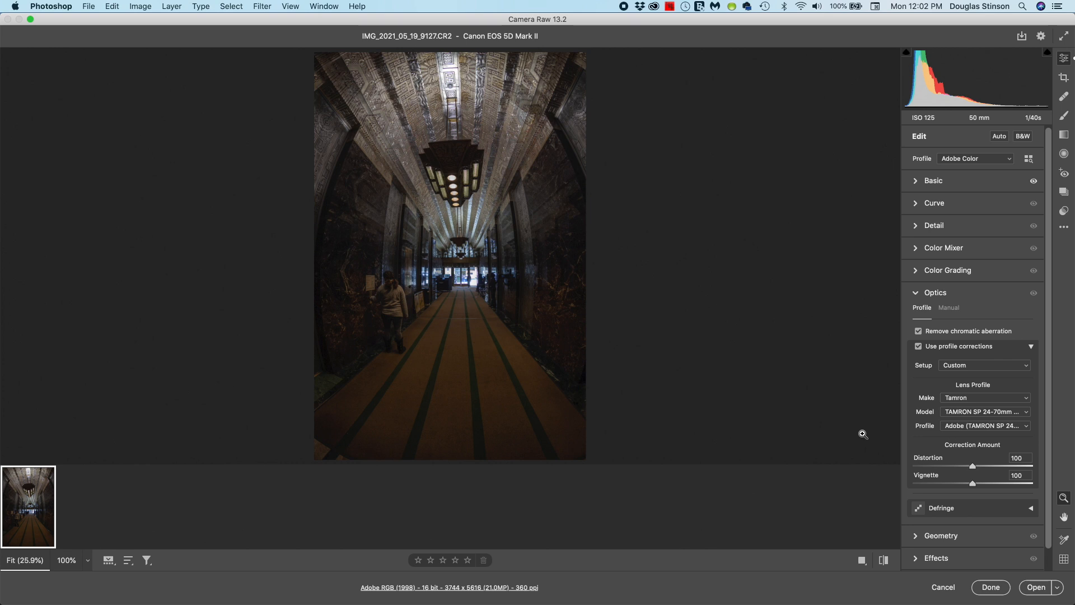
{"action": "mouse_move", "coordinate": [851, 365]}
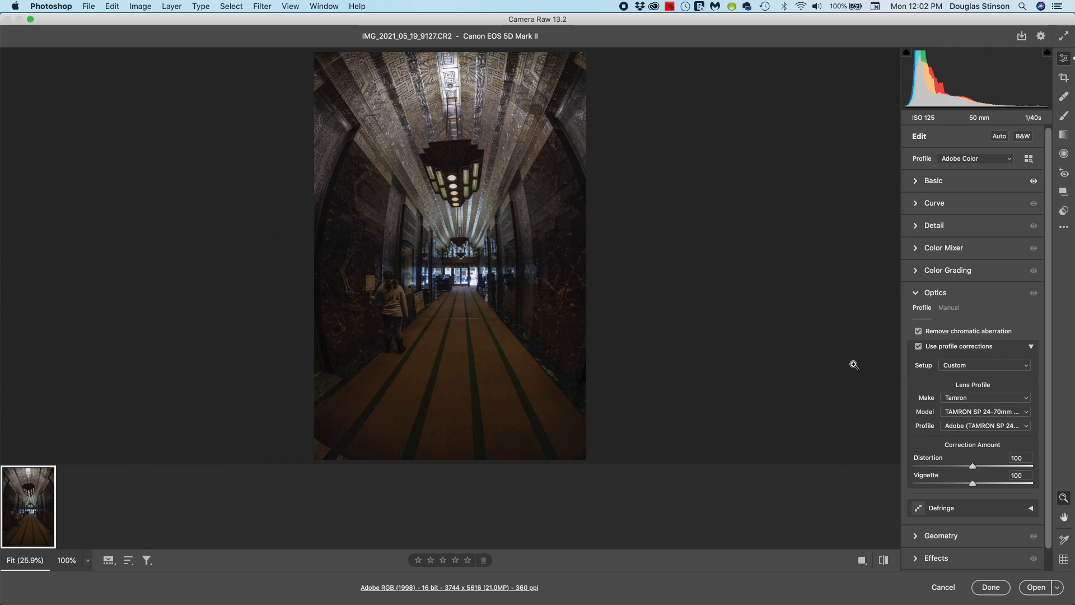
{"action": "mouse_move", "coordinate": [813, 330]}
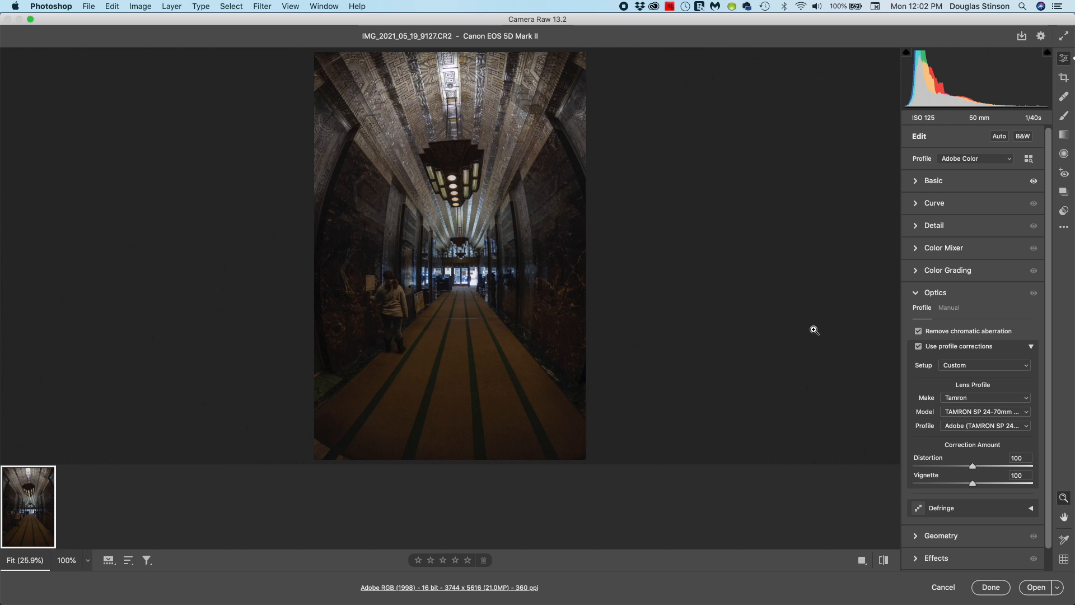
{"action": "mouse_move", "coordinate": [909, 387]}
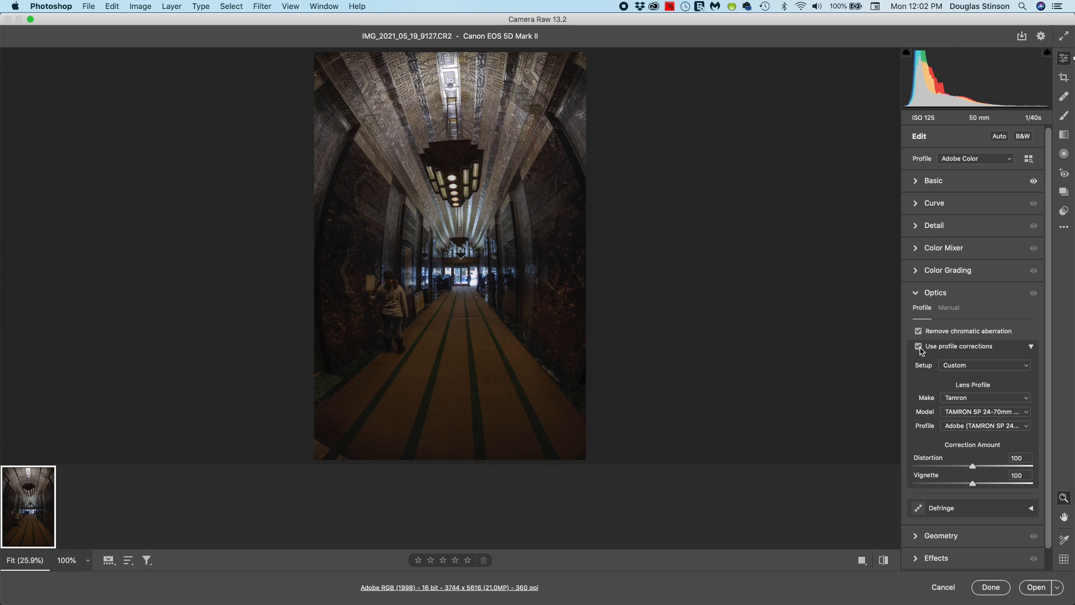
{"action": "left_click", "coordinate": [919, 346]}
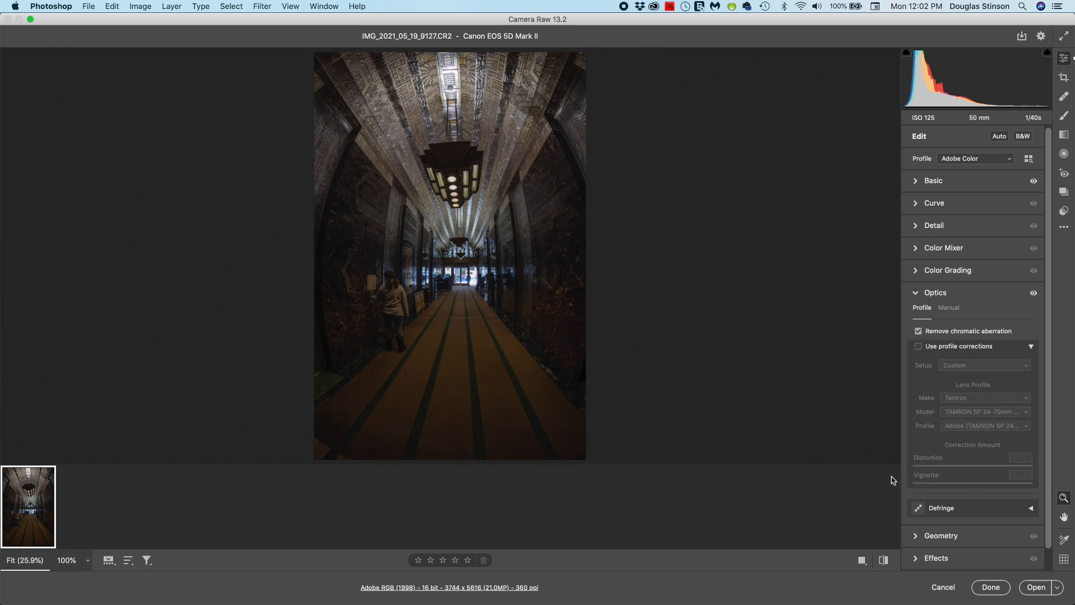
{"action": "mouse_move", "coordinate": [1035, 586]}
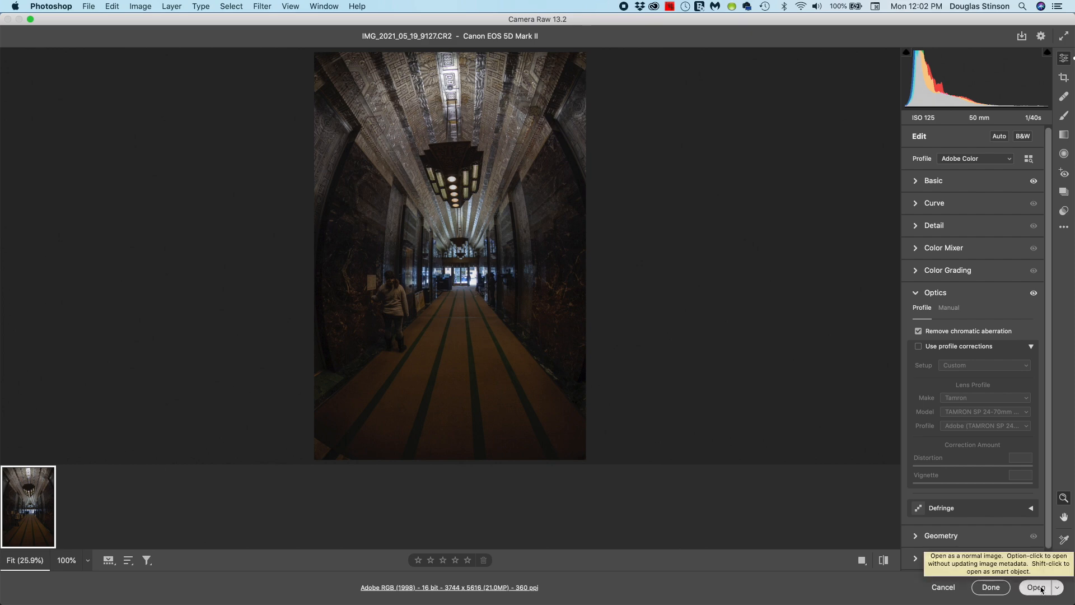
Open the raw photo into Photoshop and launch the Adaptive Wide Angle filter
{"action": "left_click", "coordinate": [1035, 587]}
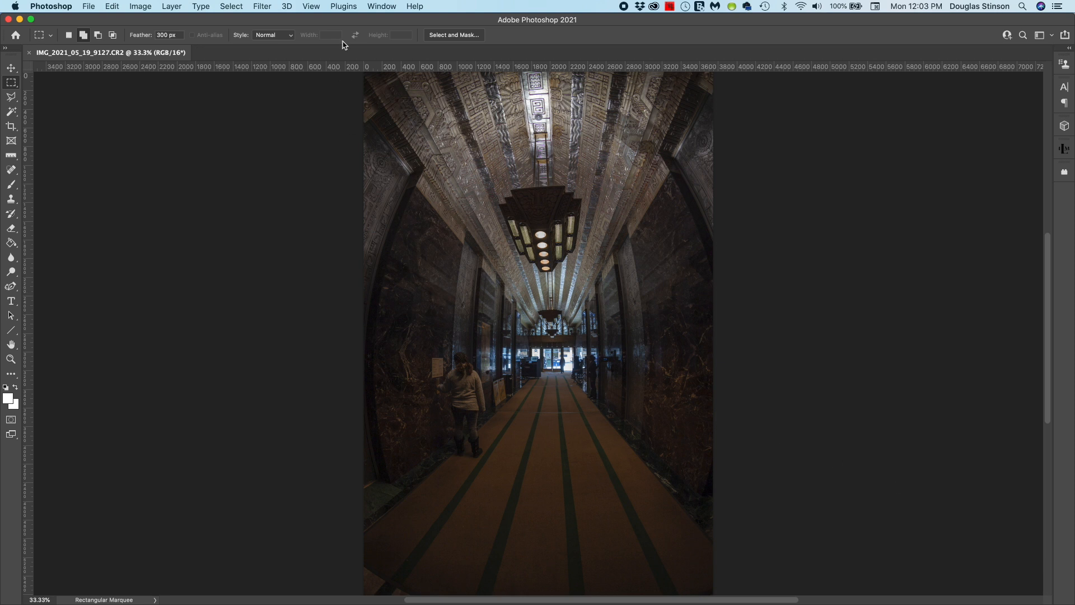
{"action": "left_click", "coordinate": [262, 5]}
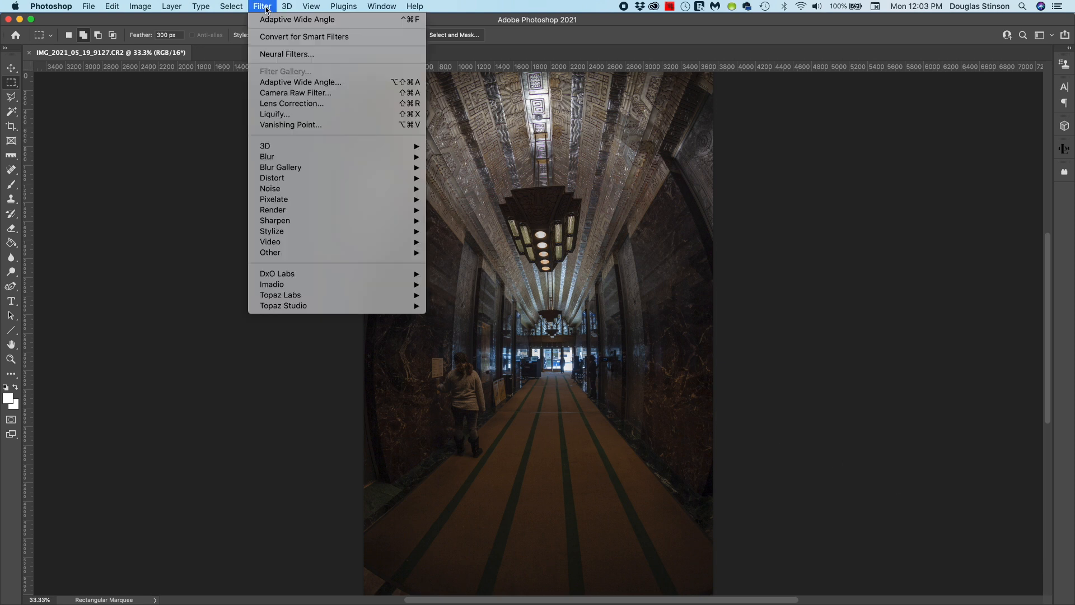
{"action": "mouse_move", "coordinate": [301, 82]}
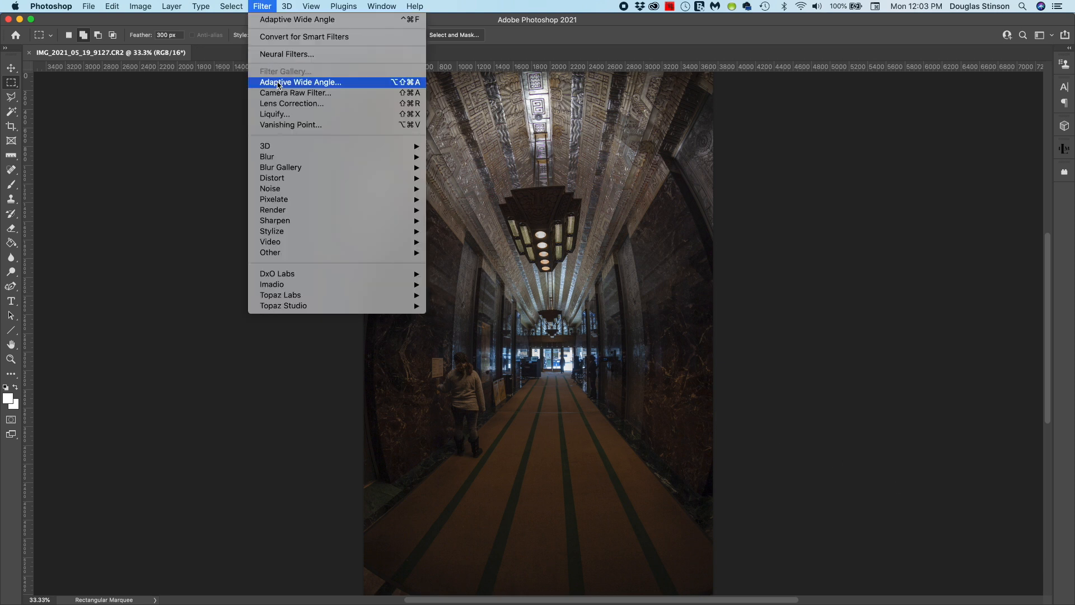
{"action": "left_click", "coordinate": [301, 82]}
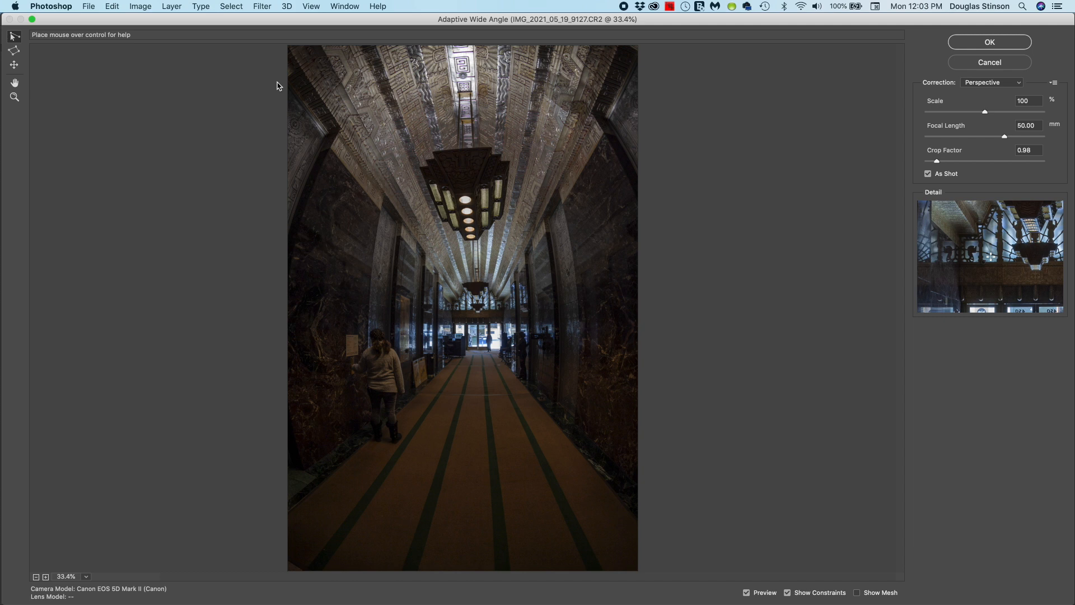
{"action": "mouse_move", "coordinate": [15, 344]}
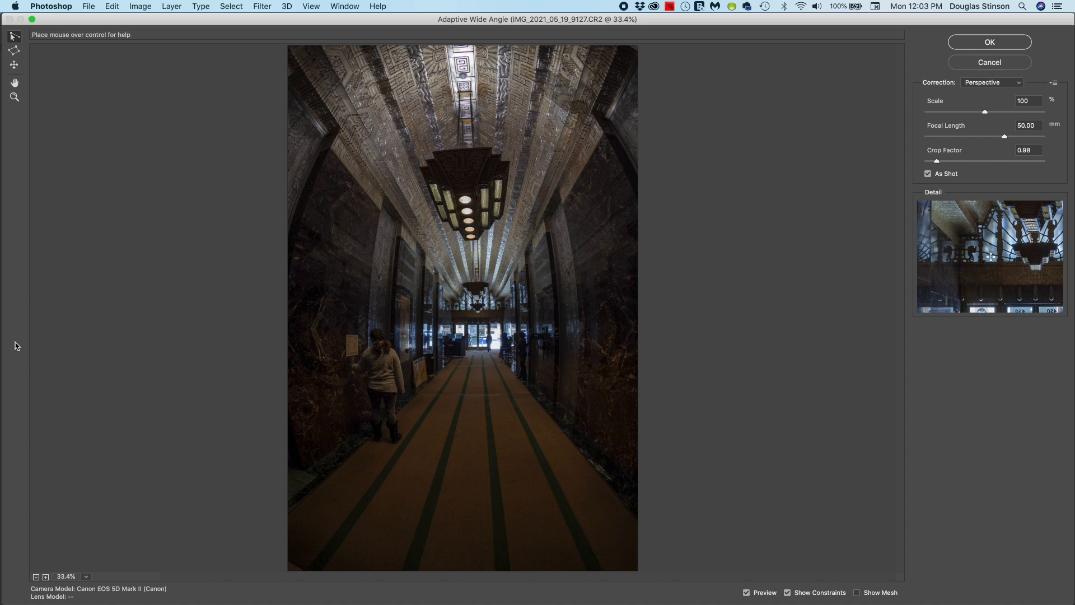
{"action": "mouse_move", "coordinate": [182, 530]}
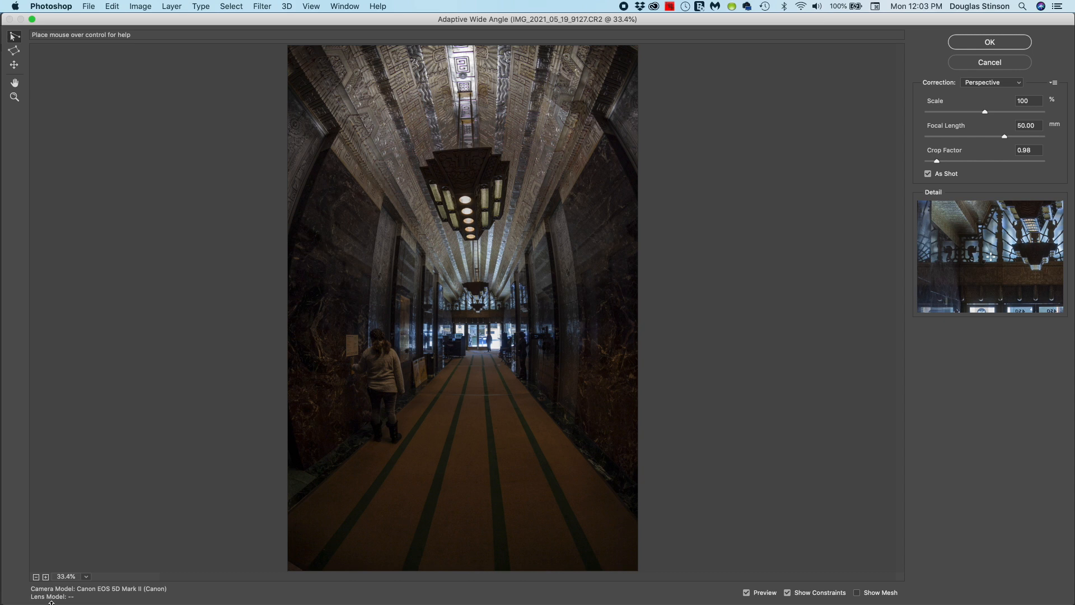
{"action": "mouse_move", "coordinate": [89, 600]}
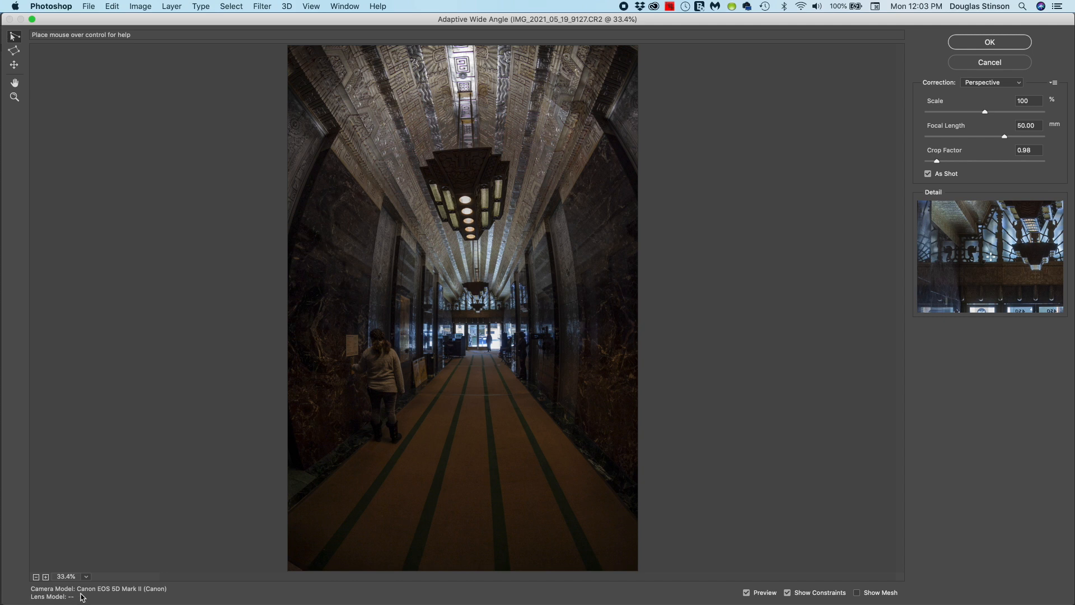
{"action": "mouse_move", "coordinate": [119, 596]}
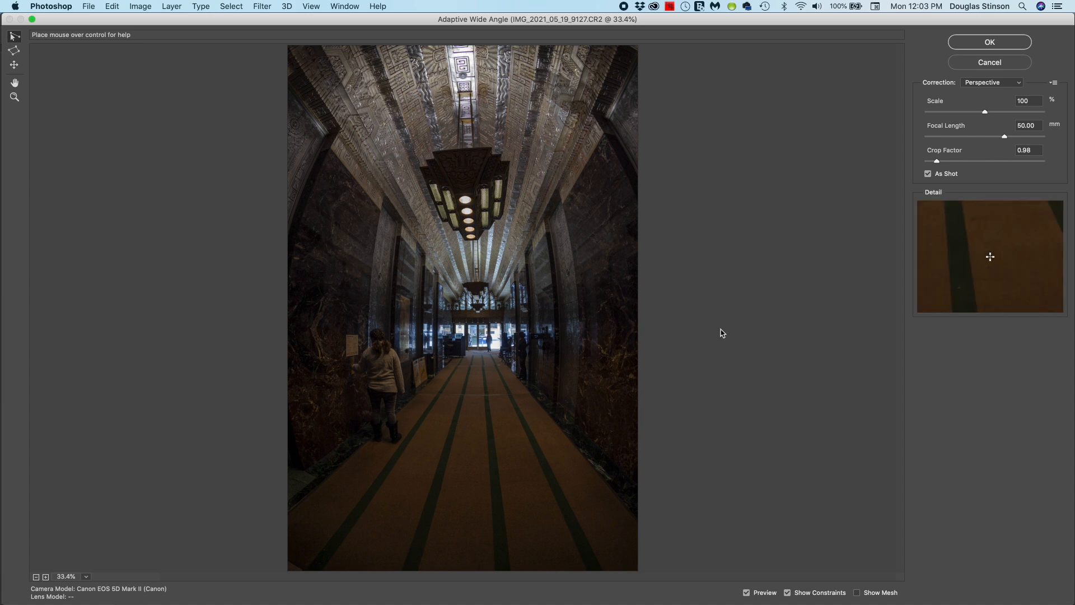
{"action": "mouse_move", "coordinate": [931, 169]}
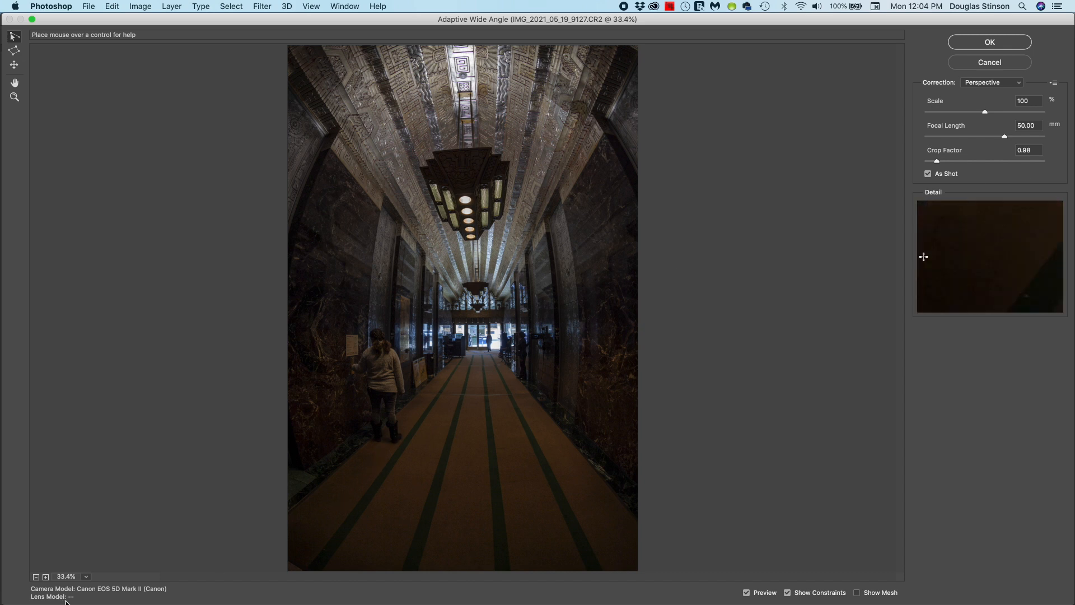
{"action": "mouse_move", "coordinate": [82, 602]}
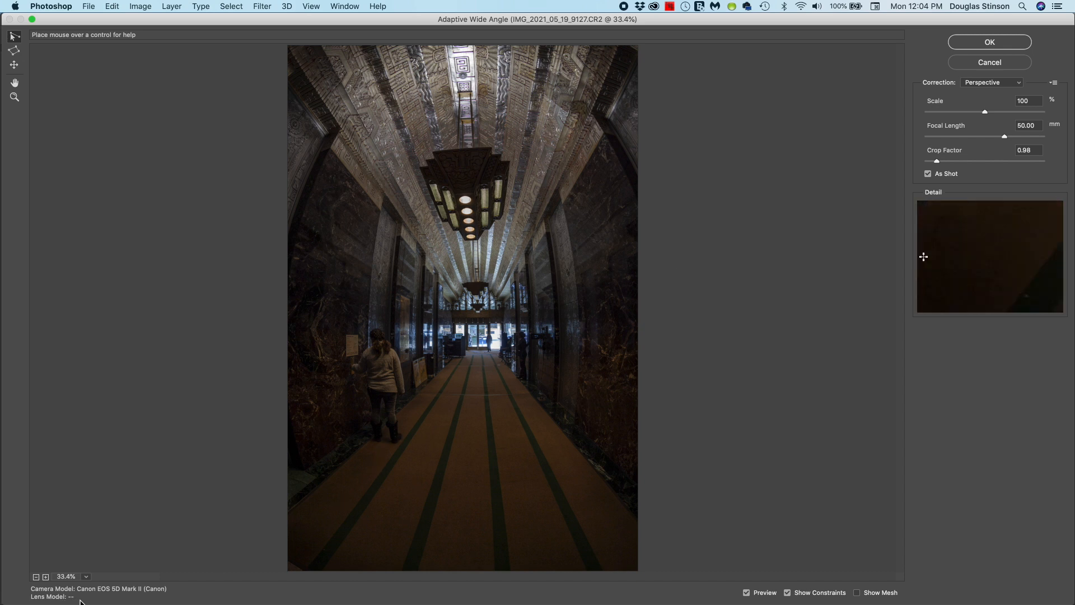
{"action": "mouse_move", "coordinate": [994, 137]}
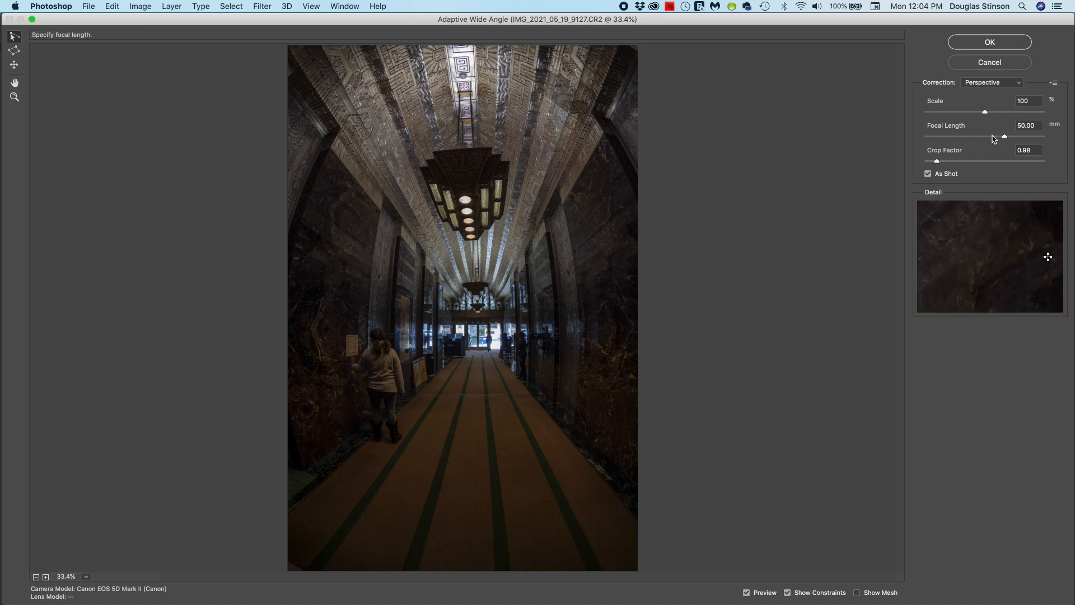
{"action": "mouse_move", "coordinate": [1001, 161]}
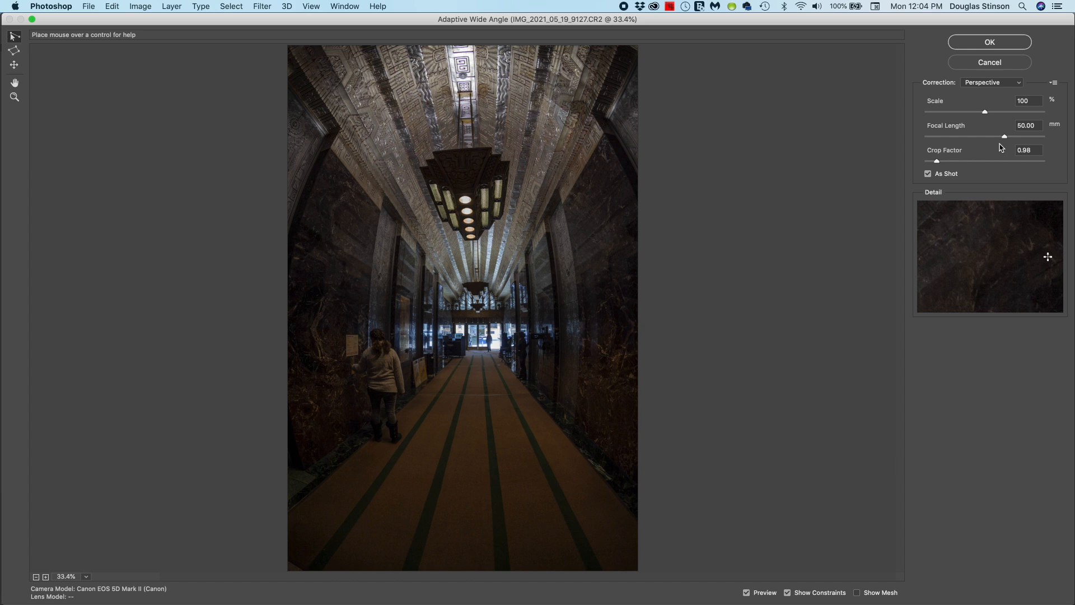
{"action": "mouse_move", "coordinate": [1019, 141]}
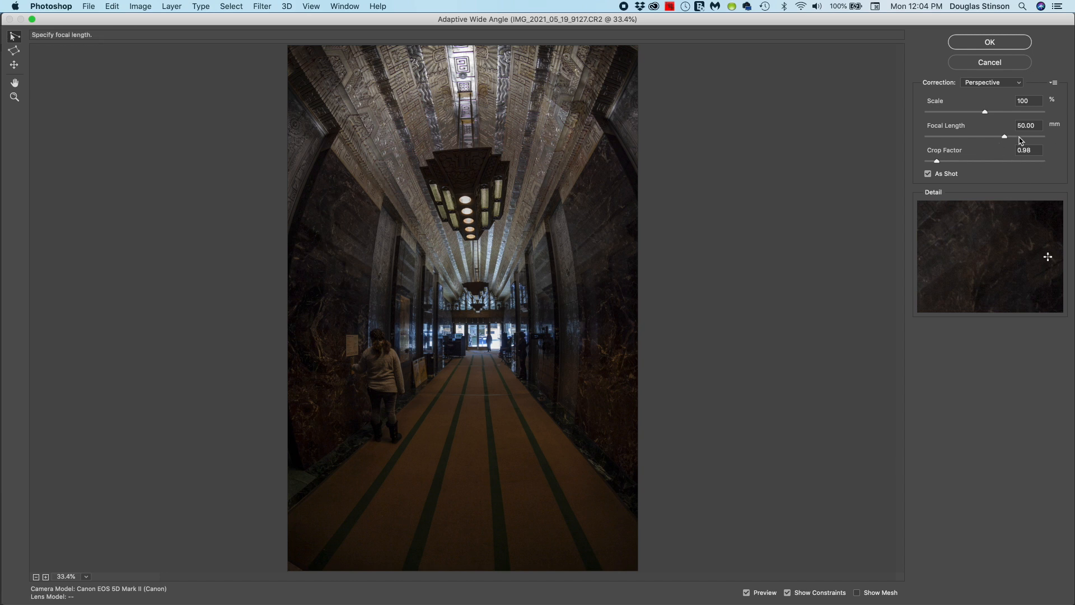
Toggle As Shot, set the correction model to Fisheye and reduce Scale to about 82%
{"action": "left_click", "coordinate": [927, 174]}
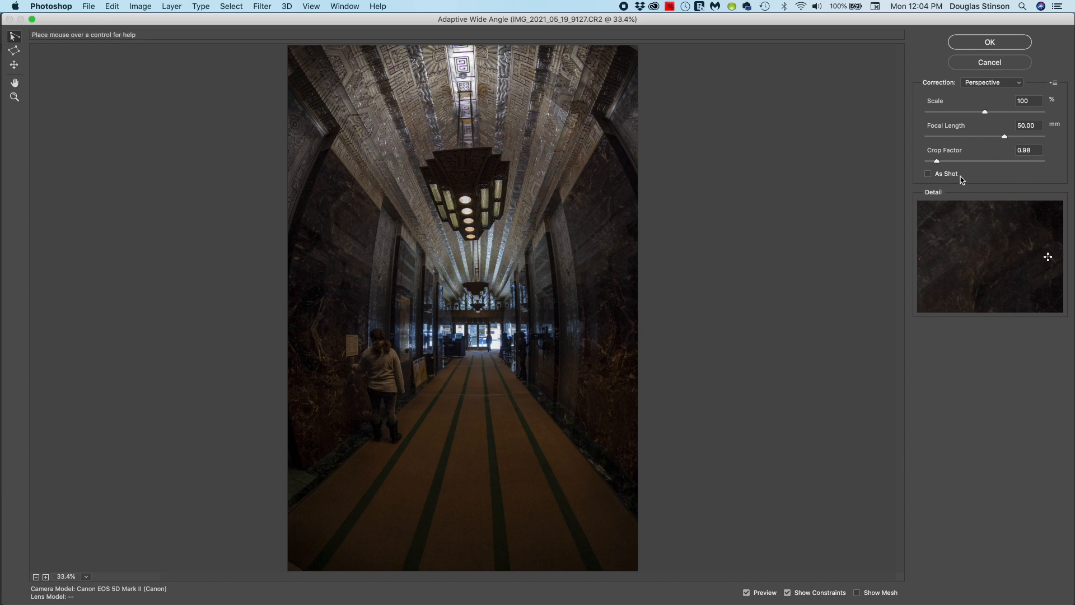
{"action": "mouse_move", "coordinate": [971, 178]}
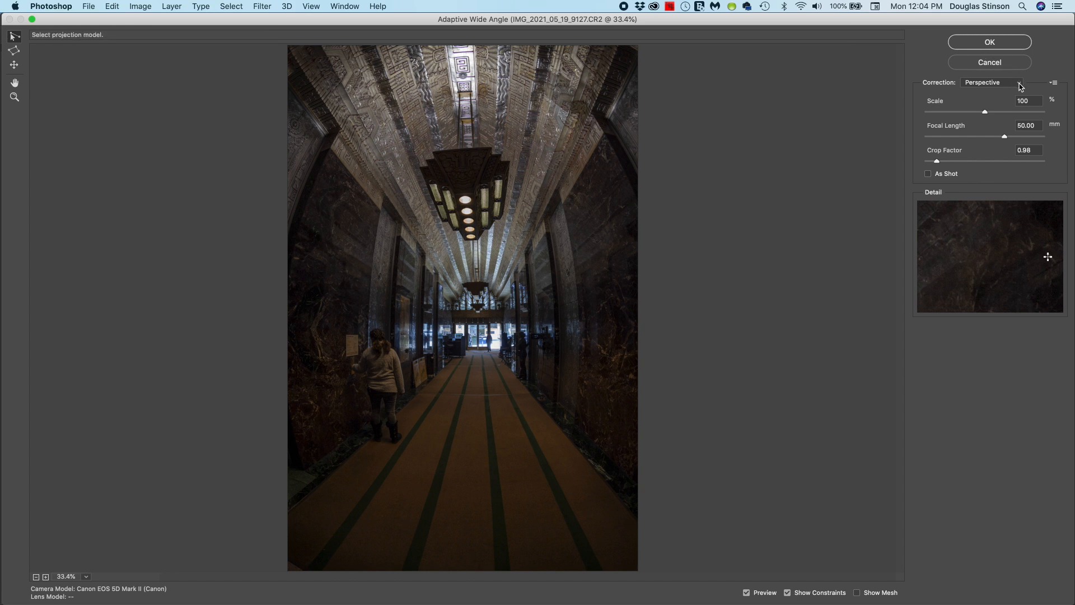
{"action": "mouse_move", "coordinate": [1021, 84]}
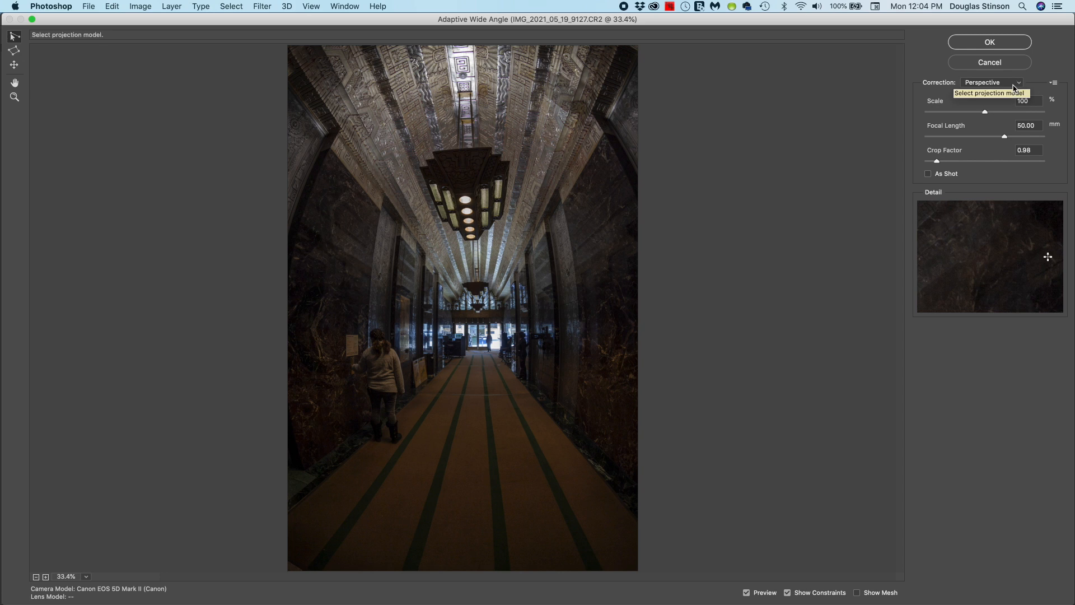
{"action": "left_click", "coordinate": [992, 83]}
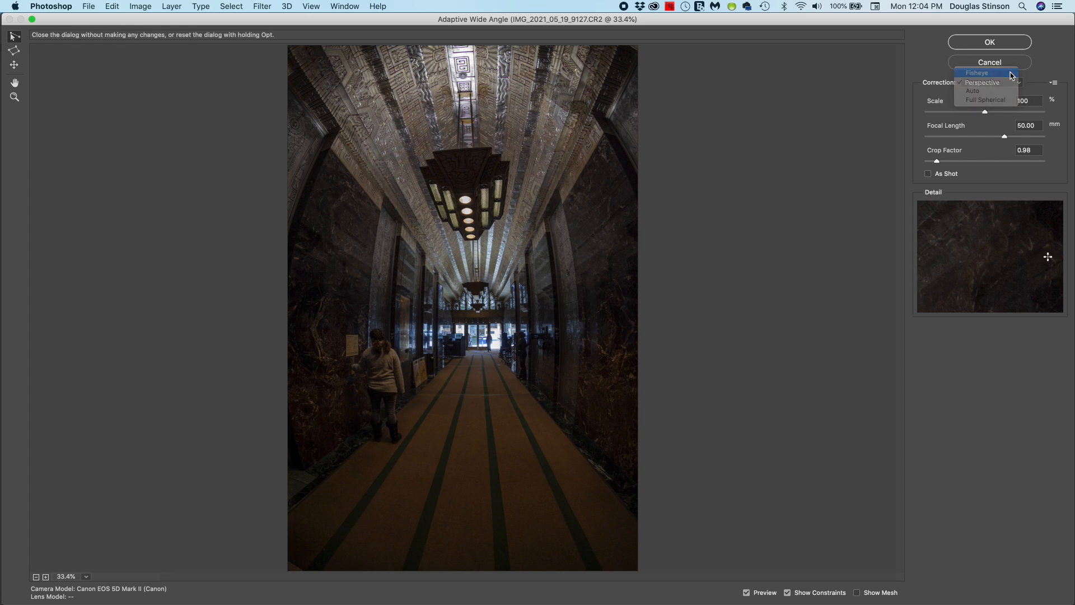
{"action": "left_click", "coordinate": [977, 73]}
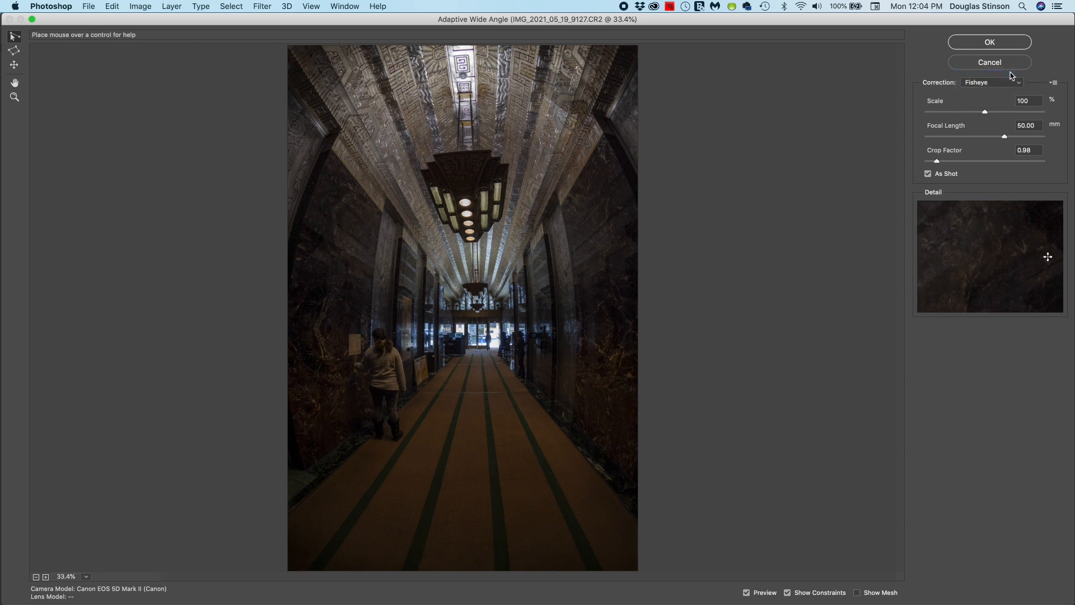
{"action": "mouse_move", "coordinate": [539, 300]}
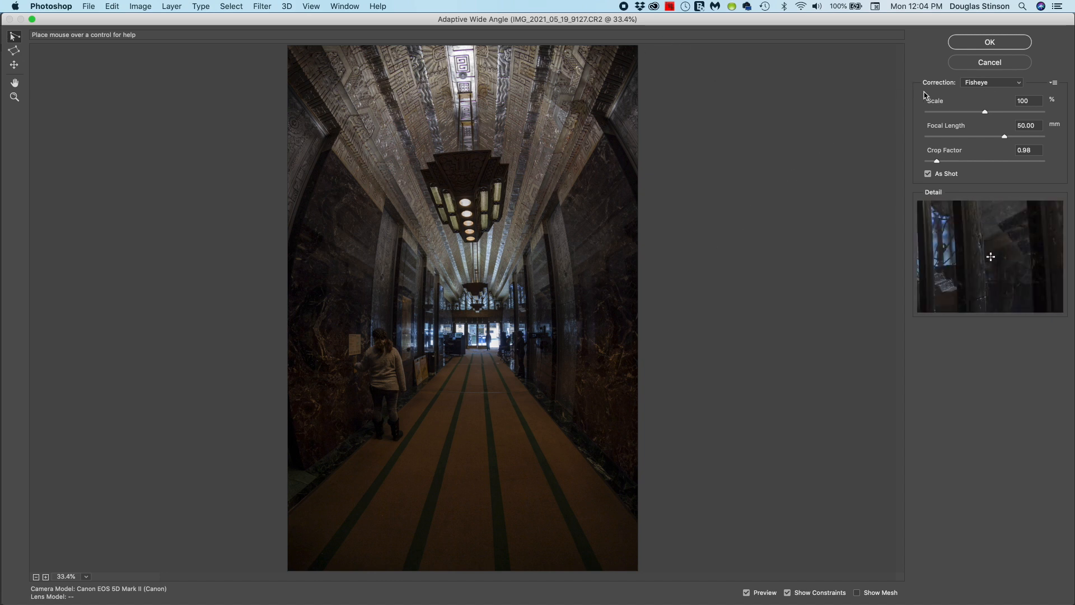
{"action": "mouse_move", "coordinate": [986, 112]}
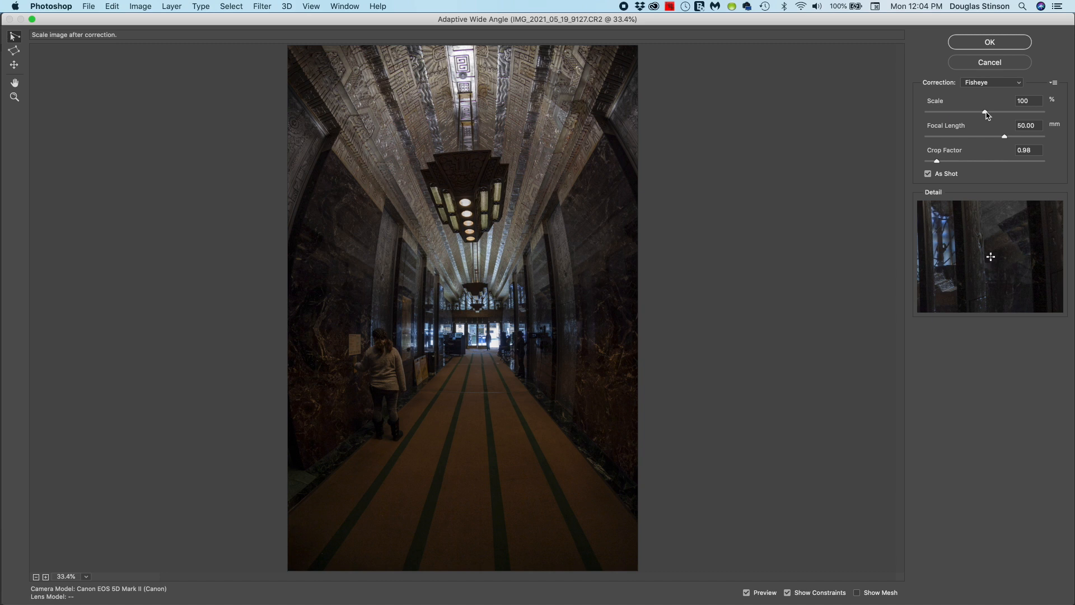
{"action": "left_click_drag", "start_coordinate": [985, 112], "coordinate": [979, 113]}
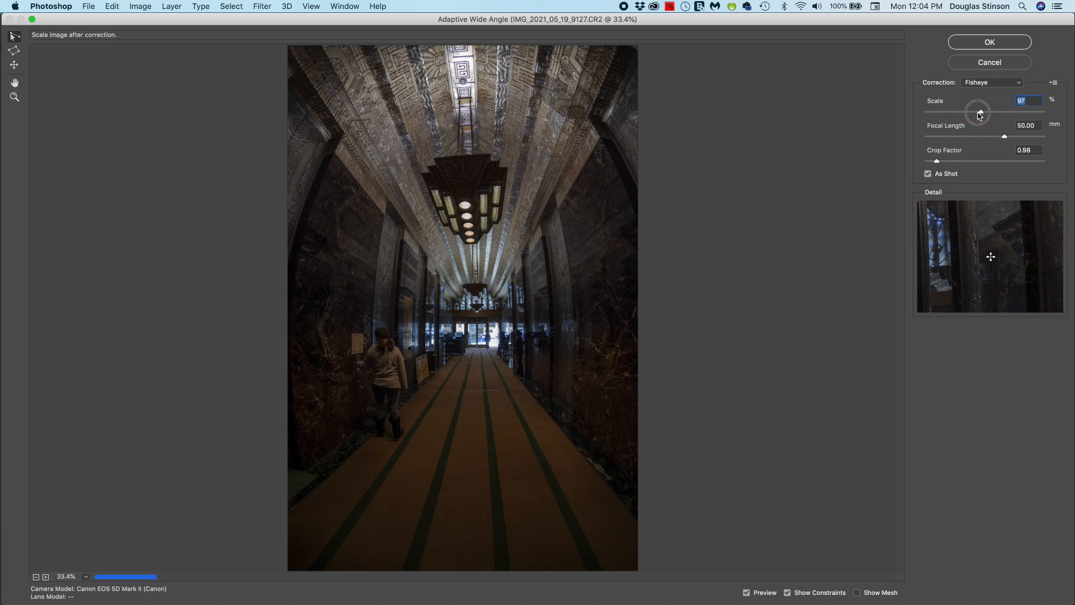
{"action": "left_click_drag", "start_coordinate": [978, 113], "coordinate": [964, 113]}
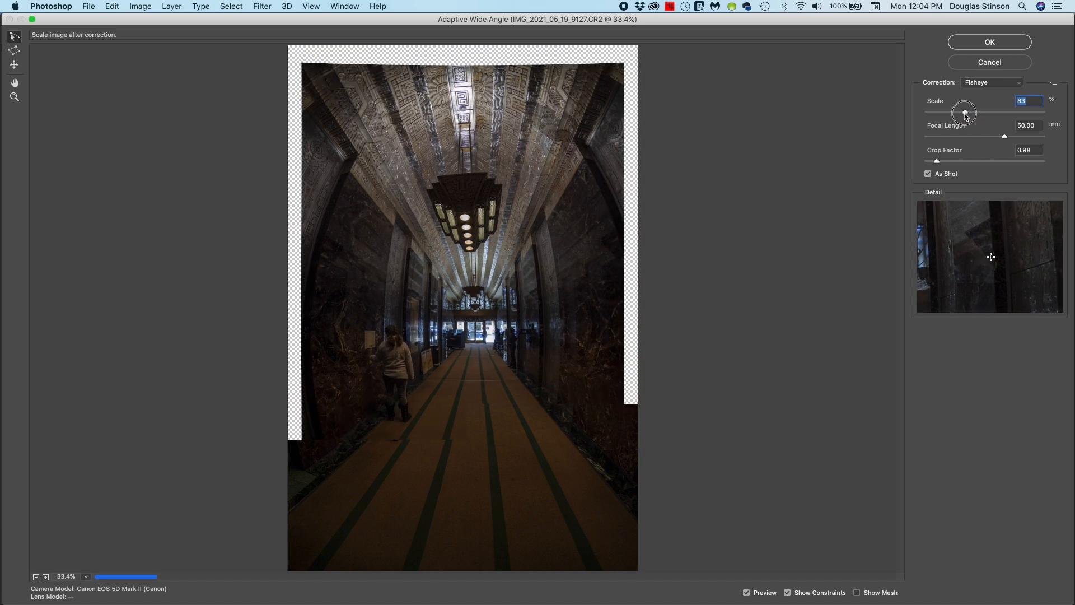
{"action": "left_click_drag", "start_coordinate": [964, 112], "coordinate": [963, 112]}
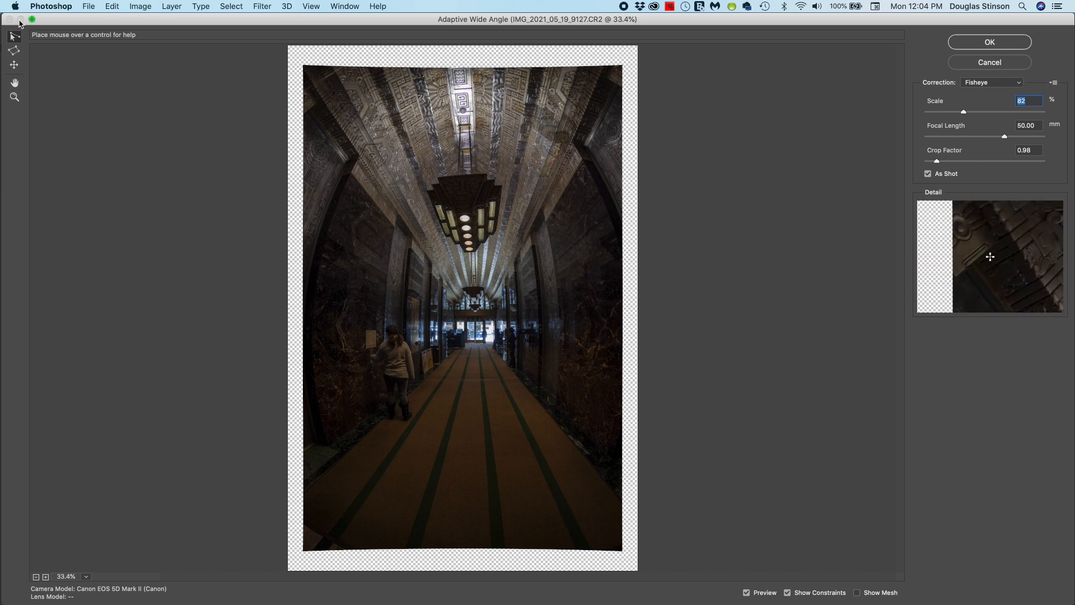
{"action": "mouse_move", "coordinate": [11, 36]}
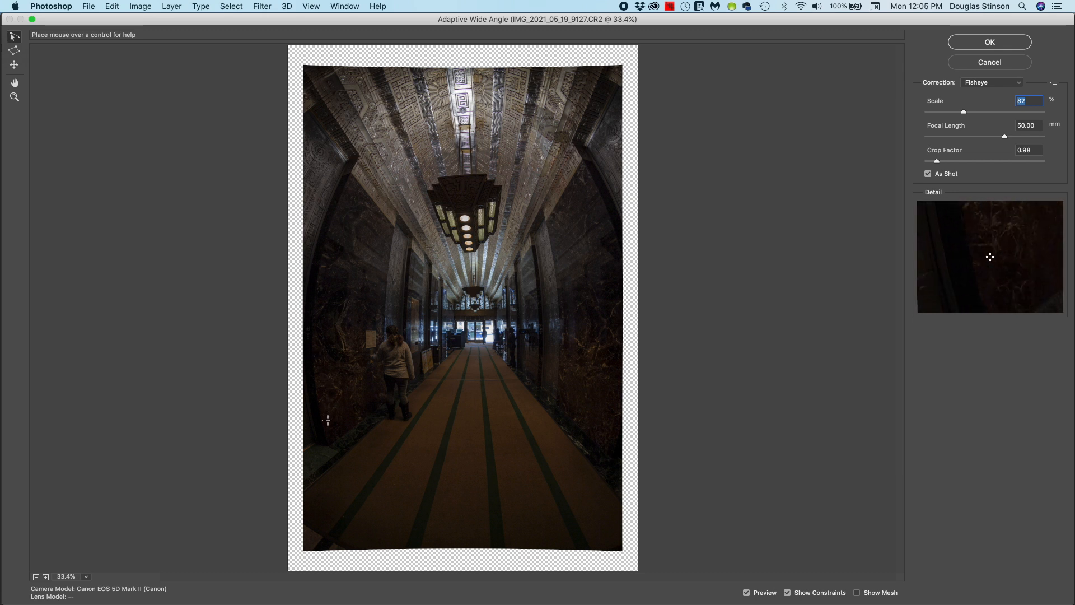
{"action": "mouse_move", "coordinate": [353, 156]}
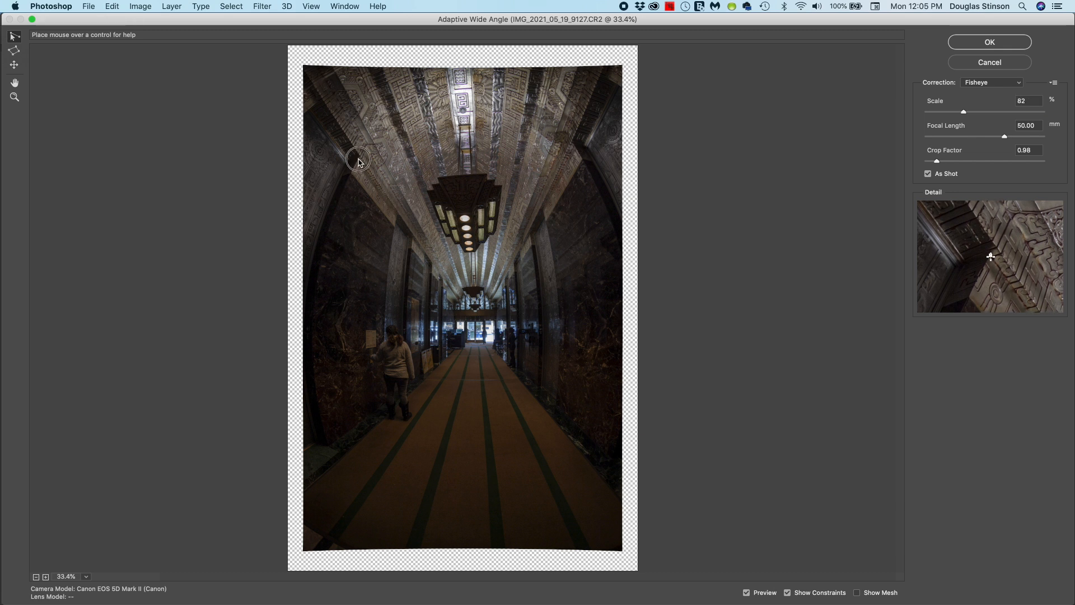
Draw a constraint down the left wall edge from ceiling to floor and rotate its angle
{"action": "left_click_drag", "start_coordinate": [357, 157], "coordinate": [333, 228]}
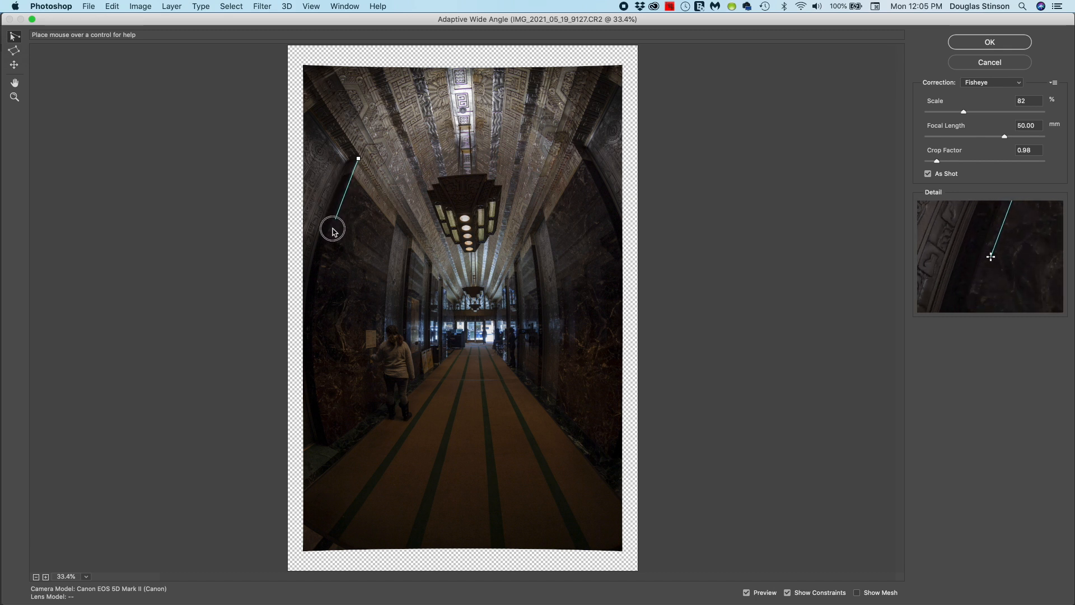
{"action": "left_click_drag", "start_coordinate": [332, 229], "coordinate": [334, 379]}
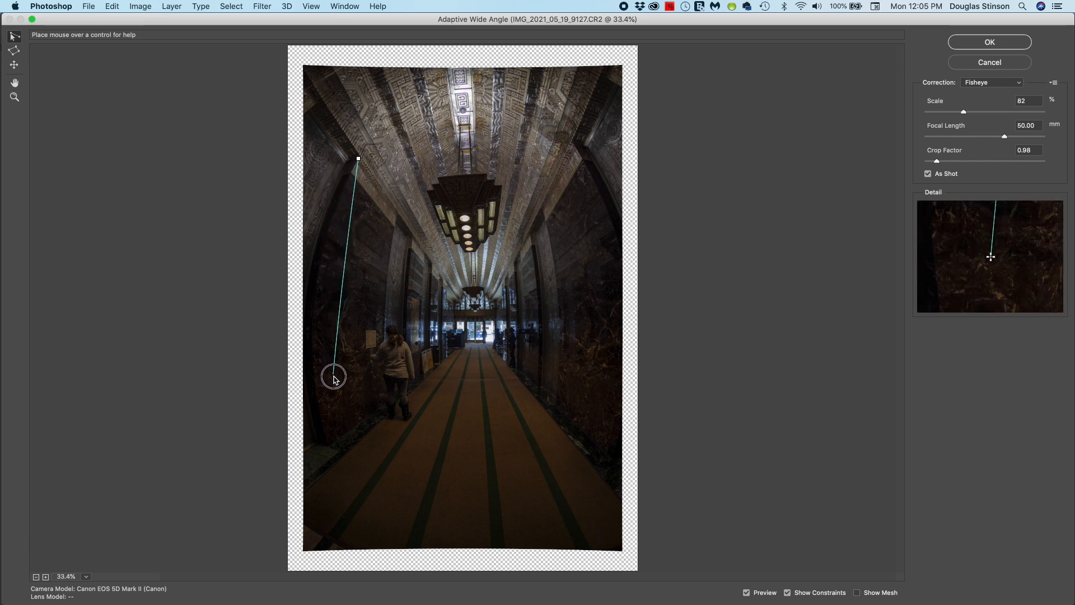
{"action": "left_click_drag", "start_coordinate": [333, 380], "coordinate": [331, 442]}
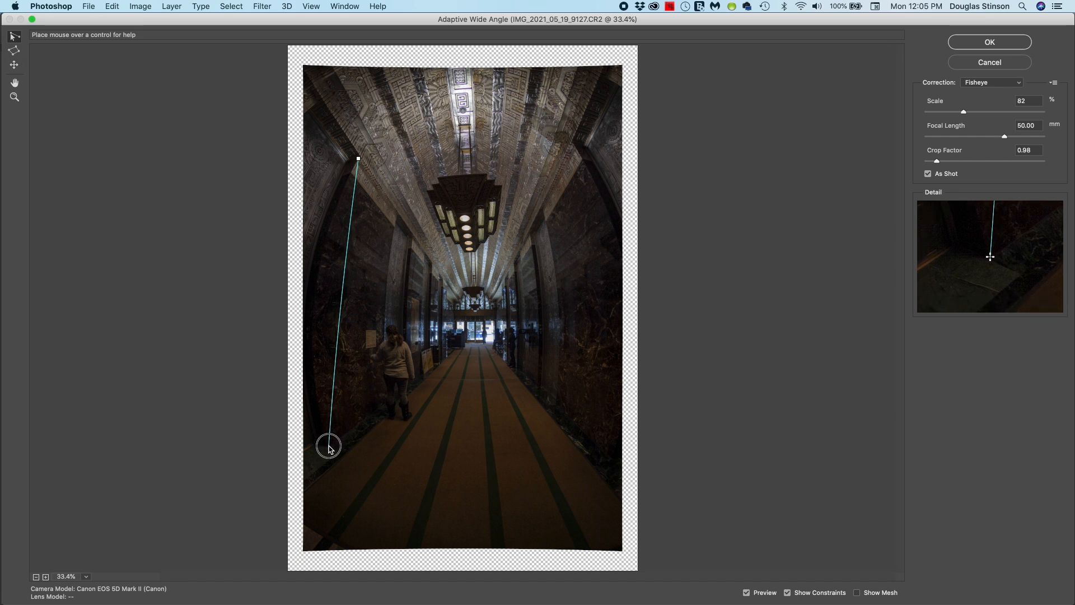
{"action": "left_click", "coordinate": [330, 446]}
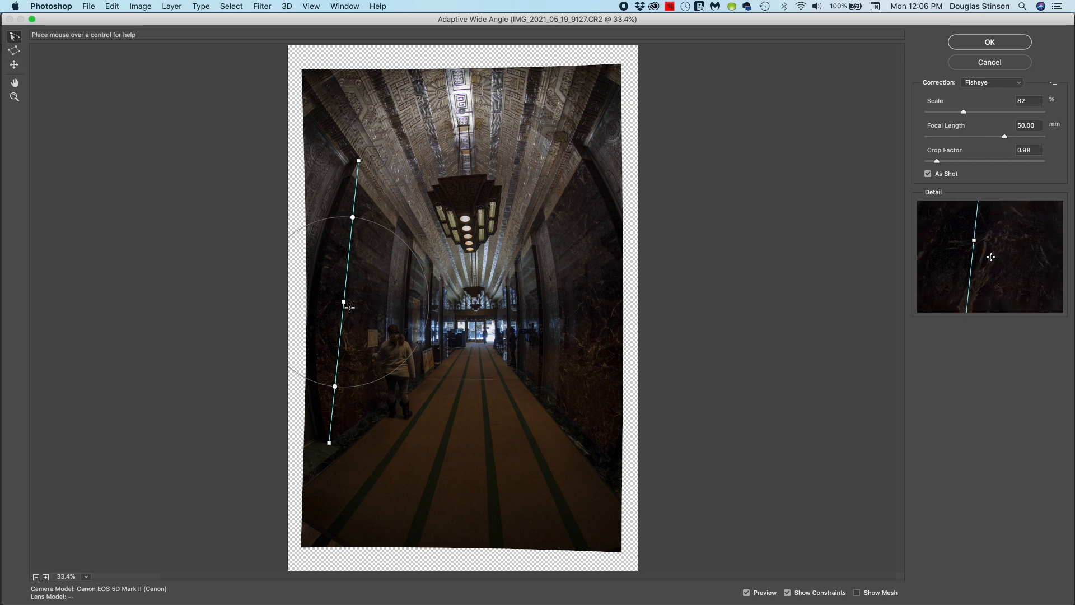
{"action": "mouse_move", "coordinate": [345, 303]}
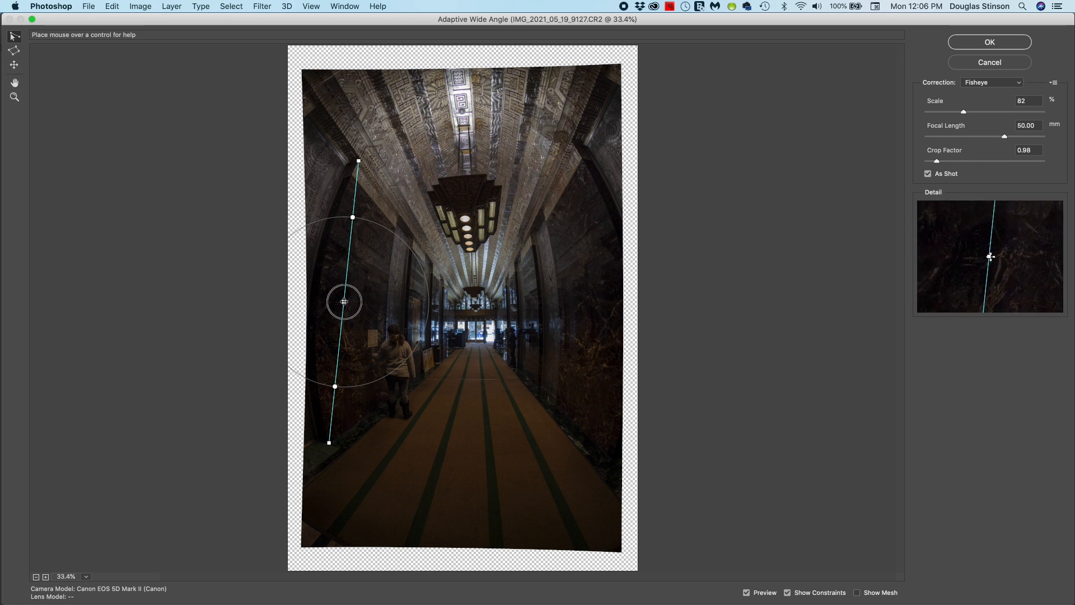
{"action": "left_click_drag", "start_coordinate": [342, 303], "coordinate": [329, 302]}
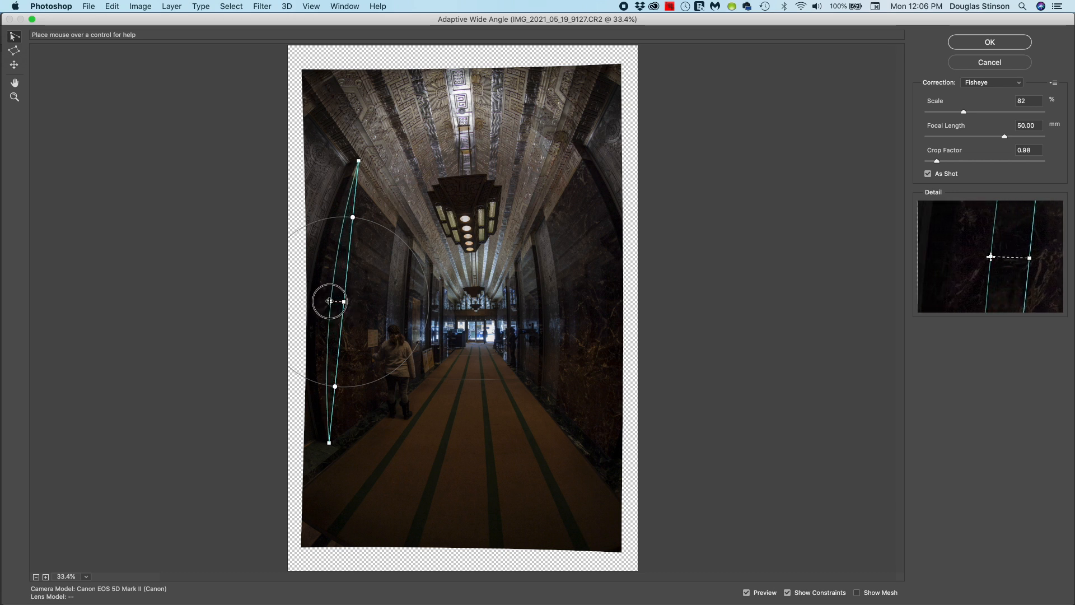
{"action": "left_click_drag", "start_coordinate": [329, 301], "coordinate": [319, 298]}
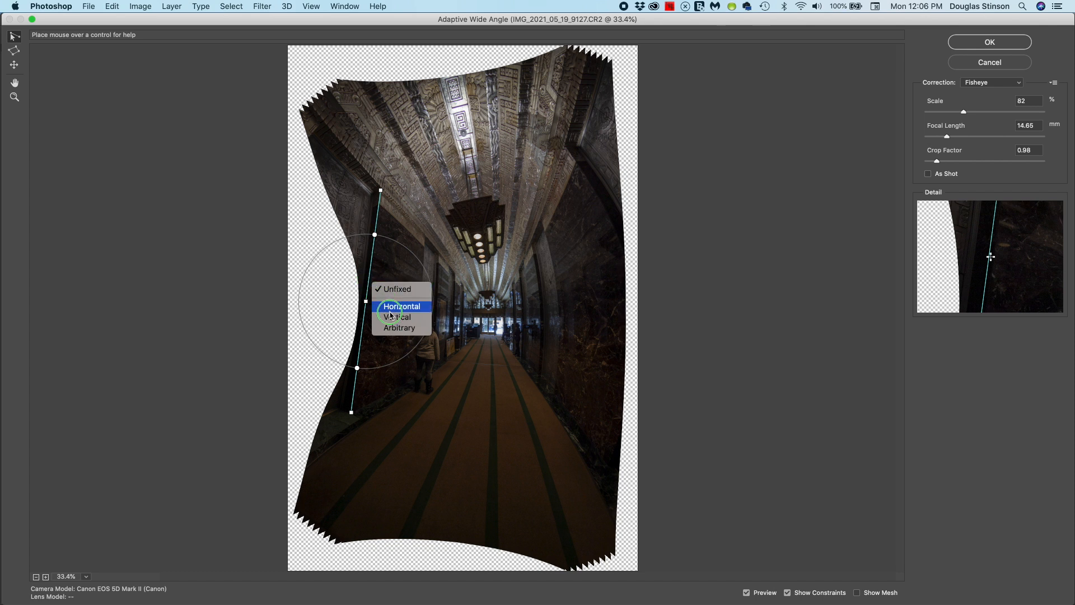
Fix the left-wall constraint as Vertical so the wall stands upright
{"action": "left_click", "coordinate": [398, 318]}
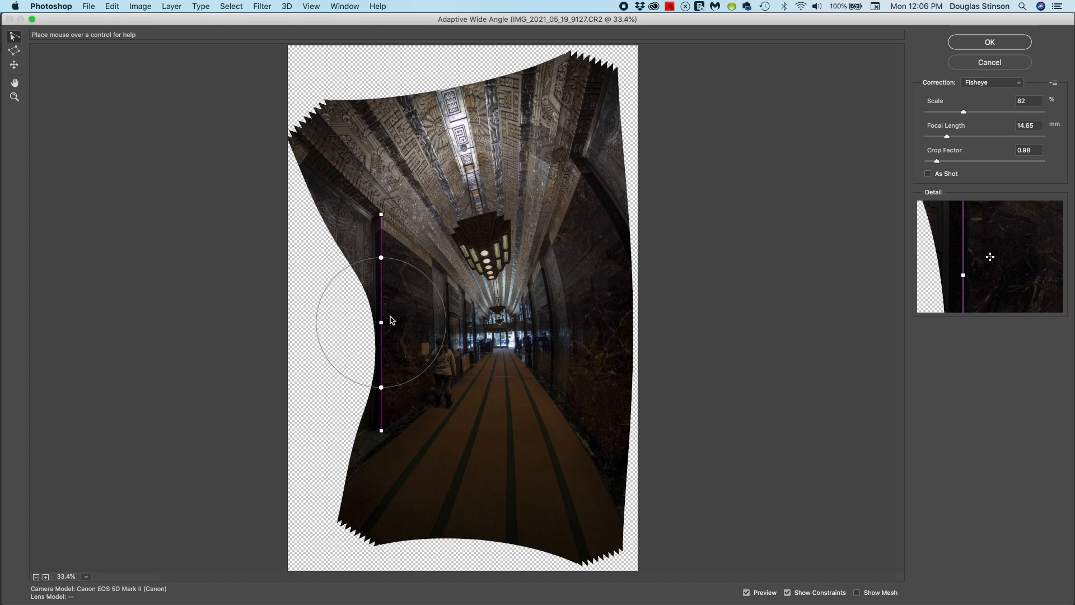
{"action": "mouse_move", "coordinate": [582, 257]}
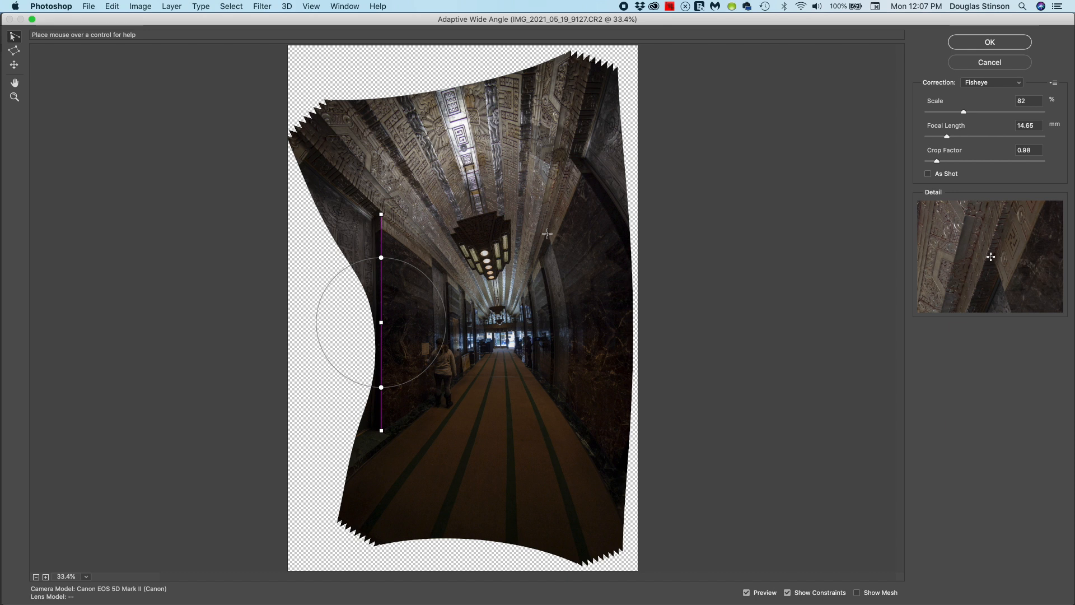
Trace a constraint down the right wall edge and set it Vertical to match the left wall
{"action": "left_click_drag", "start_coordinate": [546, 233], "coordinate": [559, 309]}
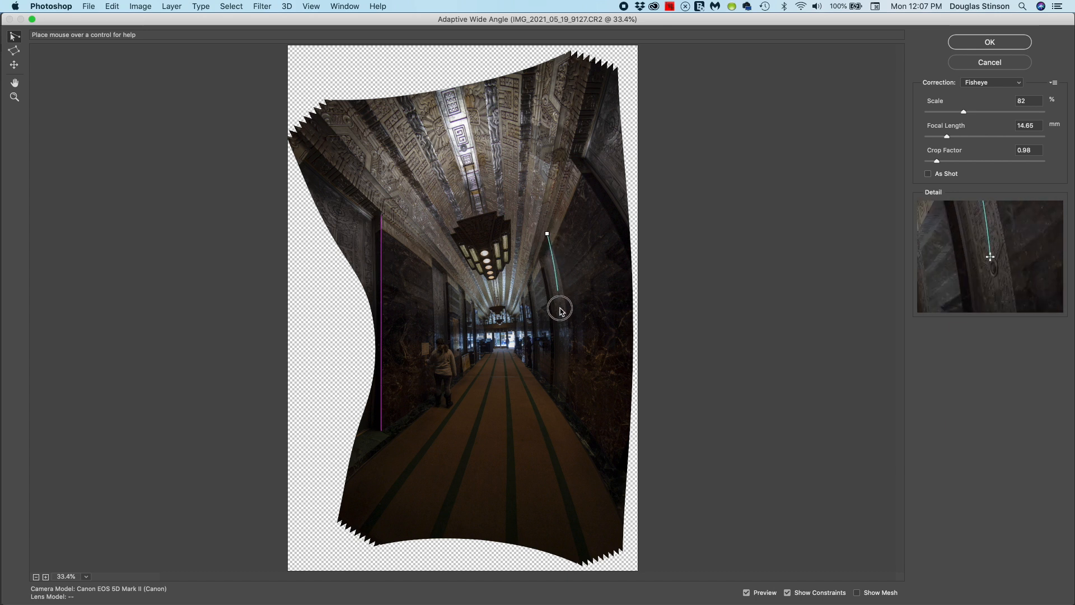
{"action": "left_click_drag", "start_coordinate": [560, 309], "coordinate": [568, 363]}
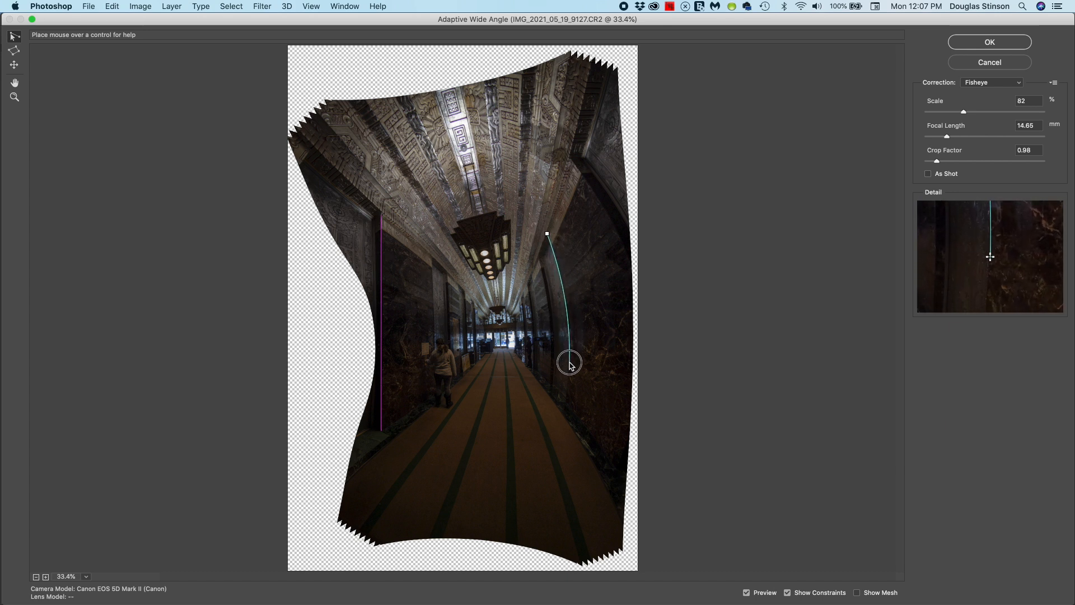
{"action": "left_click_drag", "start_coordinate": [568, 363], "coordinate": [567, 395]}
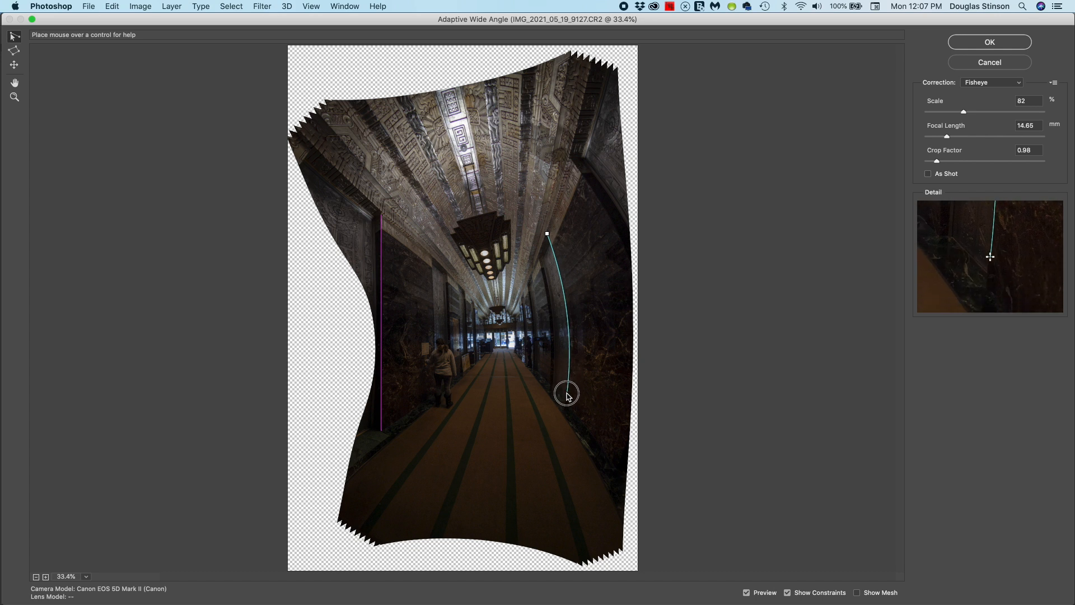
{"action": "left_click_drag", "start_coordinate": [567, 394], "coordinate": [566, 407]}
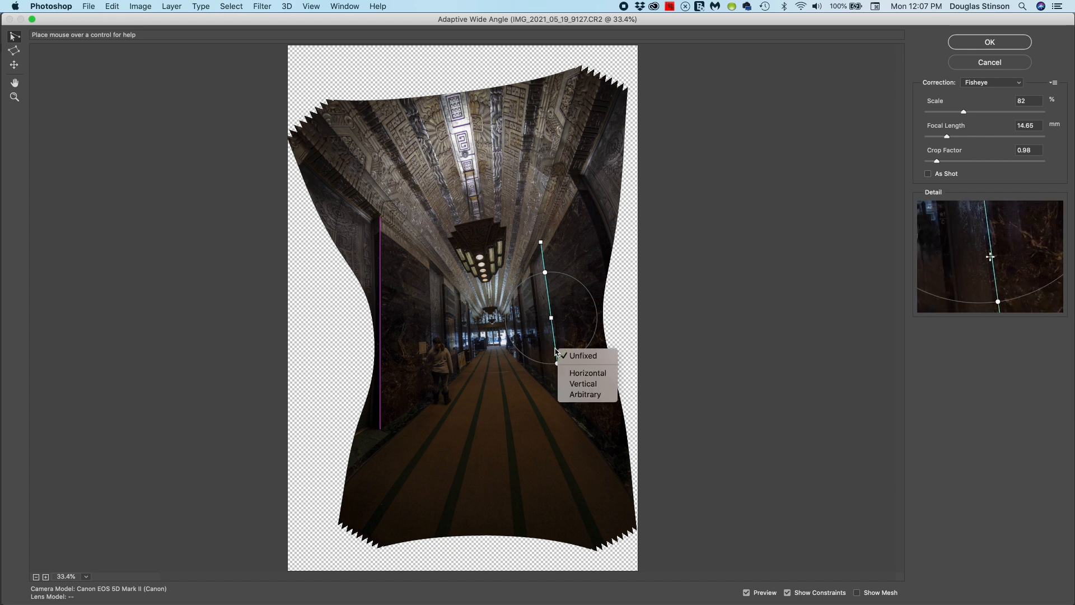
{"action": "mouse_move", "coordinate": [586, 383]}
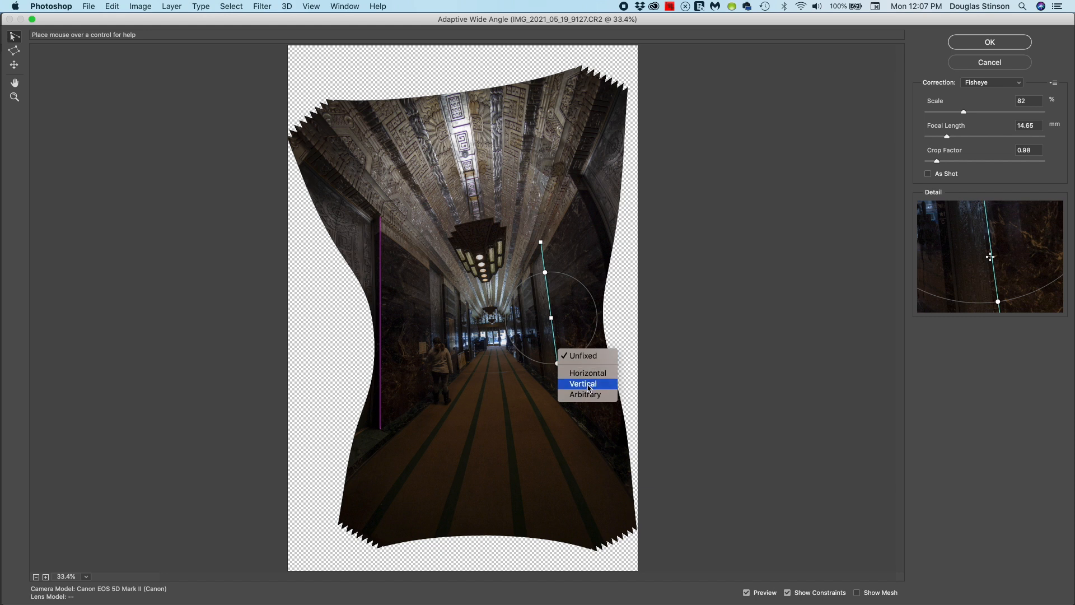
{"action": "left_click", "coordinate": [582, 383]}
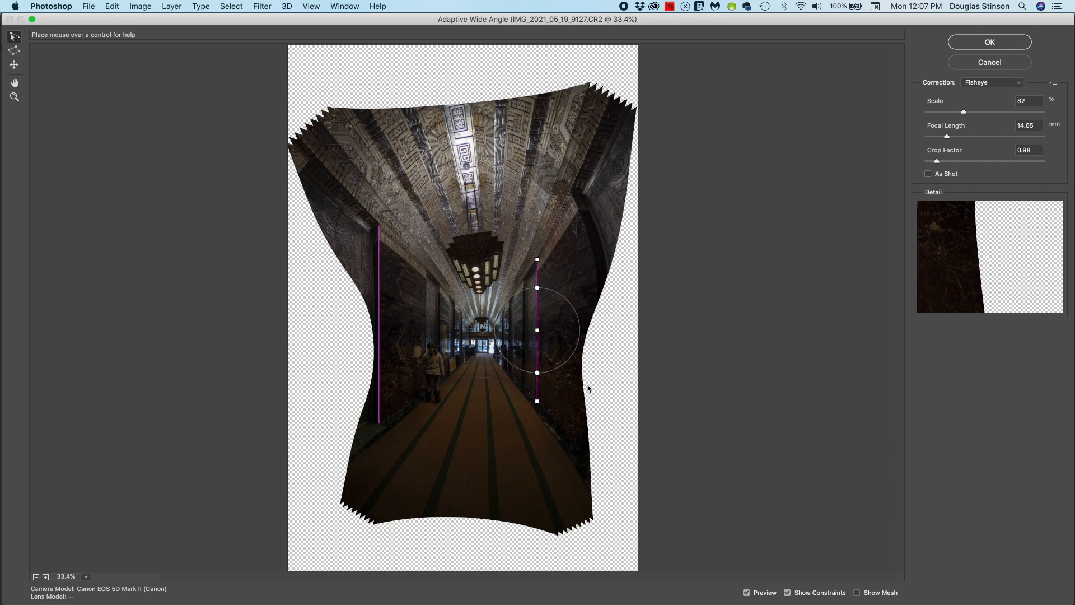
{"action": "mouse_move", "coordinate": [577, 275]}
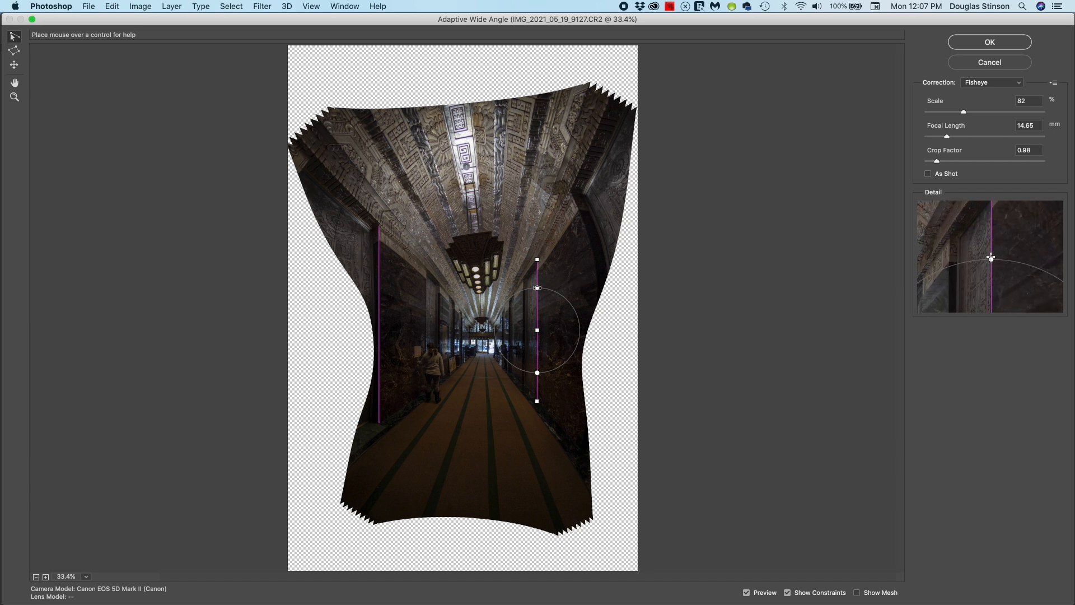
{"action": "left_click_drag", "start_coordinate": [536, 372], "coordinate": [547, 371]}
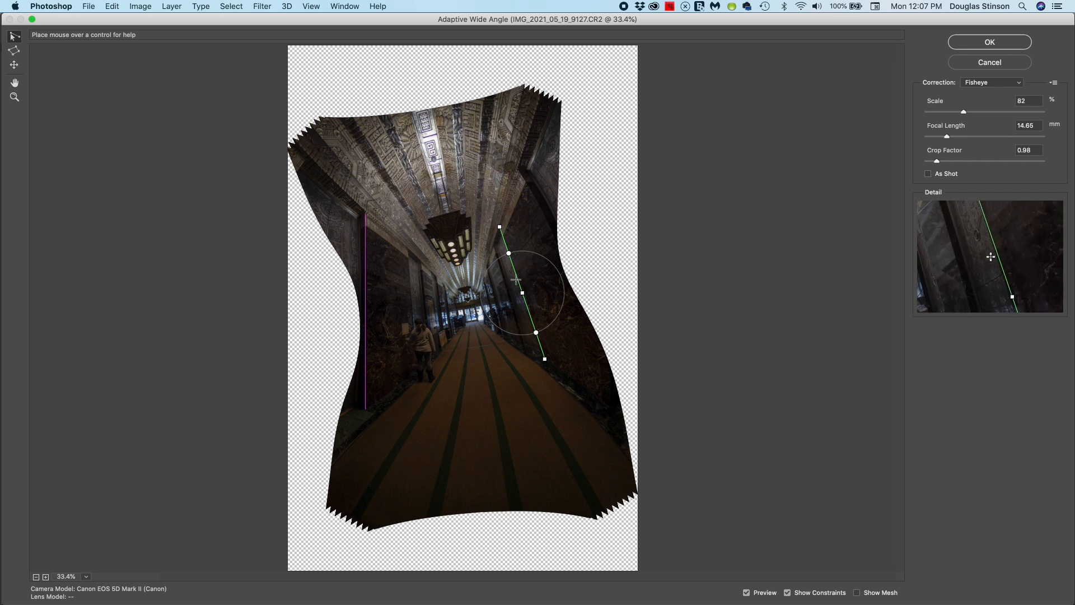
{"action": "right_click", "coordinate": [520, 291]}
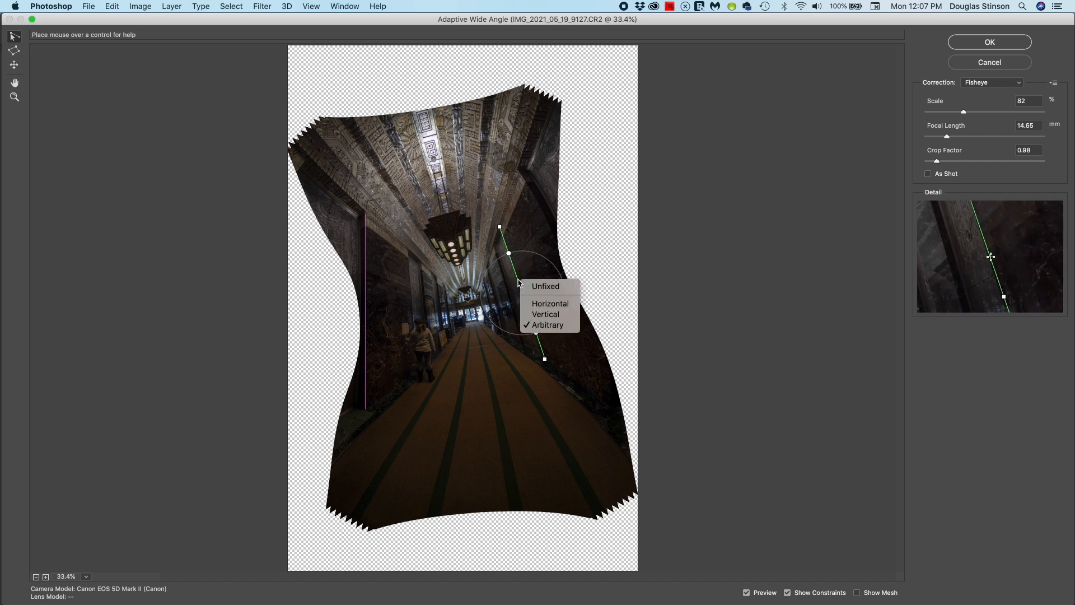
{"action": "left_click", "coordinate": [556, 325]}
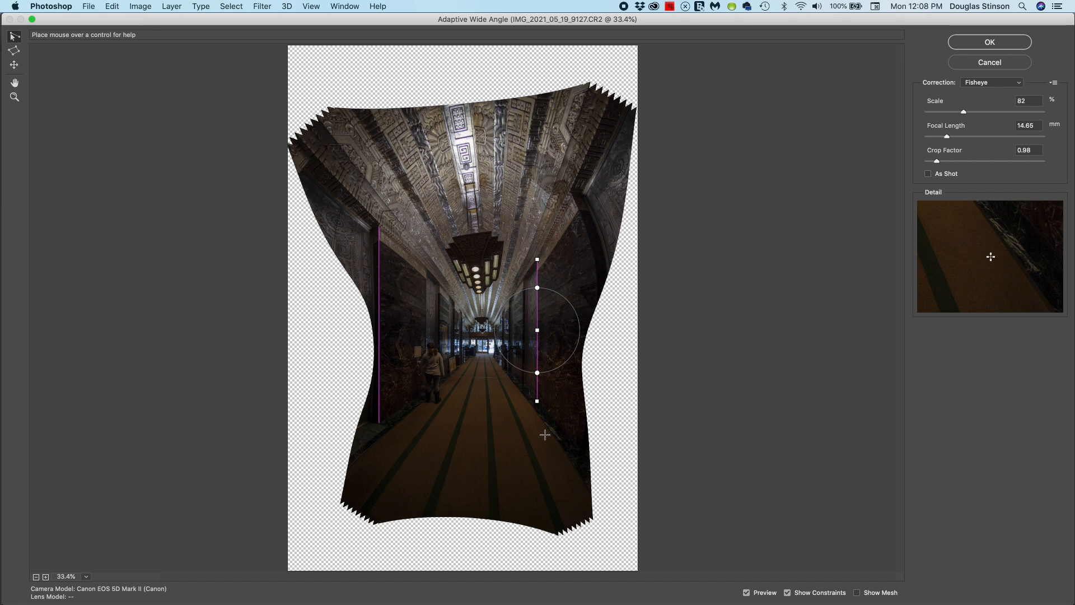
{"action": "mouse_move", "coordinate": [487, 415]}
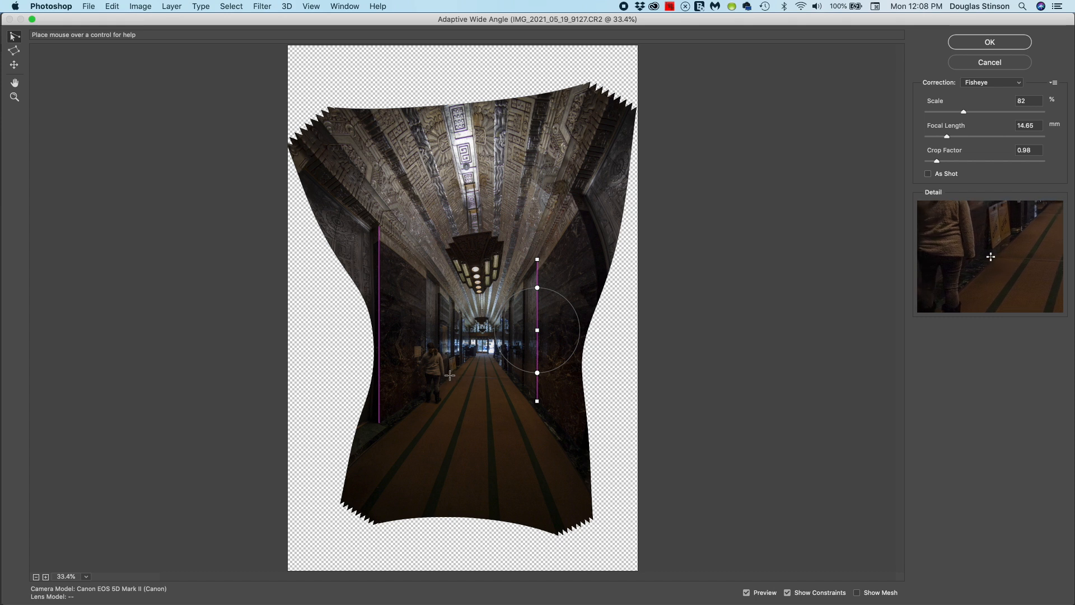
Draw a constraint across the hallway floor and set it Horizontal
{"action": "left_click_drag", "start_coordinate": [449, 375], "coordinate": [491, 377]}
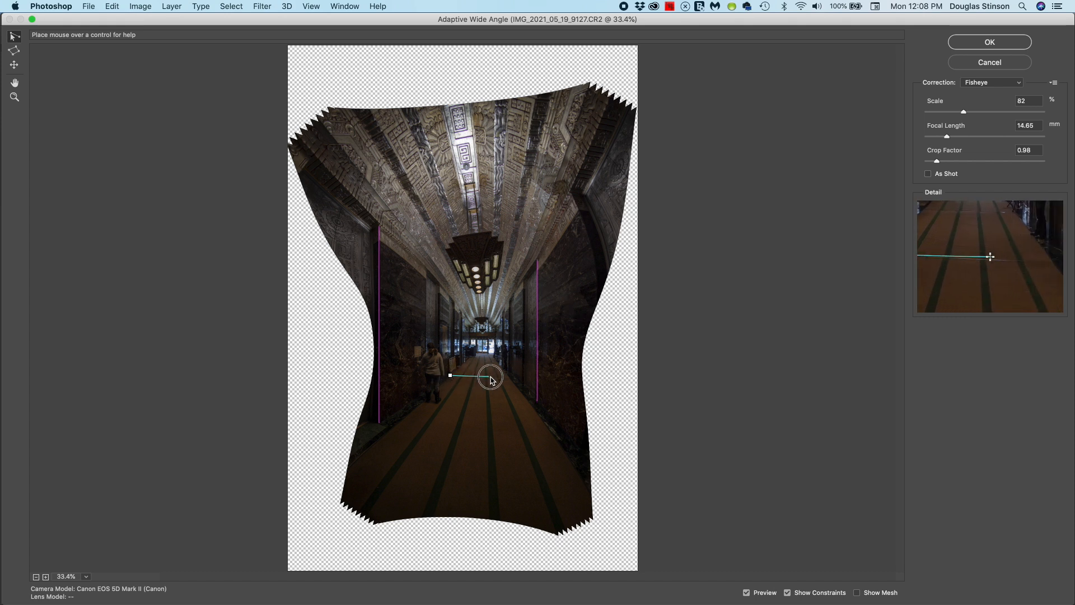
{"action": "left_click_drag", "start_coordinate": [491, 377], "coordinate": [508, 377]}
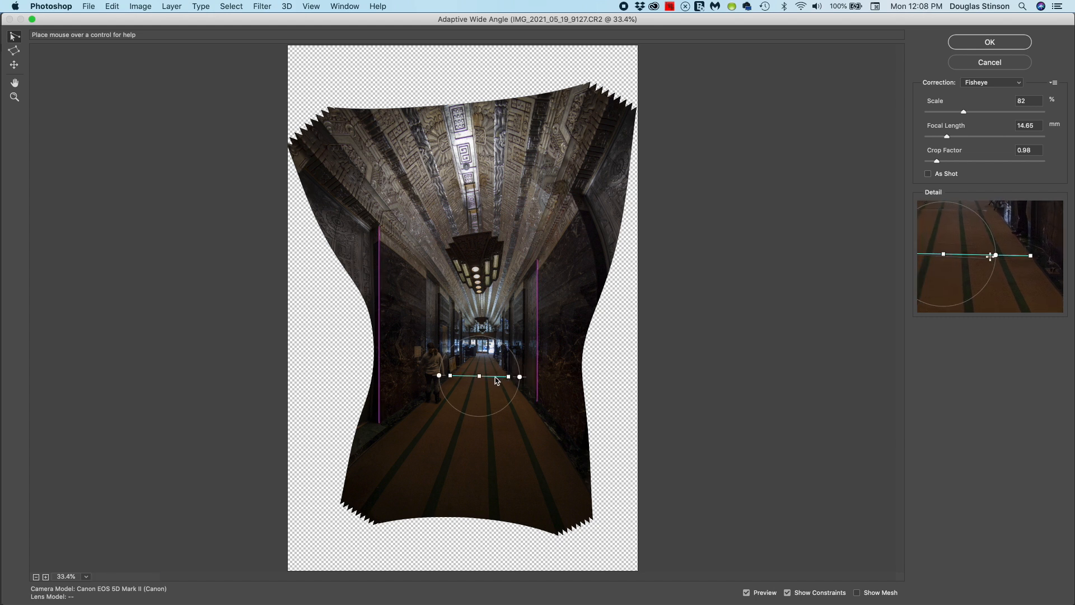
{"action": "right_click", "coordinate": [495, 377]}
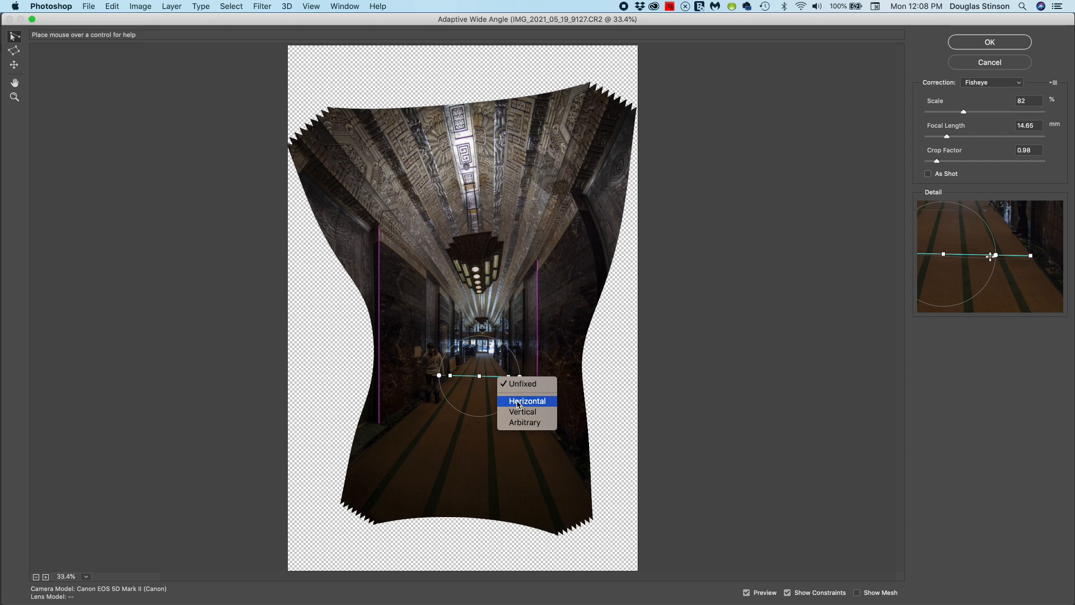
{"action": "left_click", "coordinate": [527, 401]}
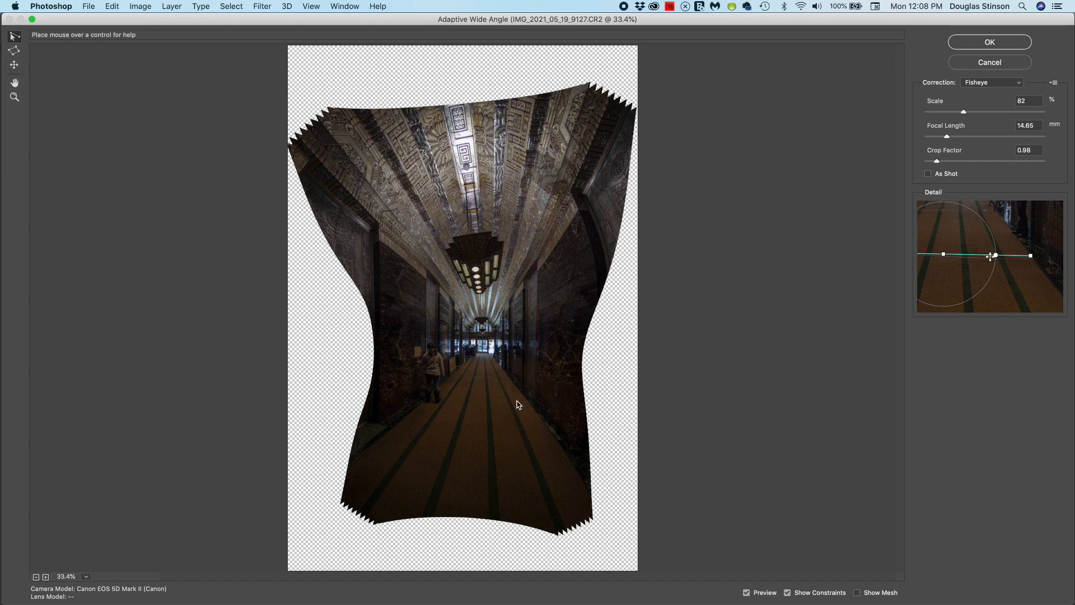
{"action": "left_click_drag", "start_coordinate": [438, 376], "coordinate": [518, 376]}
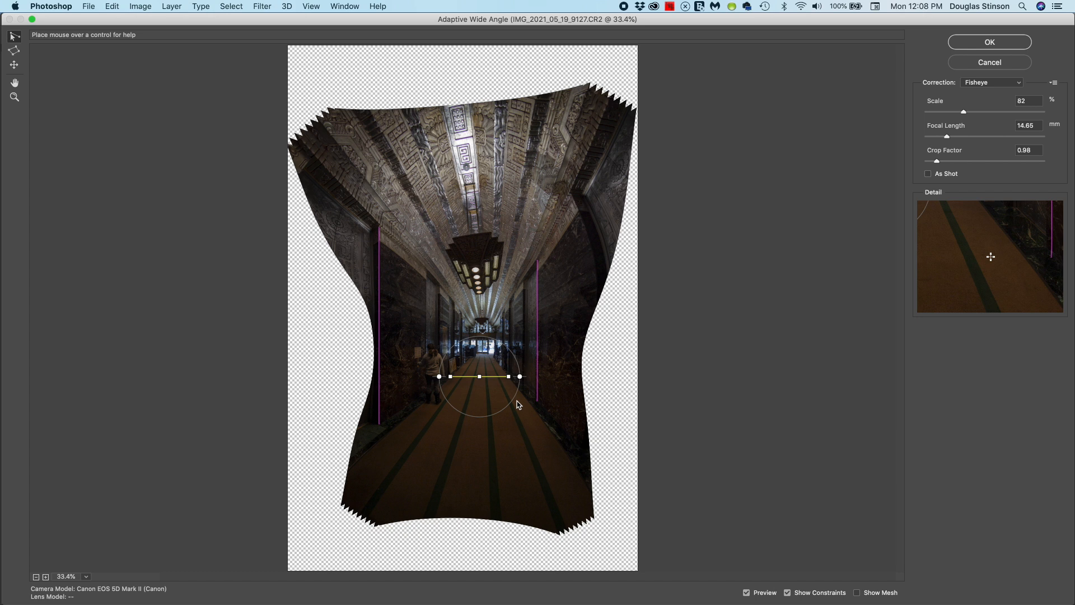
{"action": "mouse_move", "coordinate": [345, 226]}
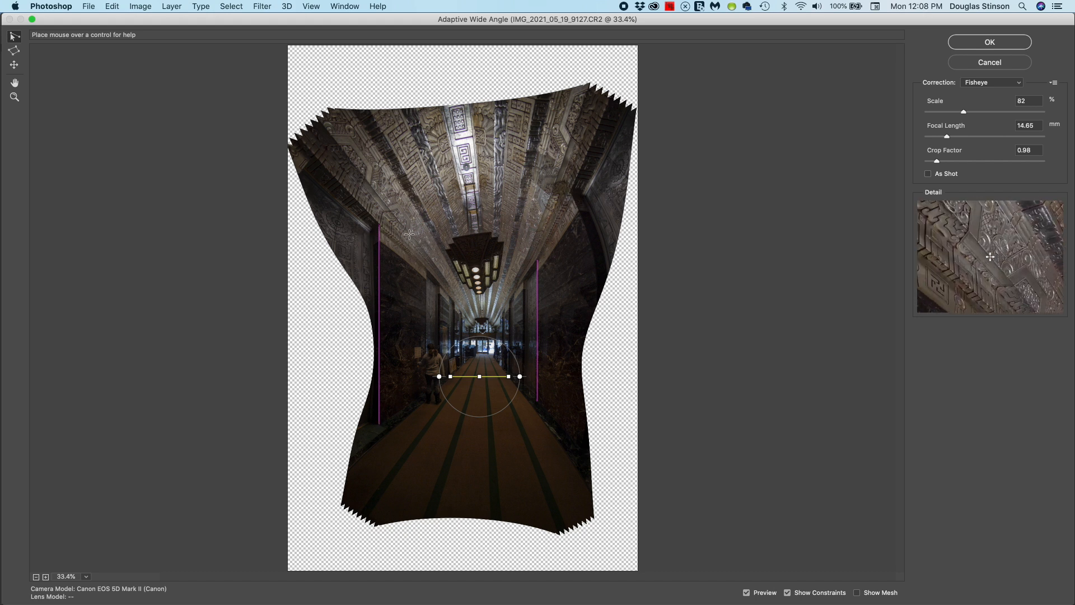
Trace a constraint along the ceiling edge across the hallway and set it Horizontal
{"action": "left_click_drag", "start_coordinate": [478, 376], "coordinate": [381, 224]}
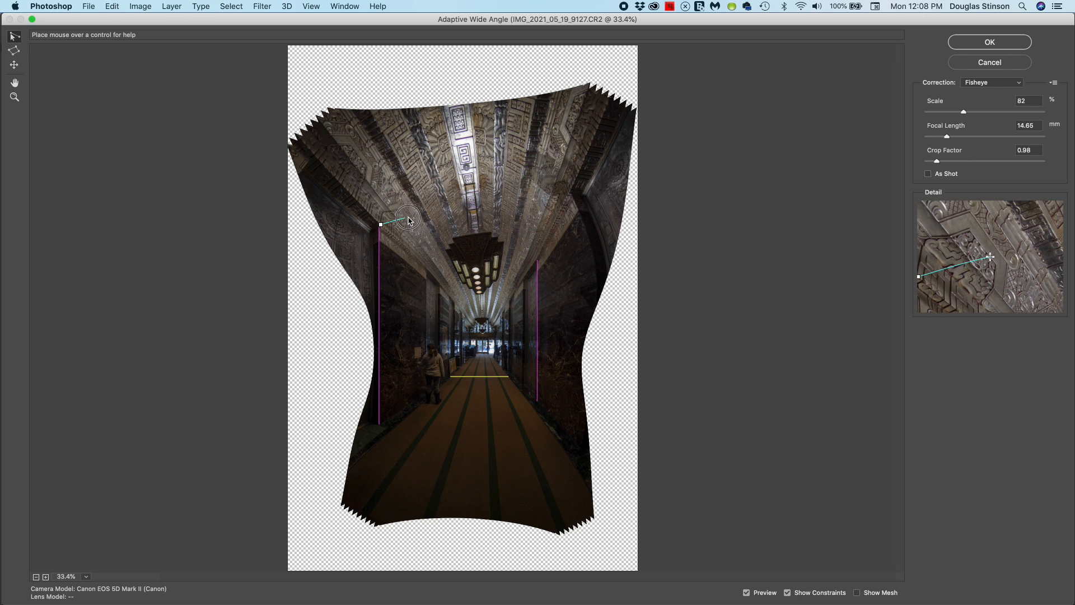
{"action": "left_click_drag", "start_coordinate": [380, 224], "coordinate": [571, 194]}
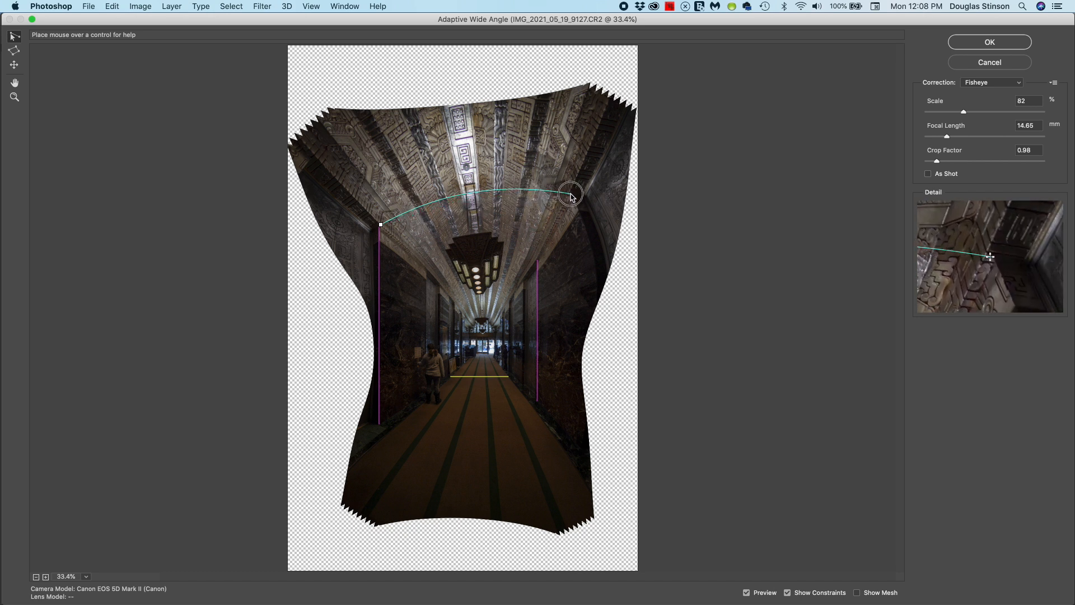
{"action": "left_click_drag", "start_coordinate": [571, 194], "coordinate": [567, 165]}
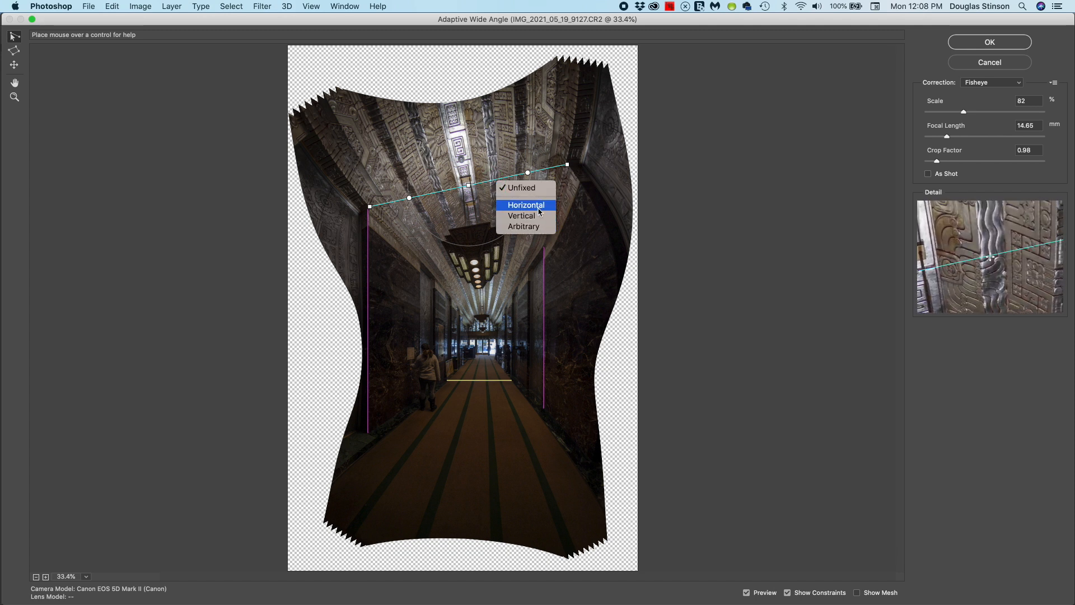
{"action": "left_click", "coordinate": [526, 205]}
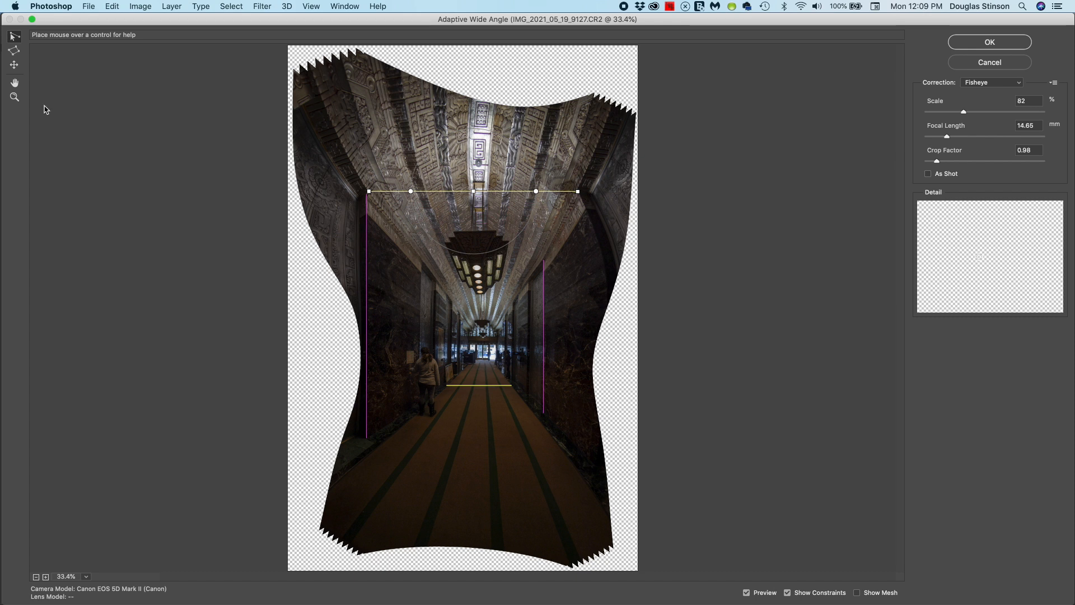
{"action": "mouse_move", "coordinate": [13, 98]}
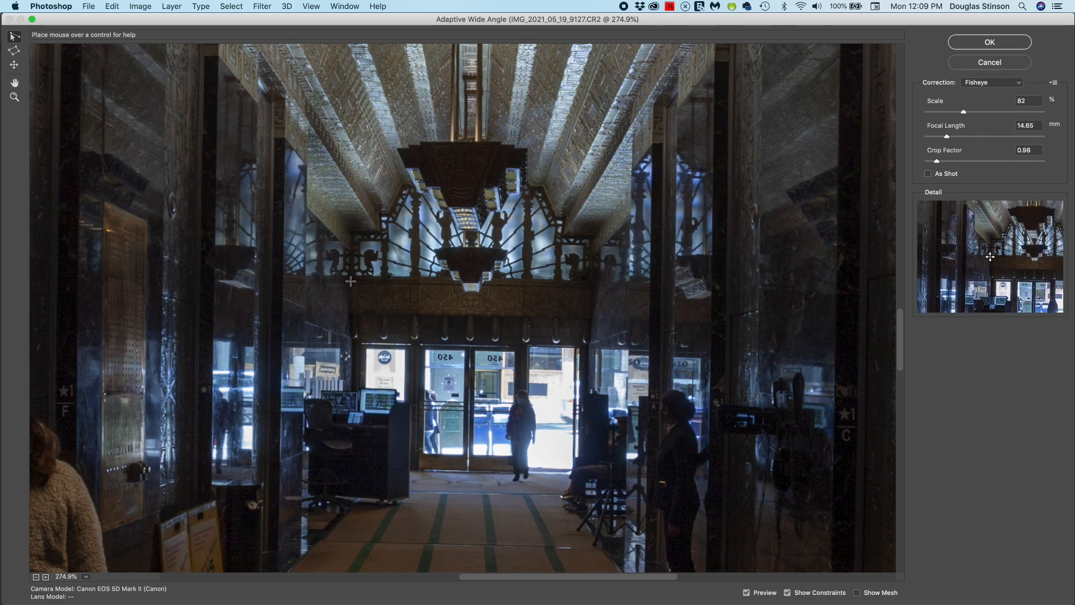
Level the entrance lintel and doorway threshold lines as Horizontal constraints
{"action": "left_click_drag", "start_coordinate": [349, 281], "coordinate": [591, 289]}
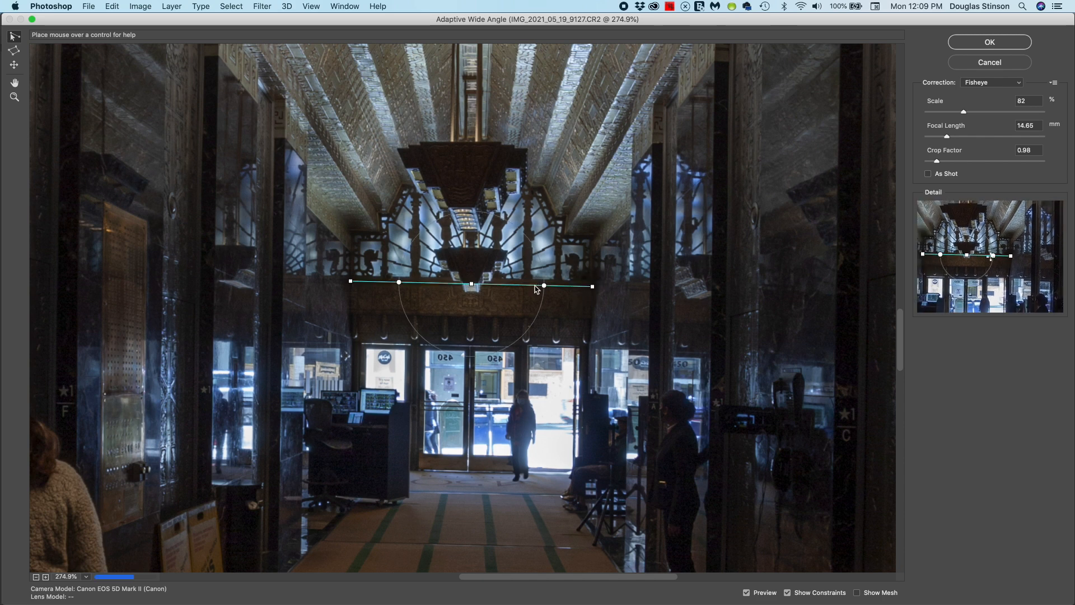
{"action": "right_click", "coordinate": [545, 286]}
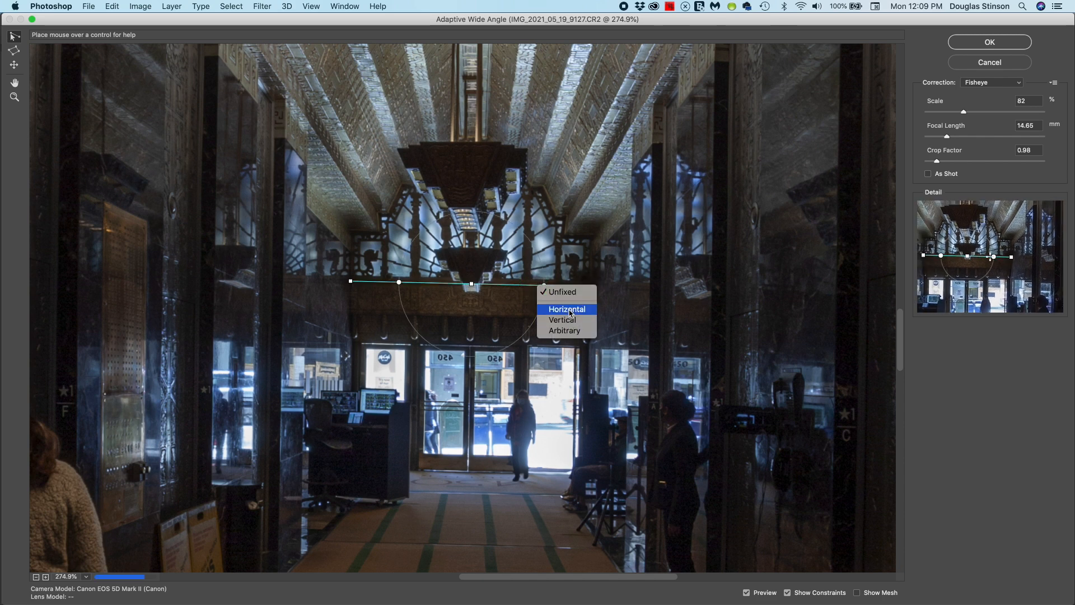
{"action": "left_click", "coordinate": [566, 309]}
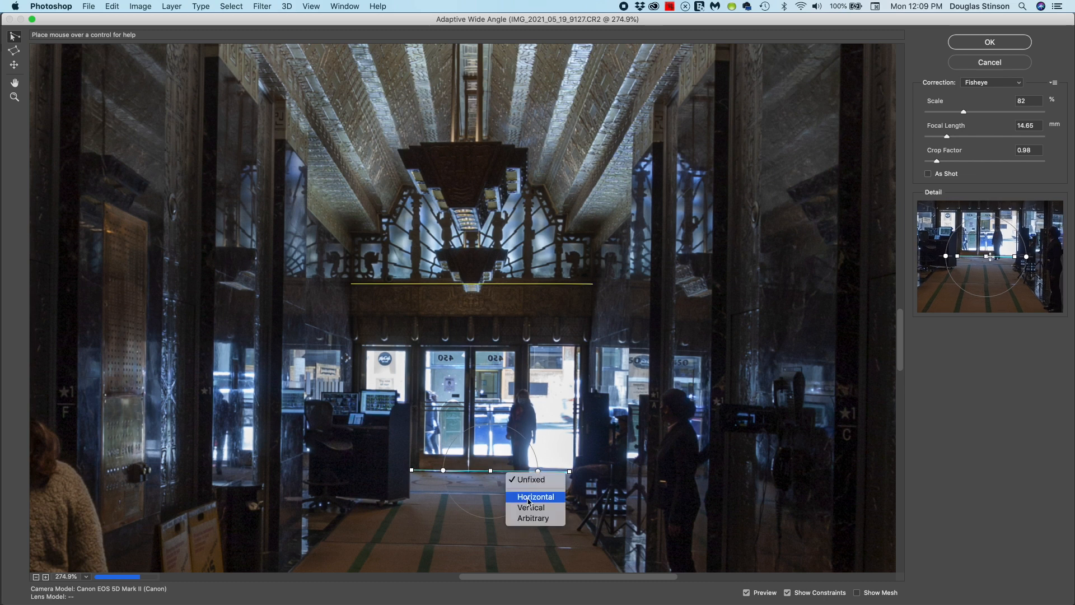
{"action": "left_click", "coordinate": [535, 496]}
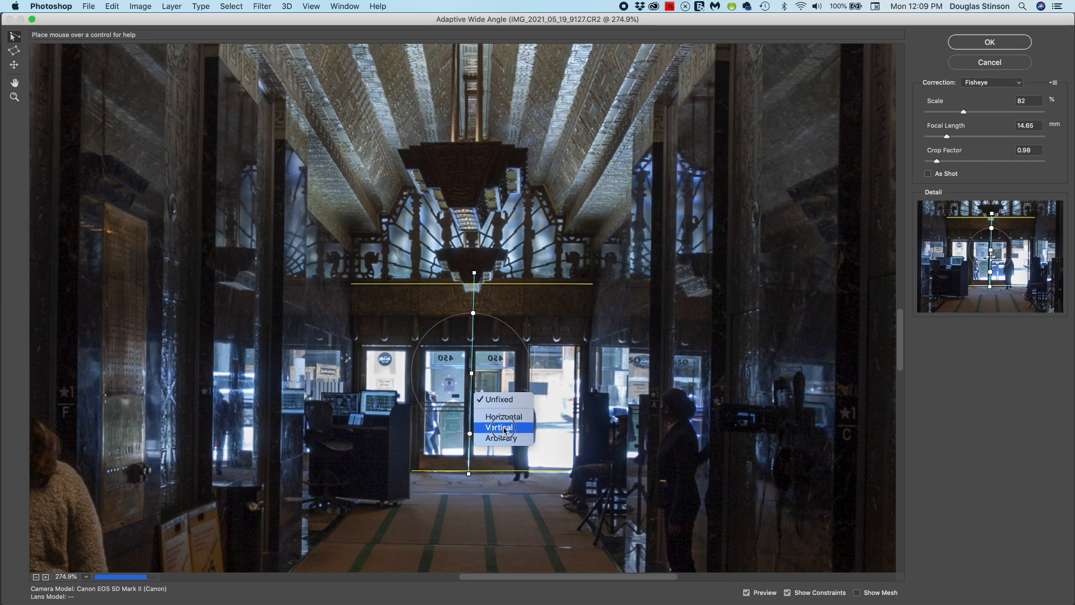
Make the door-frame constraint line a vertical correction
{"action": "left_click", "coordinate": [504, 427]}
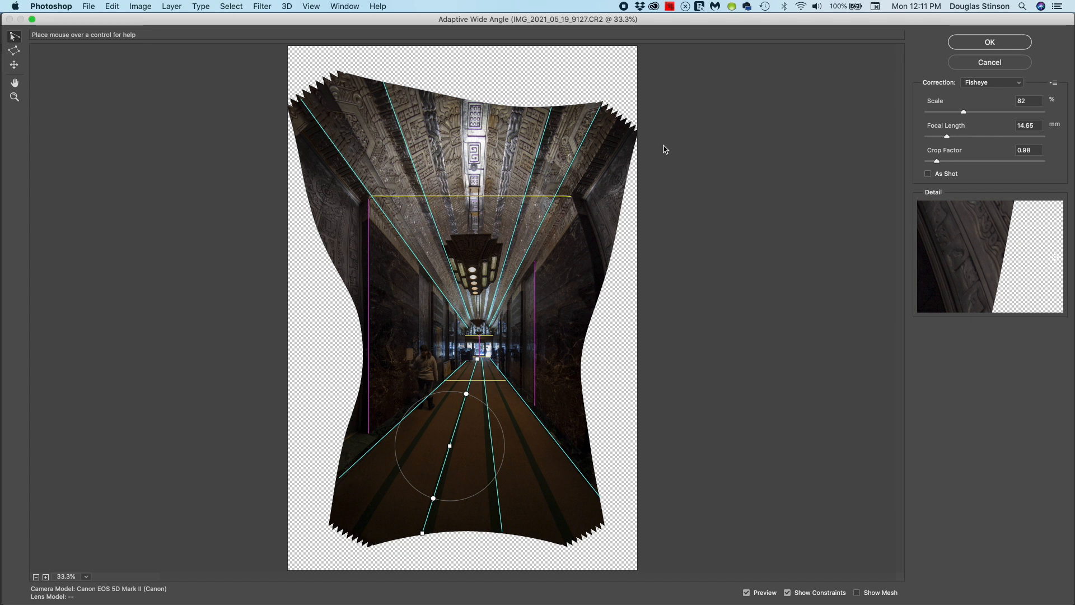
{"action": "mouse_move", "coordinate": [655, 148]}
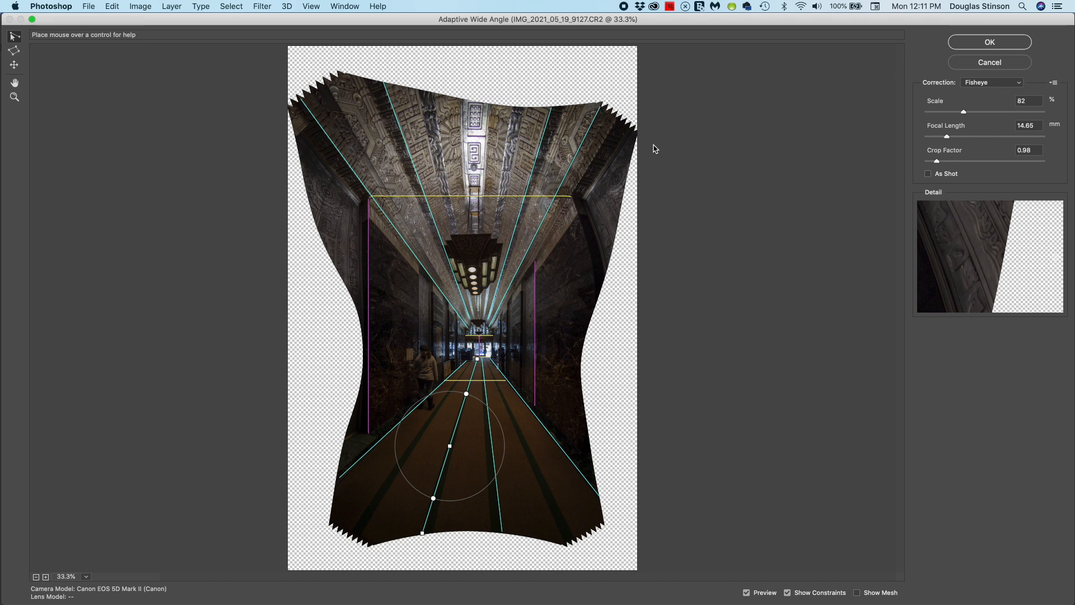
{"action": "mouse_move", "coordinate": [619, 246]}
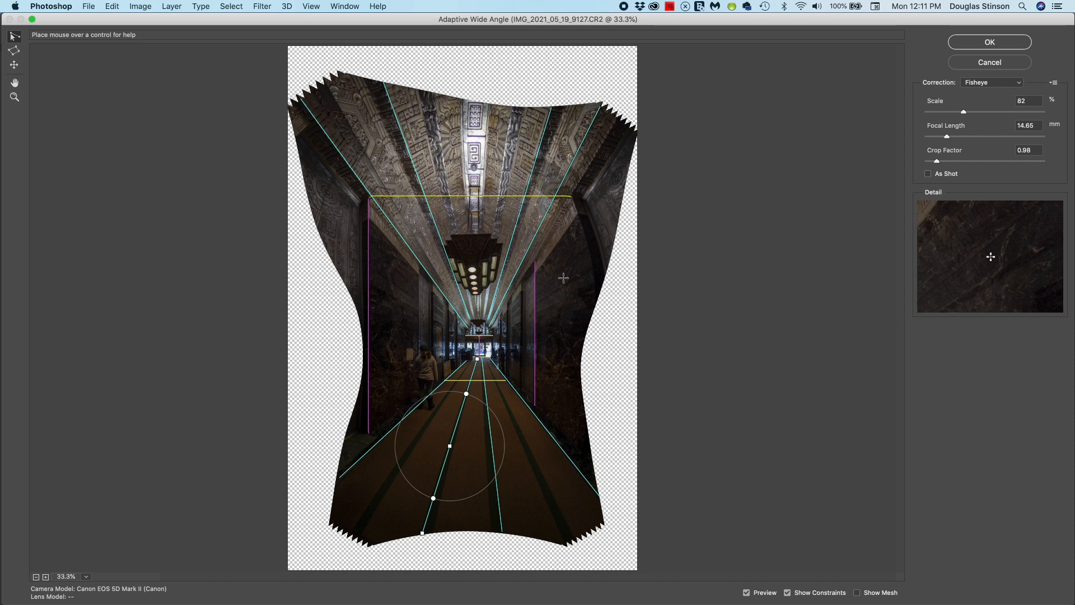
{"action": "mouse_move", "coordinate": [564, 275]}
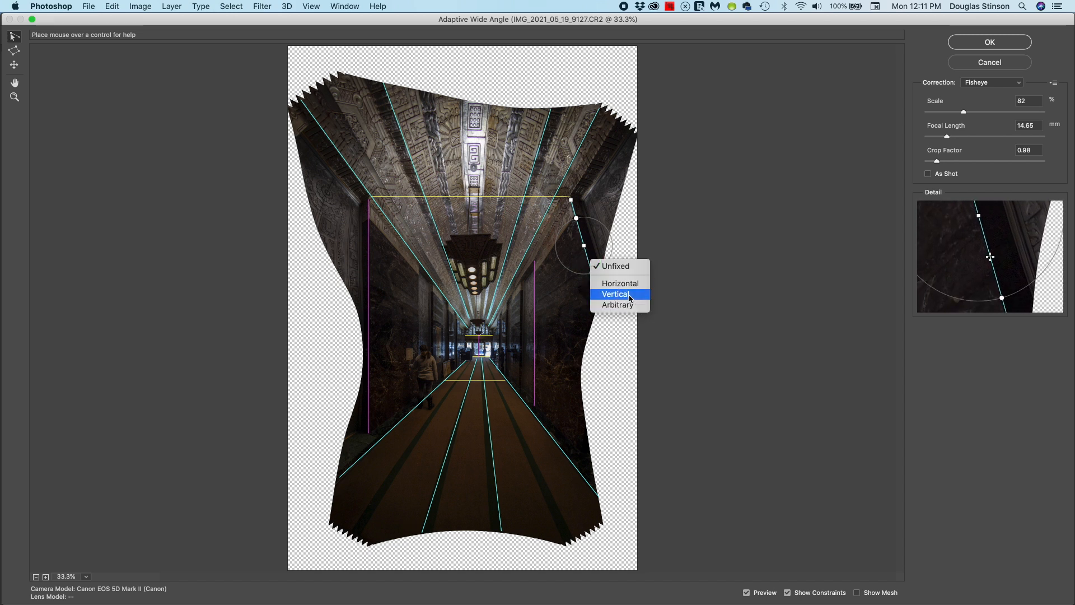
Set the upper right and upper left wall-edge constraints to Vertical
{"action": "left_click", "coordinate": [618, 293]}
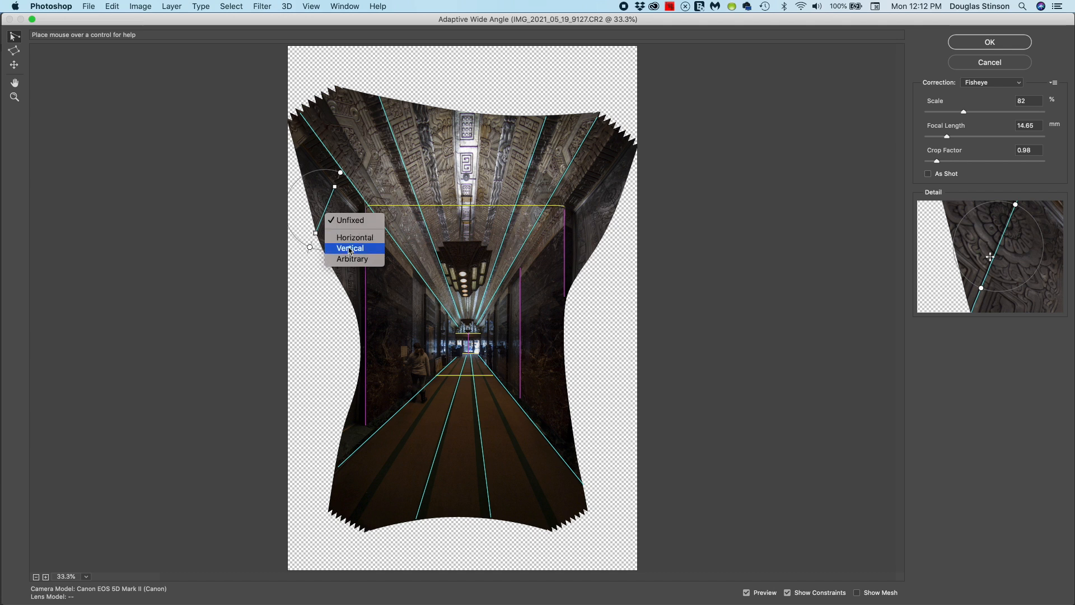
{"action": "left_click", "coordinate": [350, 248]}
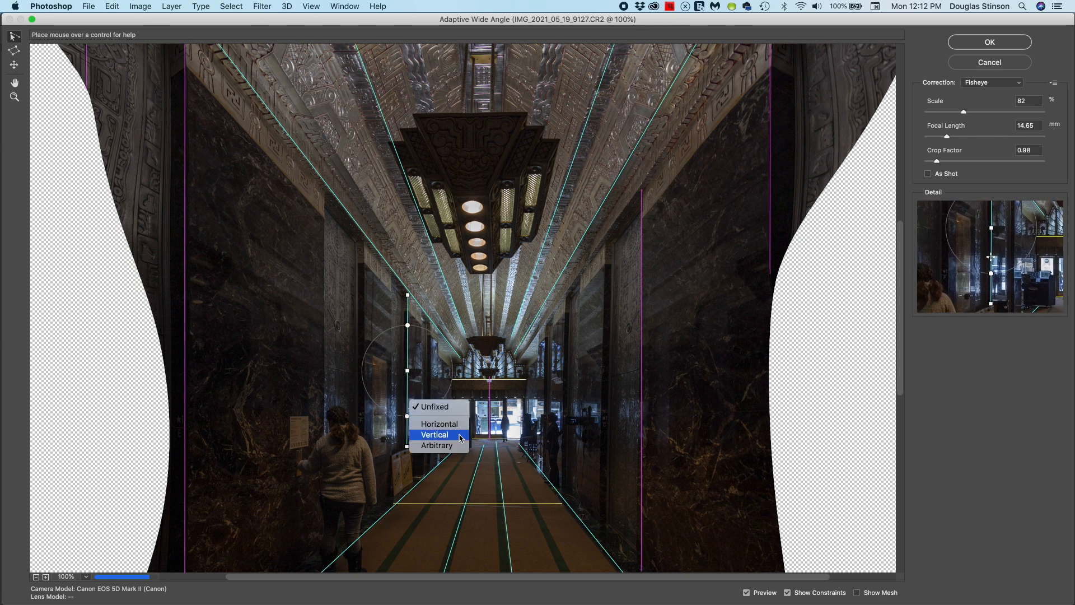
Trace the left and right pillar edges near the entrance and set both to Vertical
{"action": "left_click", "coordinate": [435, 434]}
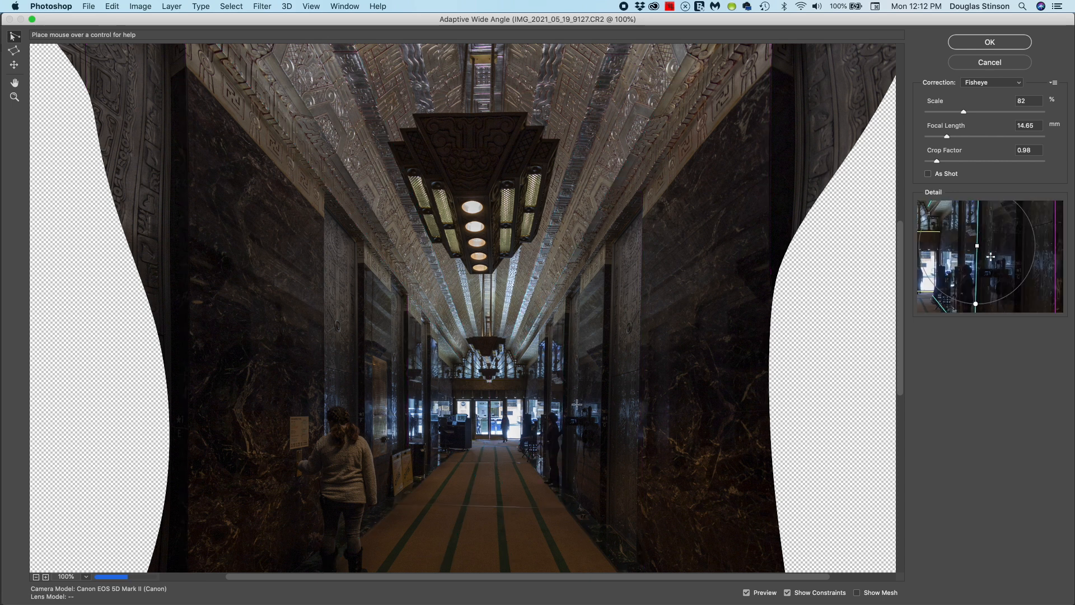
{"action": "left_click_drag", "start_coordinate": [564, 296], "coordinate": [561, 491]}
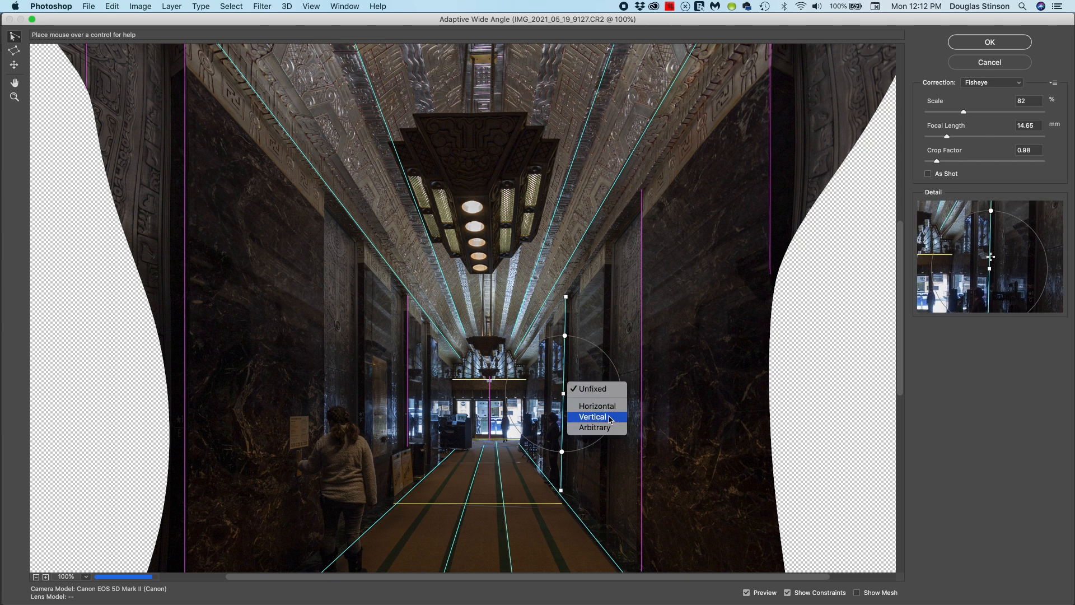
{"action": "left_click", "coordinate": [591, 417]}
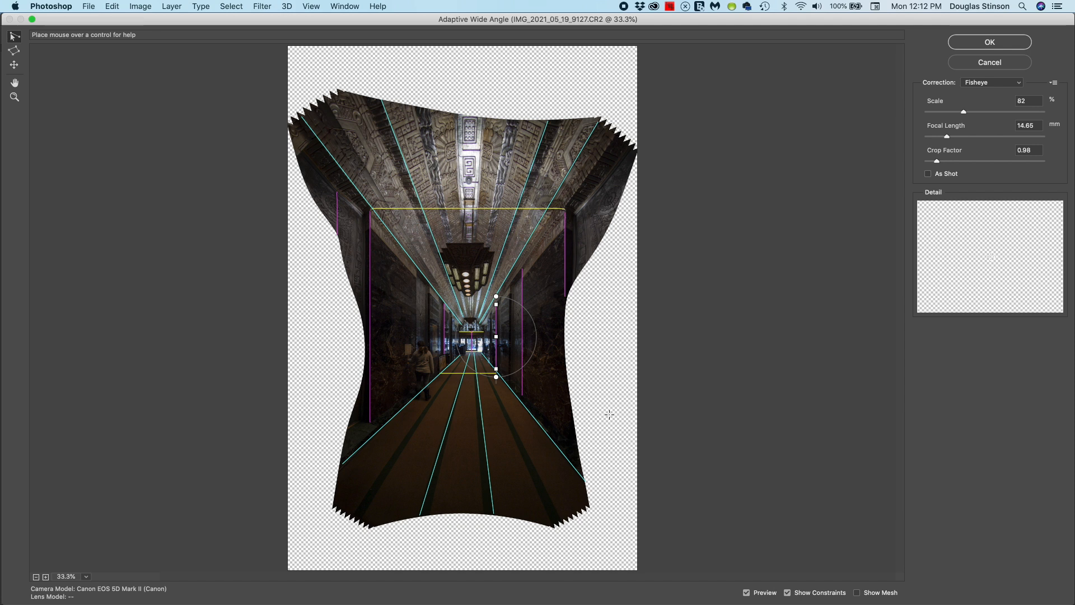
{"action": "mouse_move", "coordinate": [607, 129]}
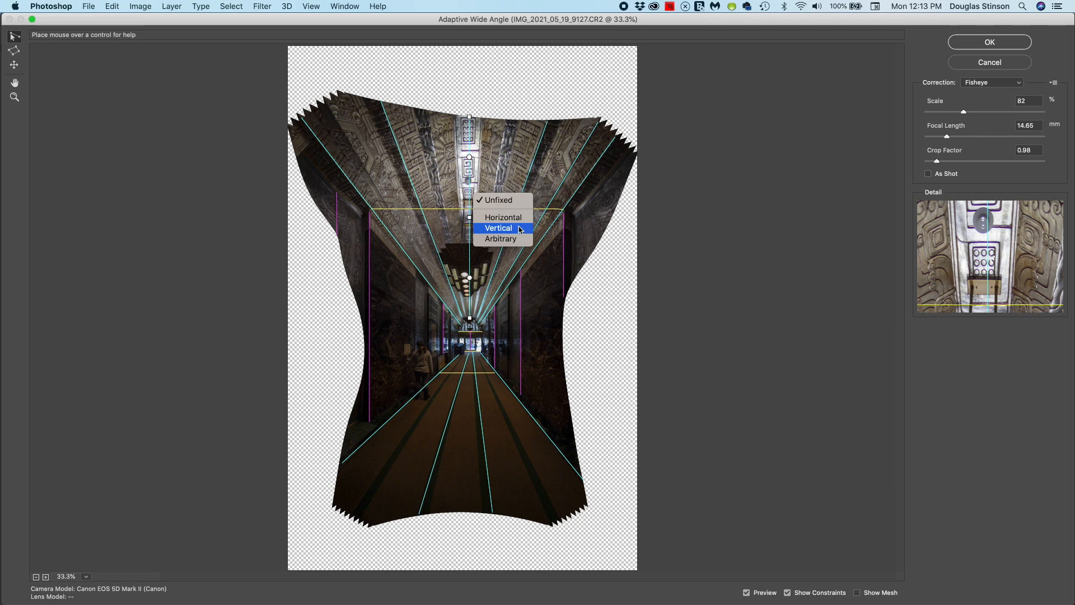
Set the ceiling-centre constraint to Vertical, then reset the correction to As Shot
{"action": "left_click", "coordinate": [499, 228]}
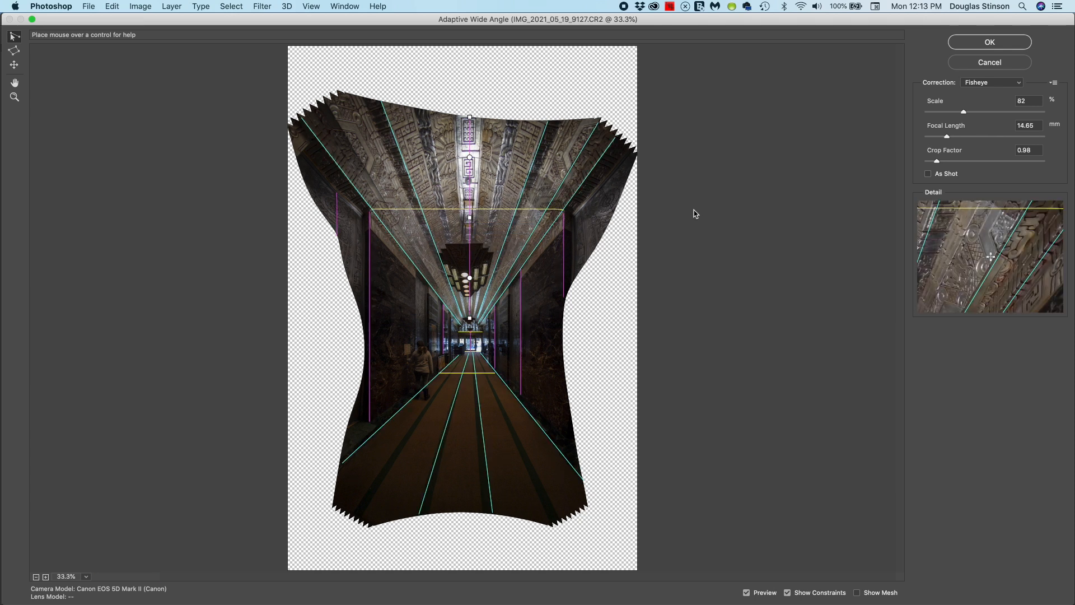
{"action": "left_click", "coordinate": [927, 173]}
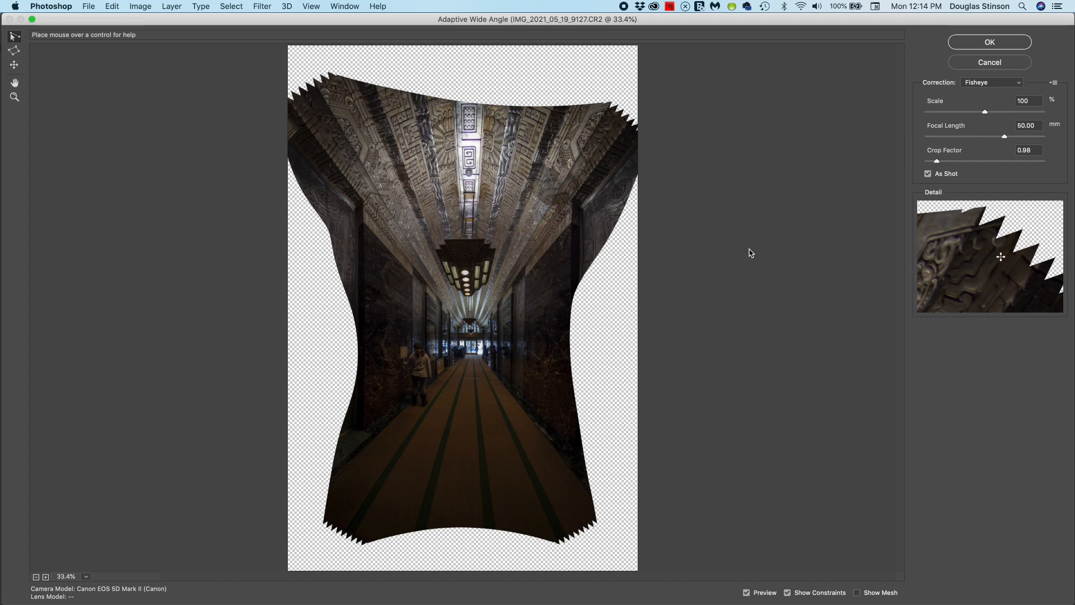
{"action": "mouse_move", "coordinate": [622, 242]}
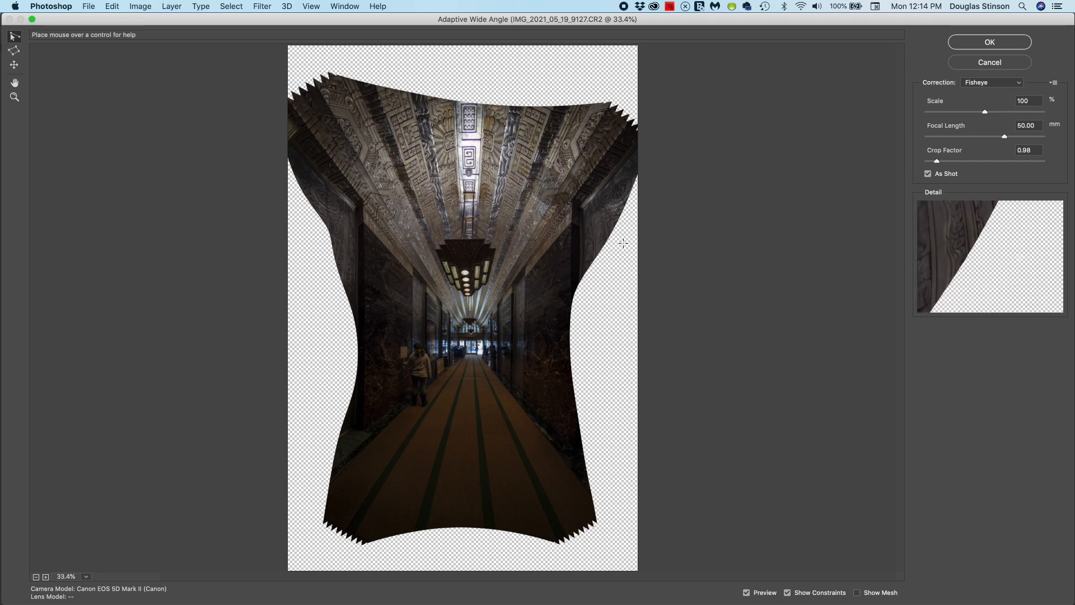
{"action": "mouse_move", "coordinate": [665, 250]}
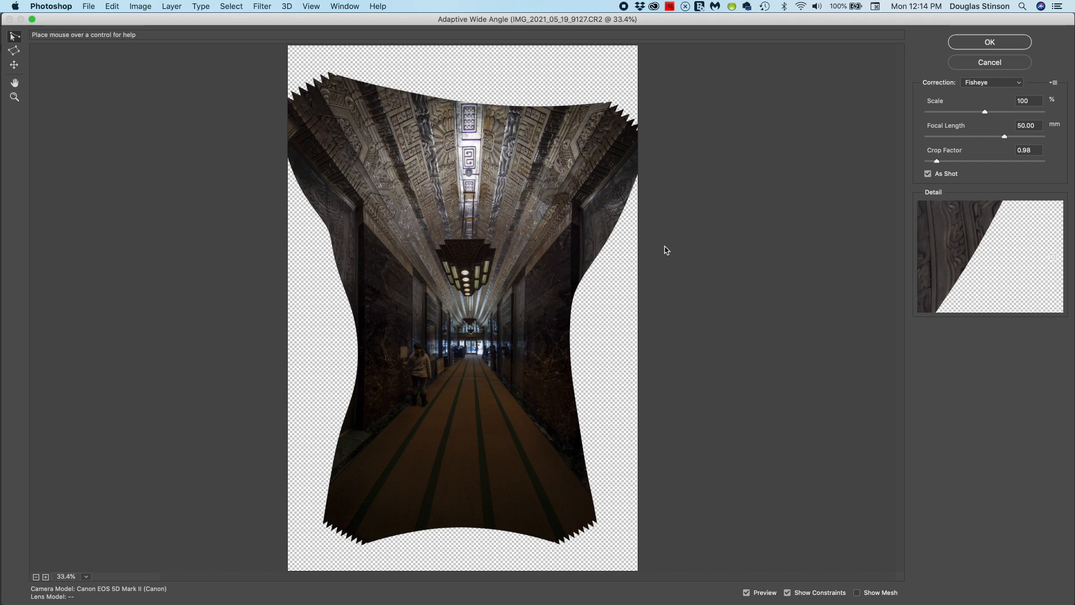
{"action": "mouse_move", "coordinate": [804, 200]}
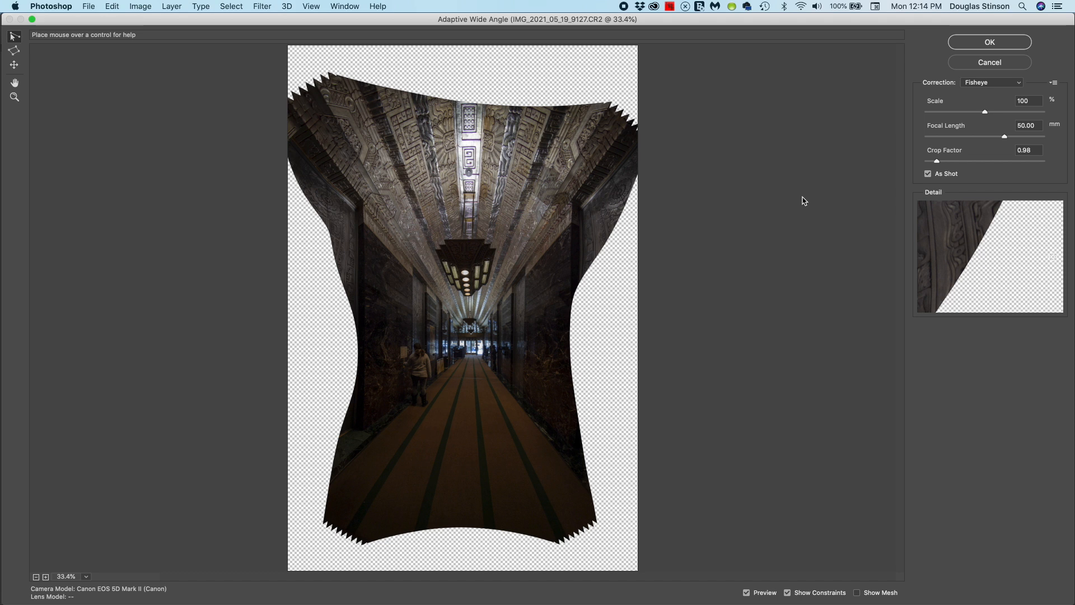
{"action": "mouse_move", "coordinate": [883, 129]}
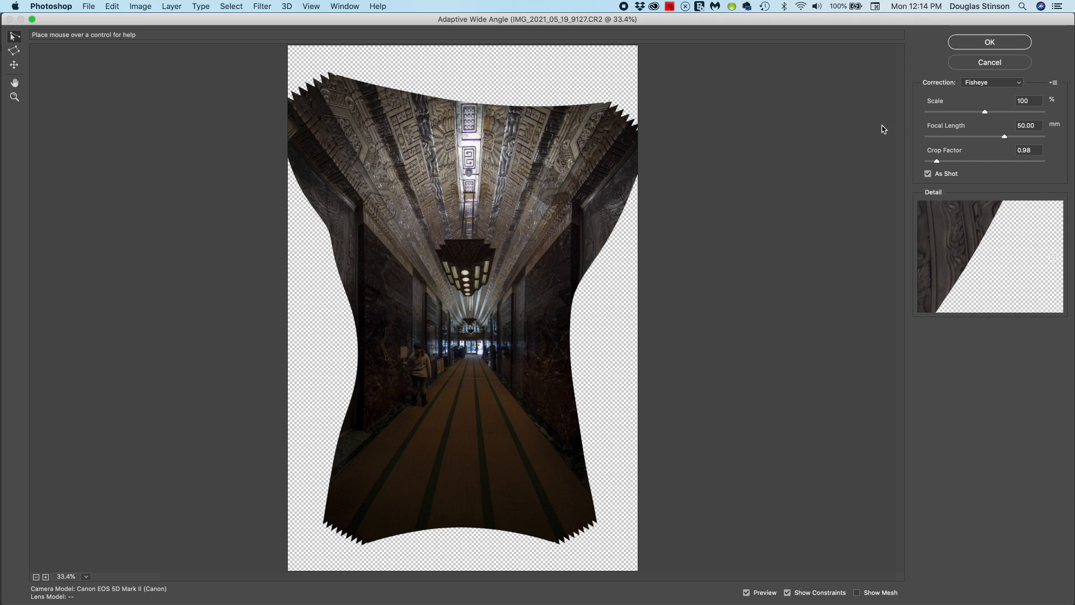
{"action": "mouse_move", "coordinate": [983, 114]}
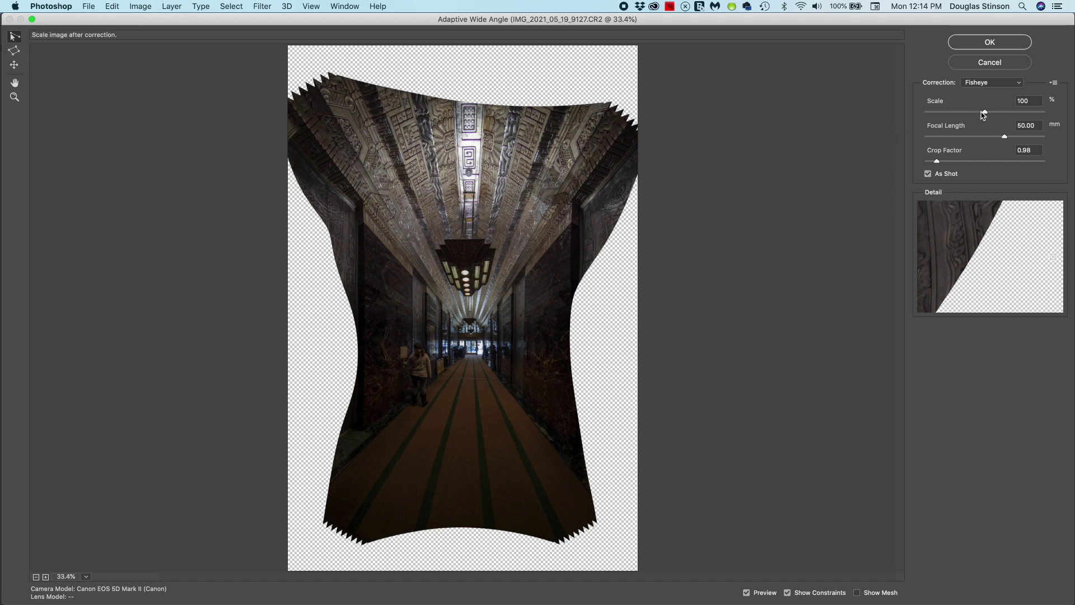
{"action": "mouse_move", "coordinate": [983, 112]}
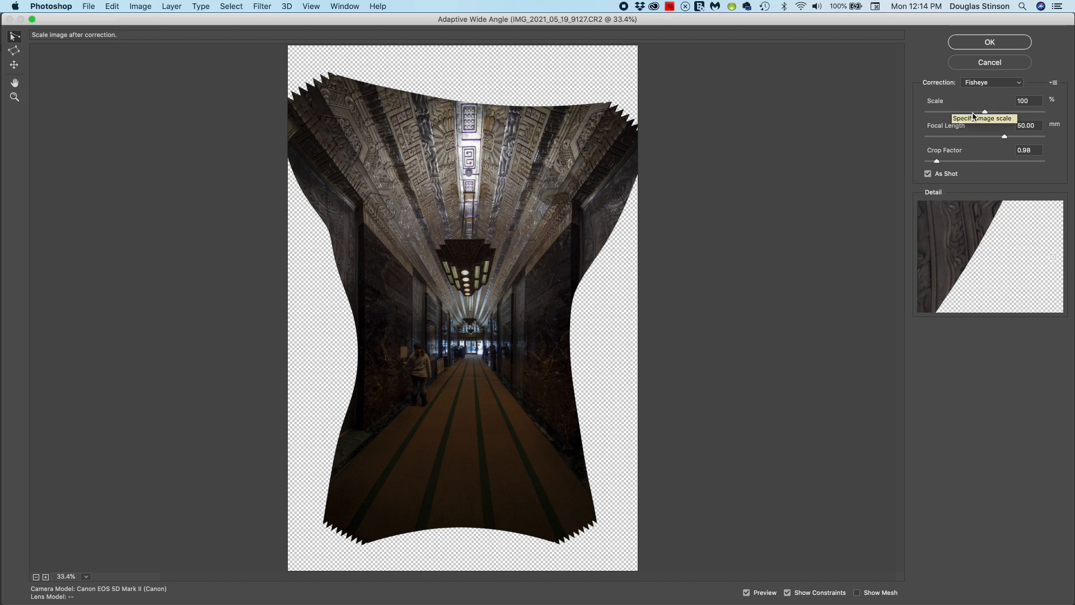
{"action": "mouse_move", "coordinate": [982, 116]}
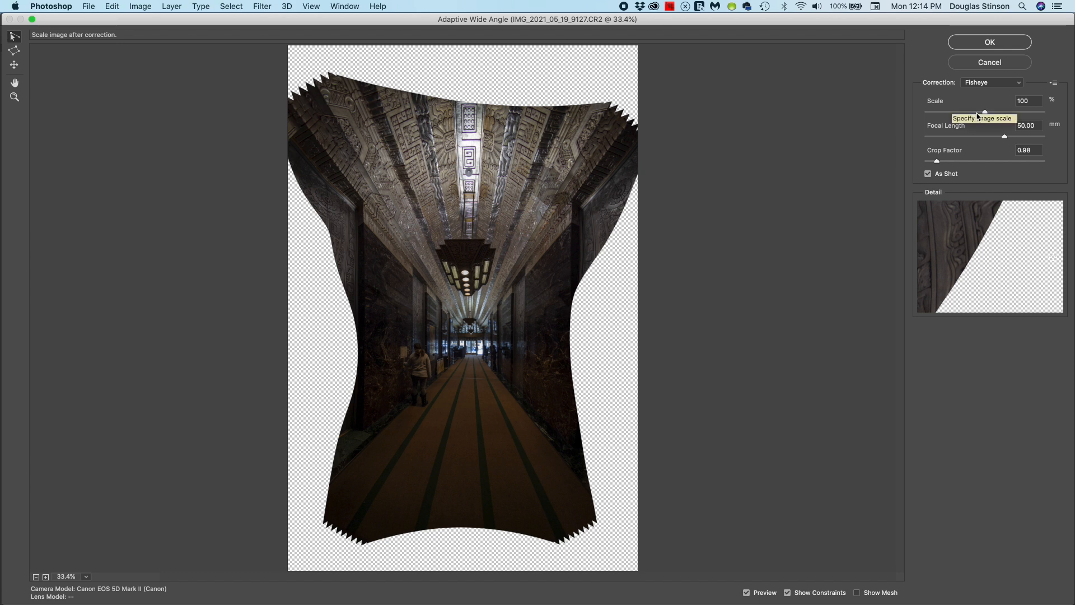
Raise the Adaptive Wide Angle Scale slider to 127% so the hallway fills the frame
{"action": "left_click_drag", "start_coordinate": [985, 112], "coordinate": [986, 113]}
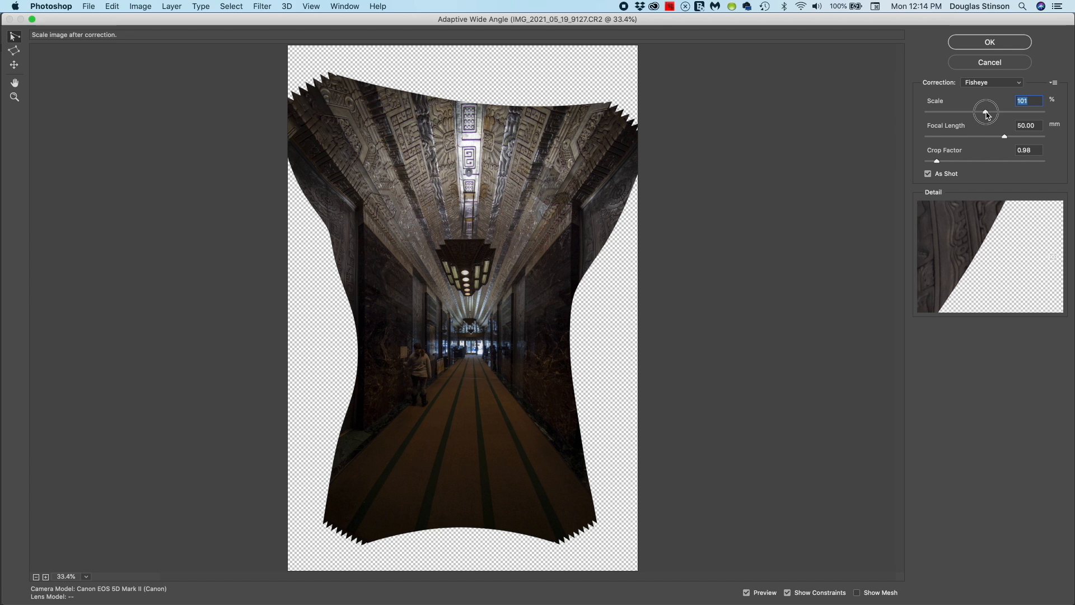
{"action": "left_click_drag", "start_coordinate": [985, 112], "coordinate": [999, 112]}
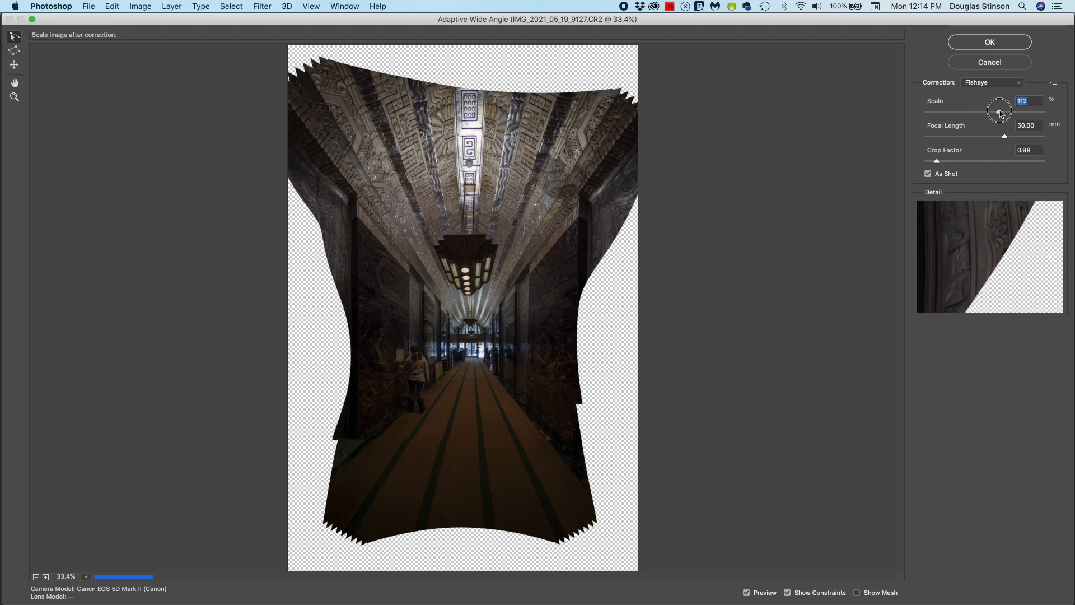
{"action": "left_click_drag", "start_coordinate": [999, 112], "coordinate": [1007, 112]}
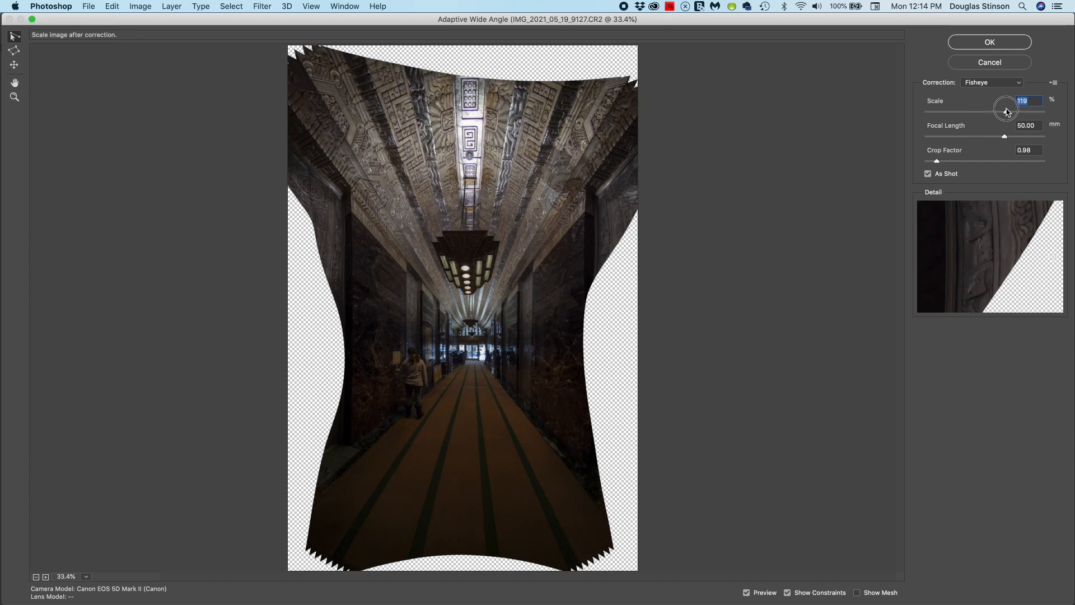
{"action": "left_click_drag", "start_coordinate": [1006, 100], "coordinate": [1014, 100]}
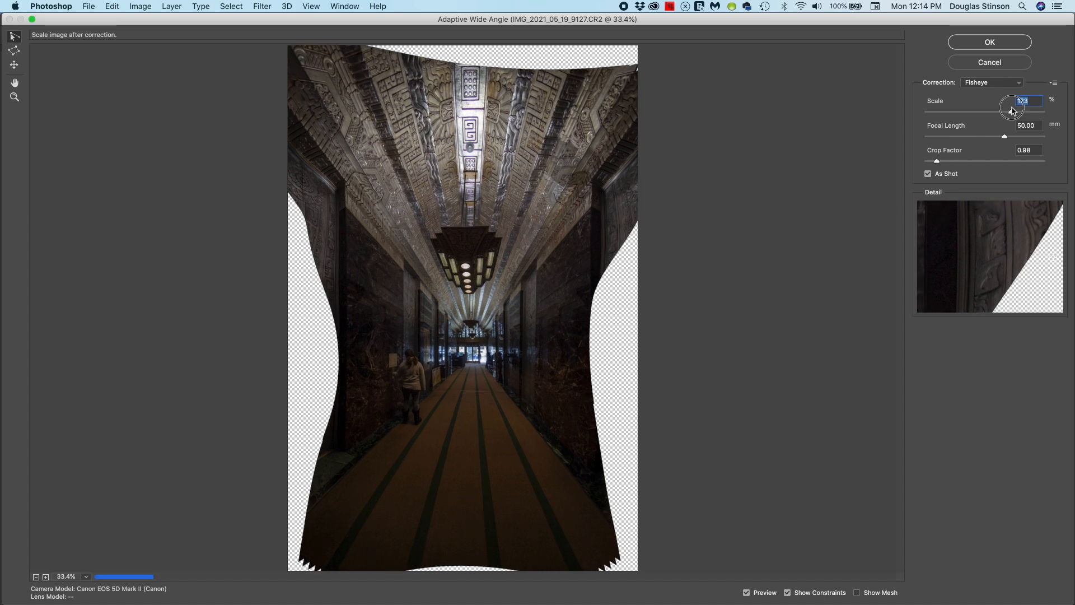
{"action": "left_click_drag", "start_coordinate": [1021, 111], "coordinate": [1018, 111]}
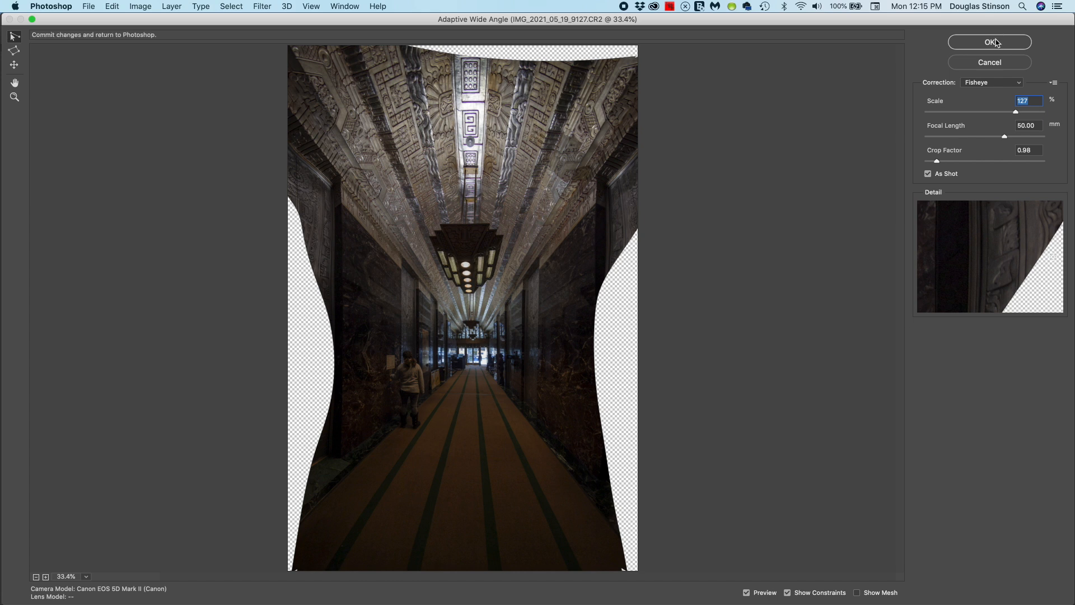
{"action": "left_click", "coordinate": [990, 42]}
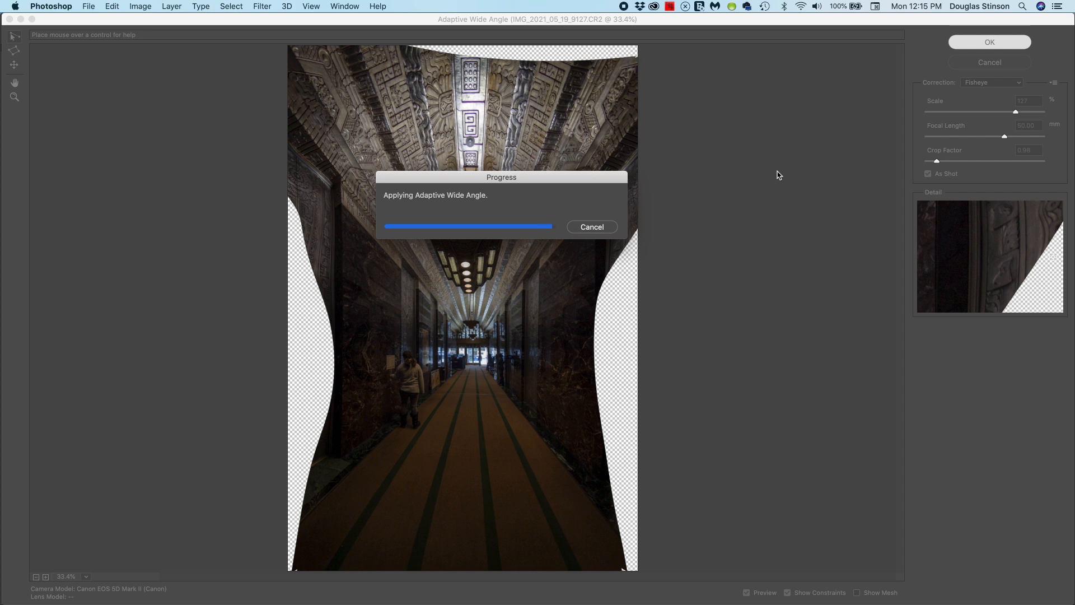
{"action": "left_click", "coordinate": [990, 42]}
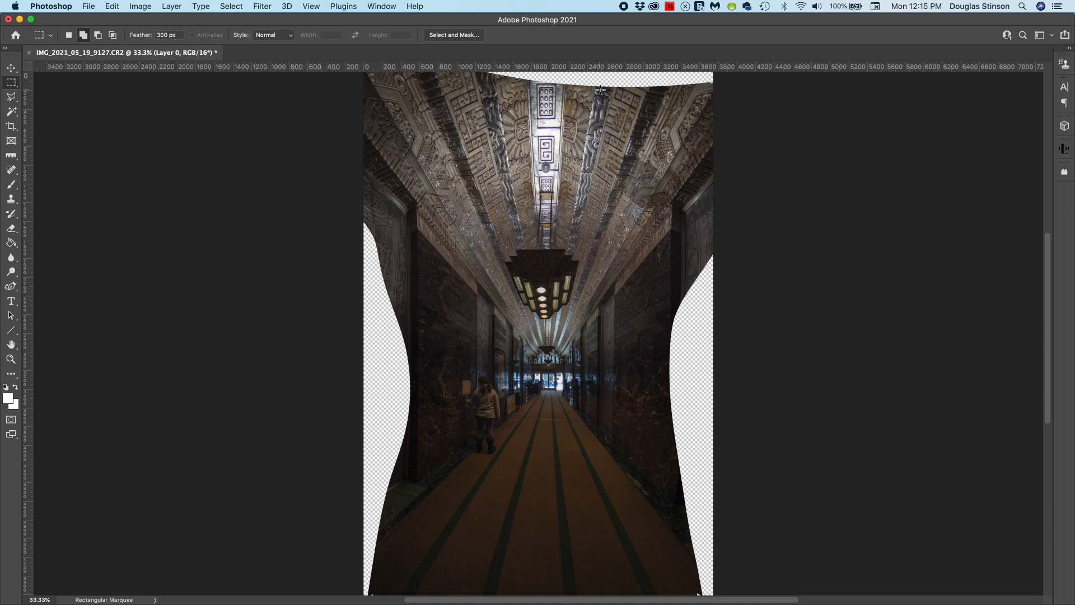
{"action": "mouse_move", "coordinate": [7, 107]}
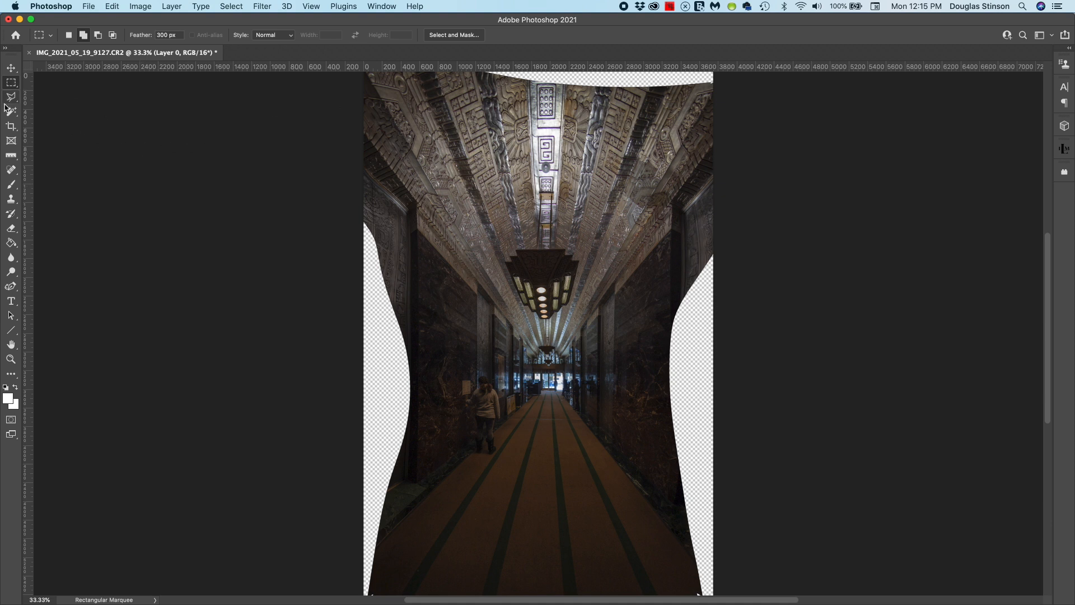
Magic-Wand the top transparent strip and run Edit > Content-Aware Fill with an adjusted ceiling sample
{"action": "left_click", "coordinate": [8, 108]}
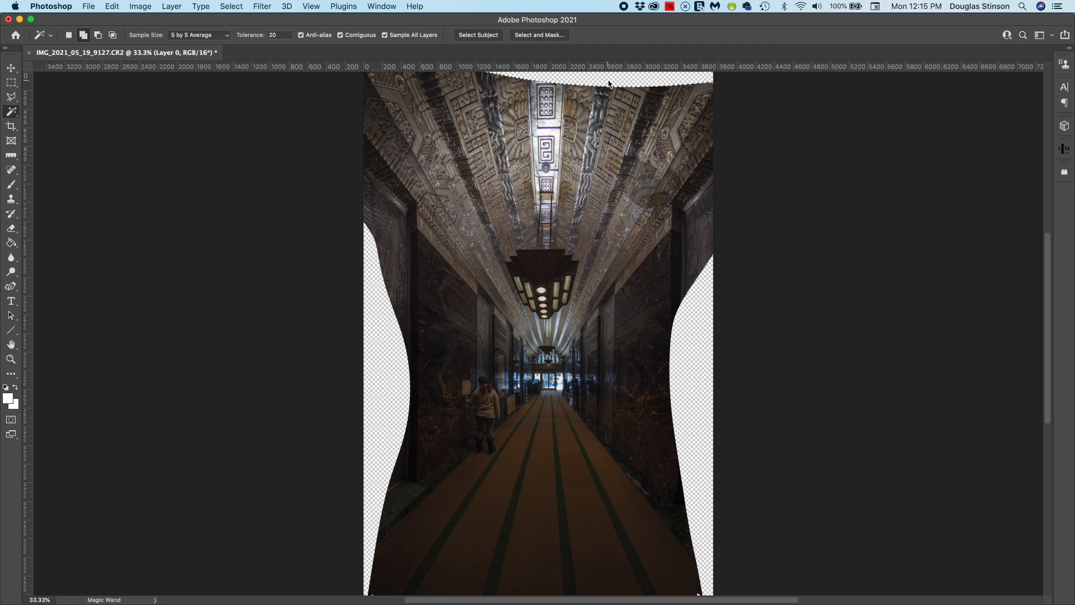
{"action": "mouse_move", "coordinate": [114, 7]}
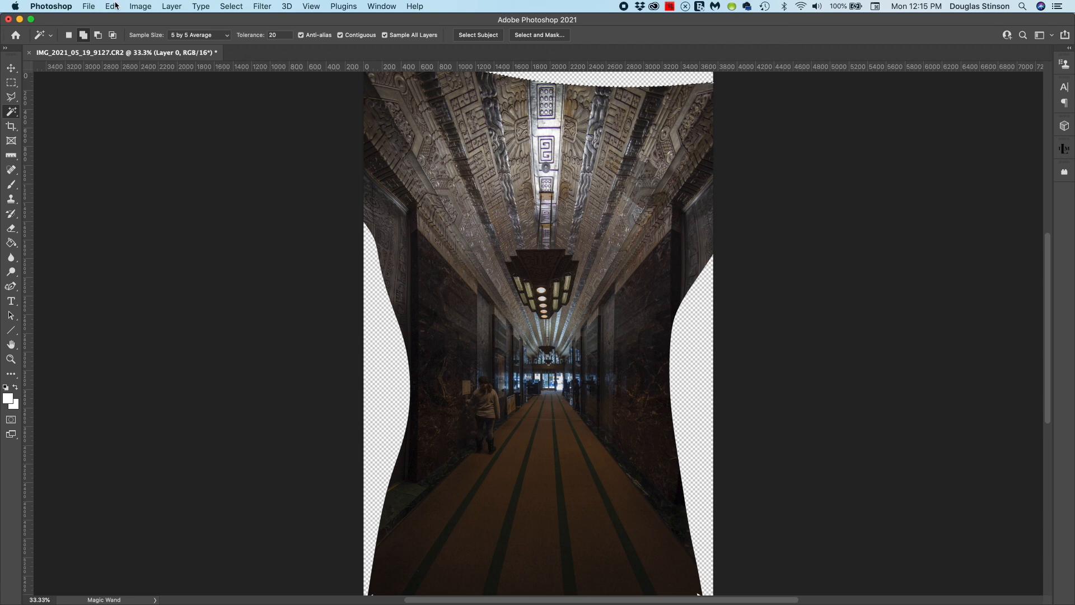
{"action": "left_click", "coordinate": [107, 6]}
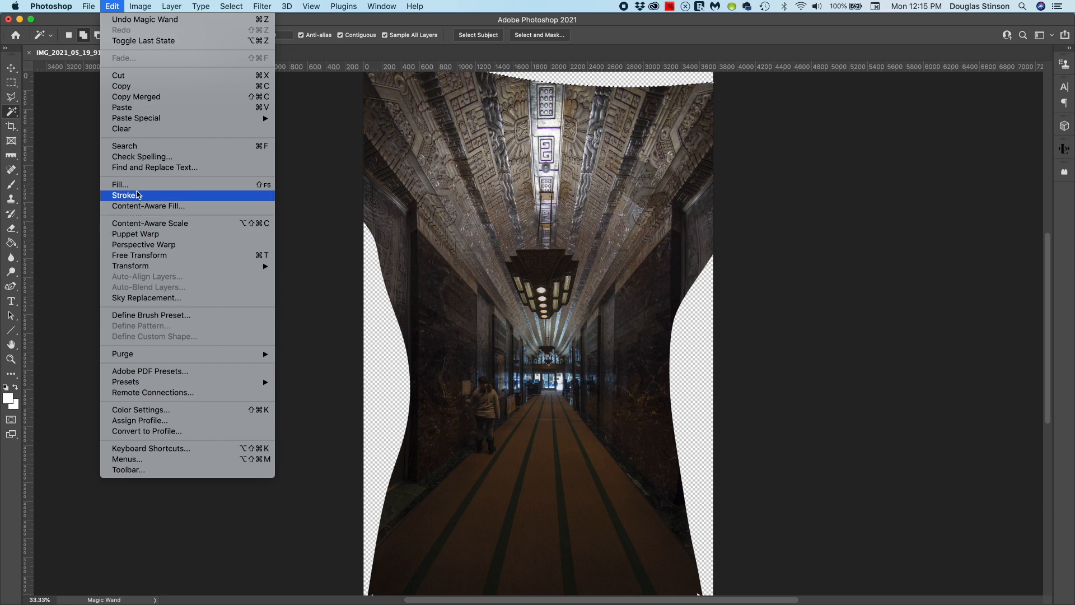
{"action": "left_click", "coordinate": [148, 206]}
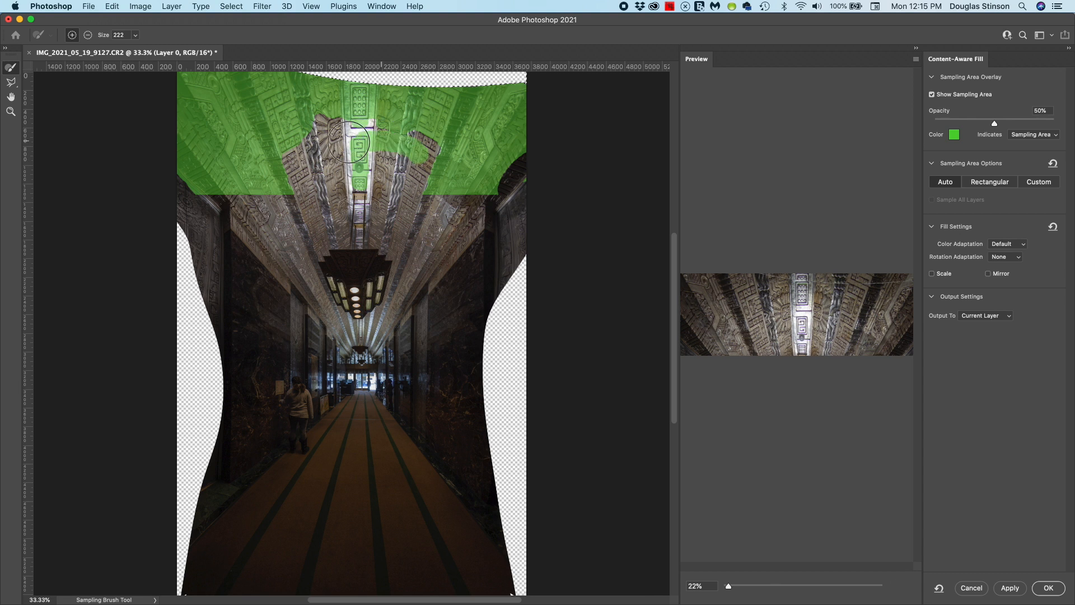
{"action": "left_click_drag", "start_coordinate": [356, 145], "coordinate": [442, 166]}
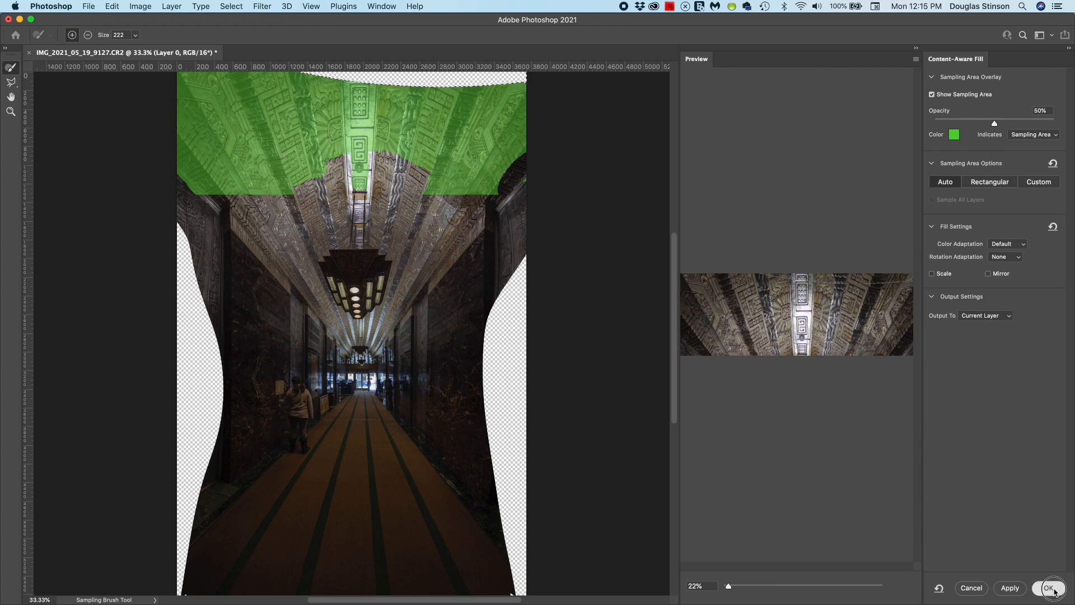
{"action": "left_click", "coordinate": [1048, 588]}
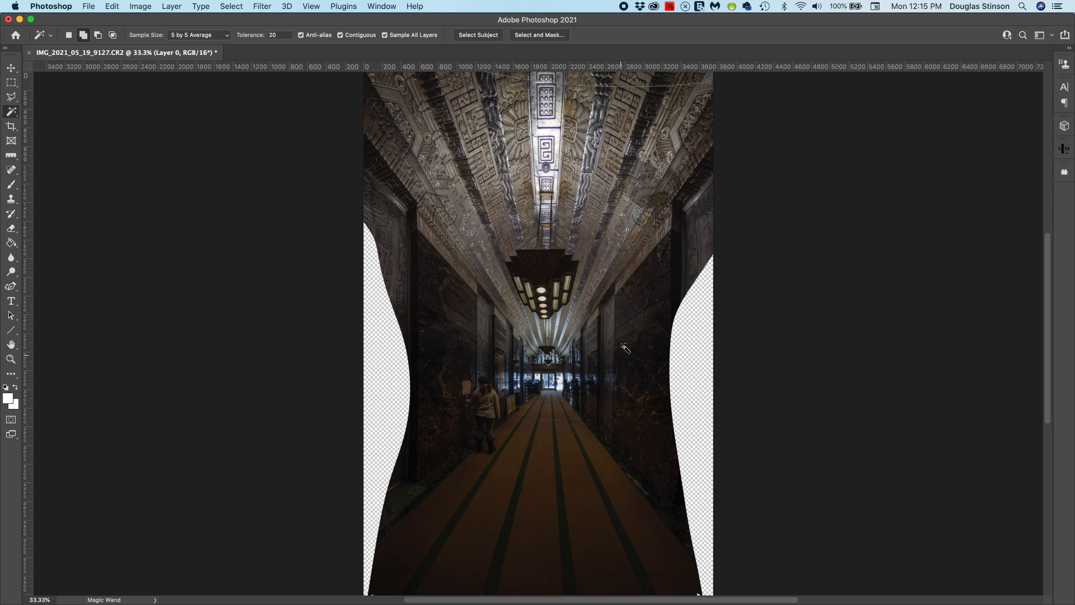
{"action": "mouse_move", "coordinate": [598, 91]}
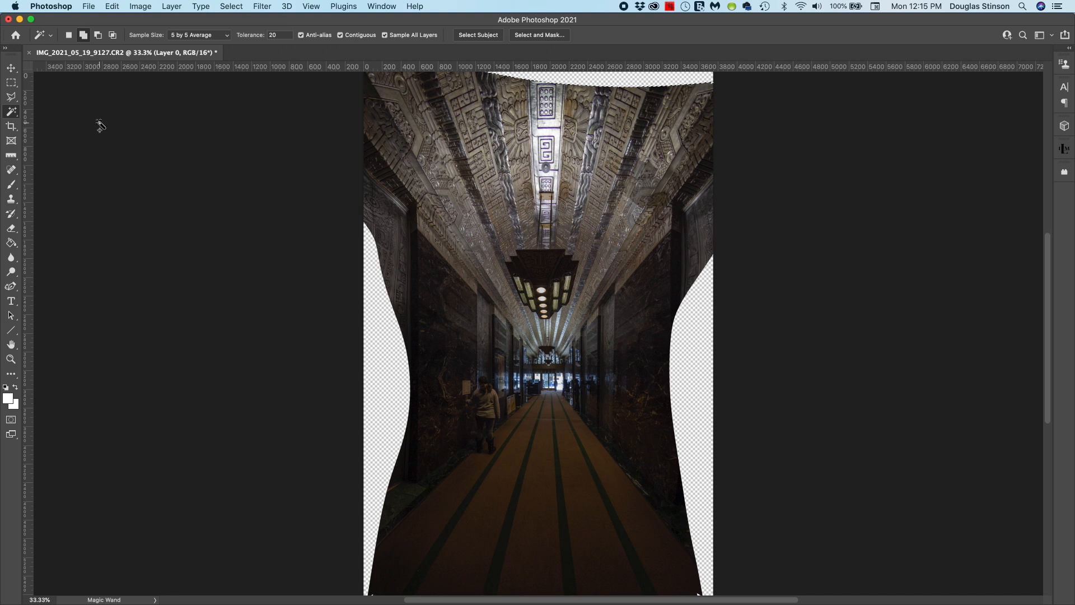
Expand the top-strip selection outward via Select > Modify > Expand
{"action": "left_click", "coordinate": [242, 5]}
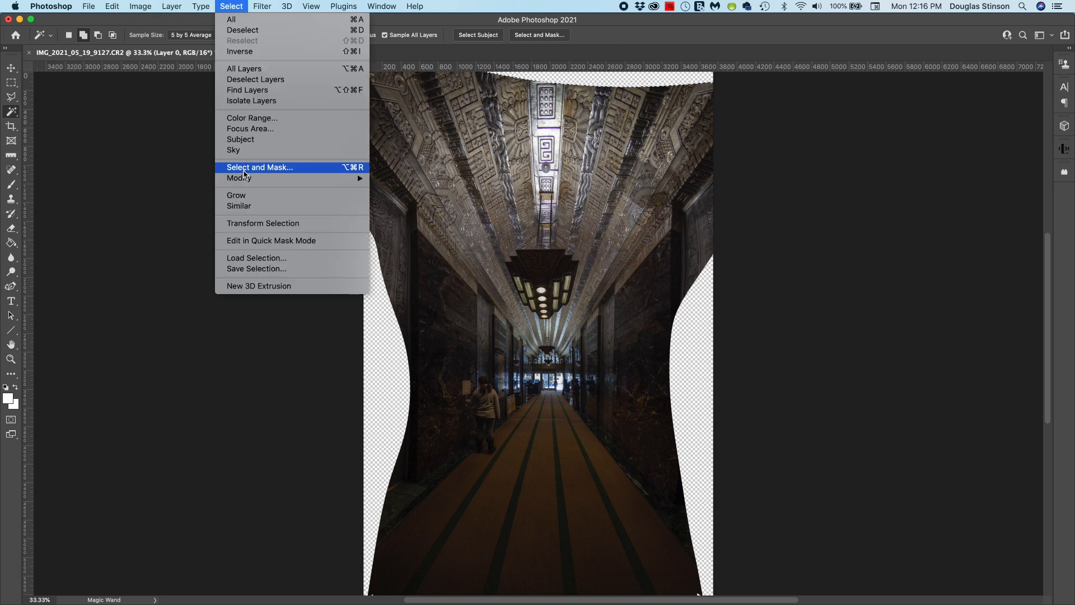
{"action": "mouse_move", "coordinate": [240, 178]}
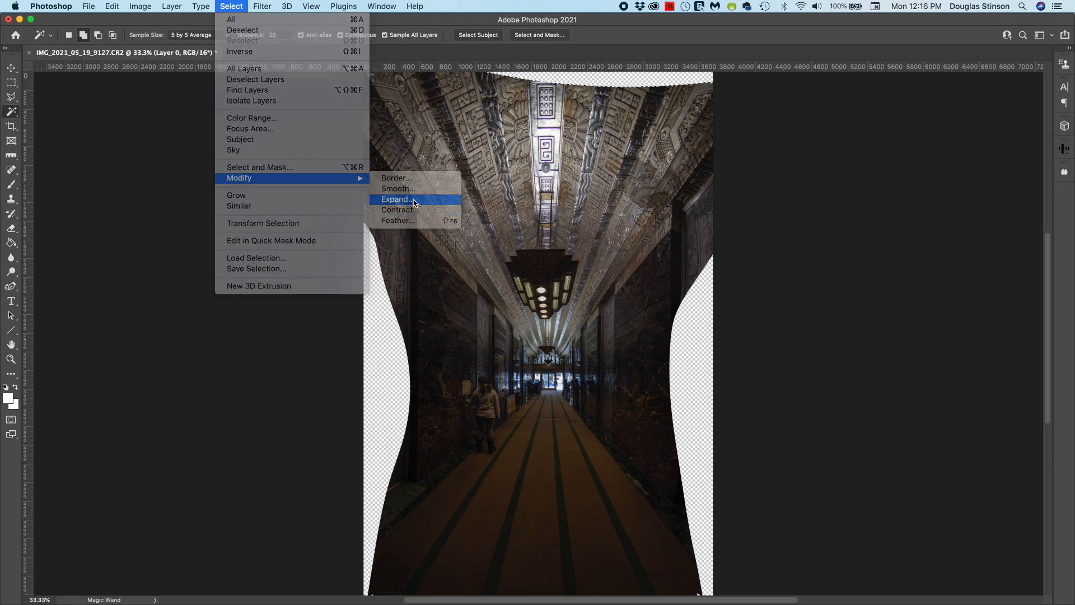
{"action": "left_click", "coordinate": [395, 199]}
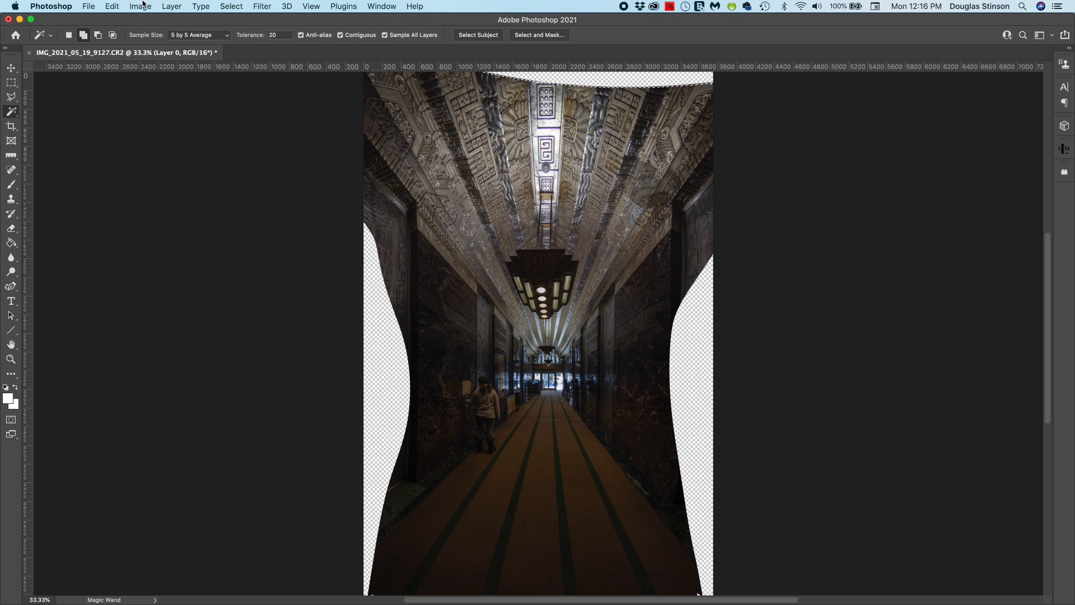
Refill the expanded strip with Content-Aware Fill, refining the sampled ceiling area twice
{"action": "left_click", "coordinate": [105, 6]}
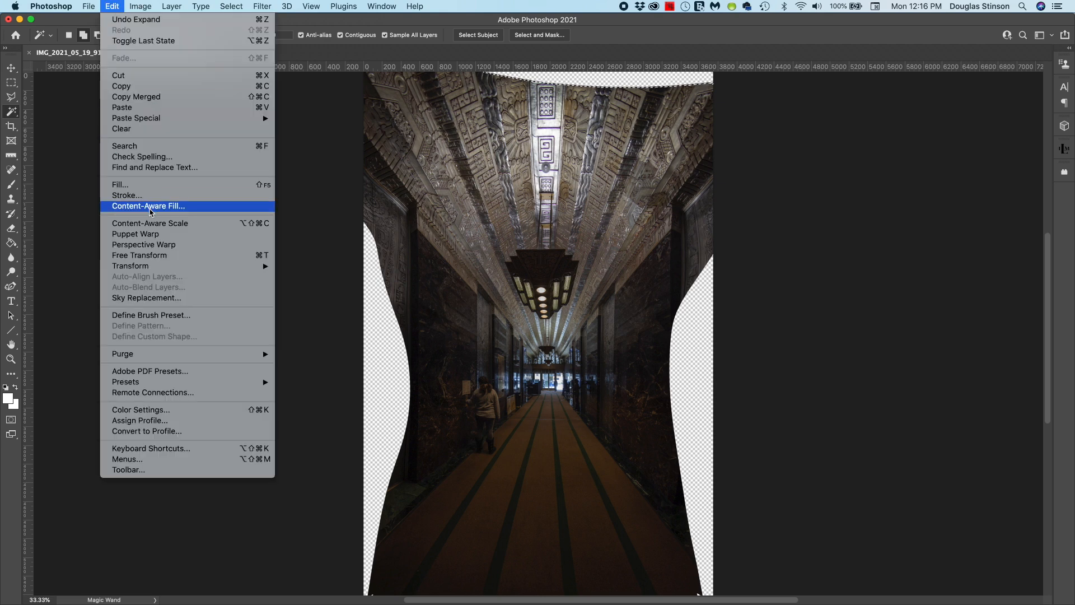
{"action": "left_click", "coordinate": [147, 206]}
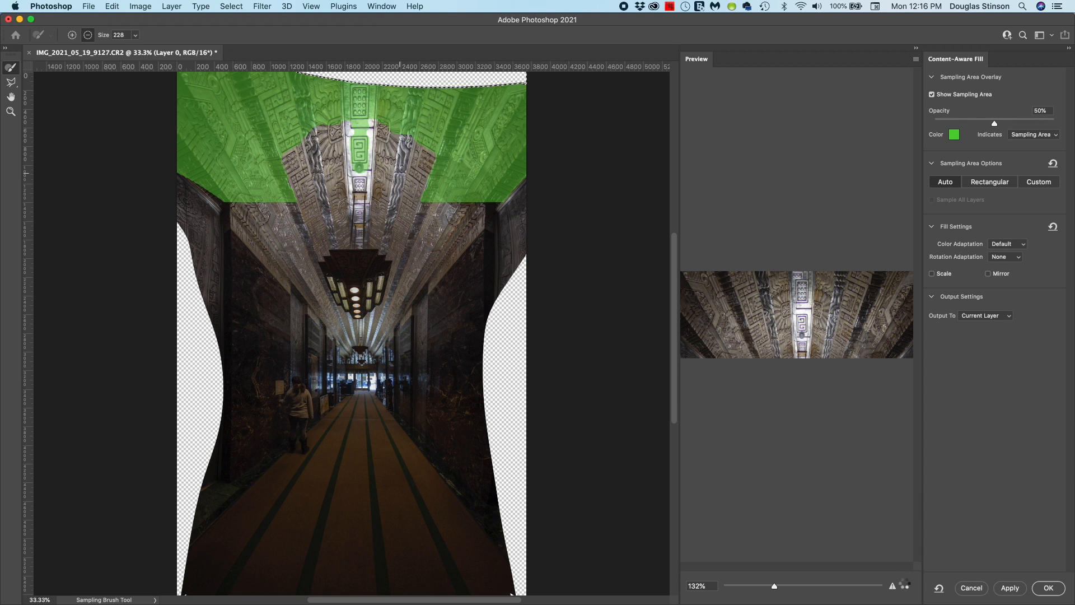
{"action": "left_click_drag", "start_coordinate": [774, 586], "coordinate": [728, 586]}
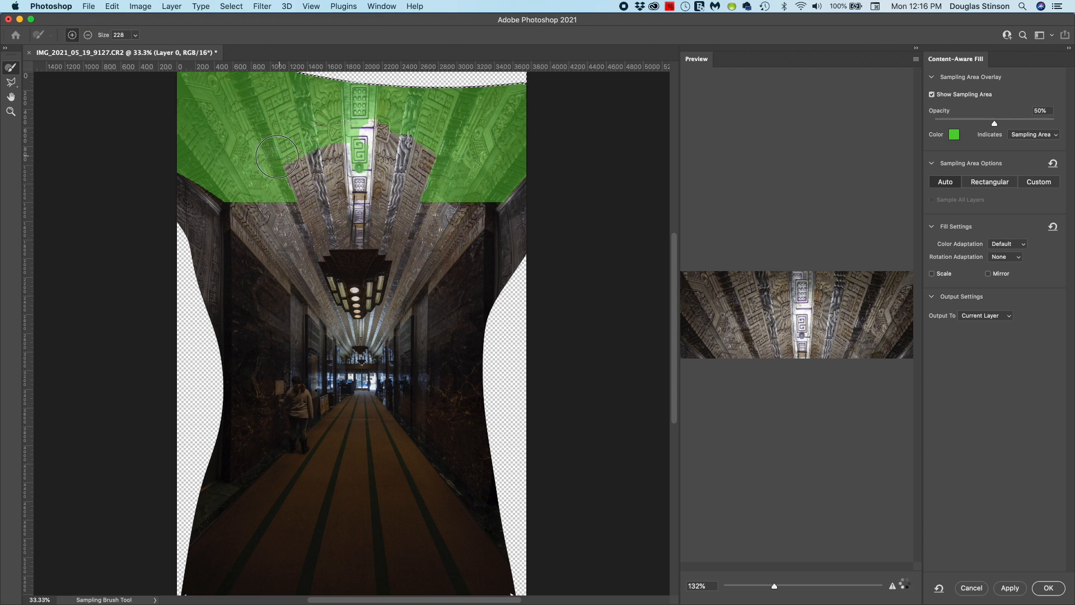
{"action": "left_click_drag", "start_coordinate": [274, 155], "coordinate": [432, 167]}
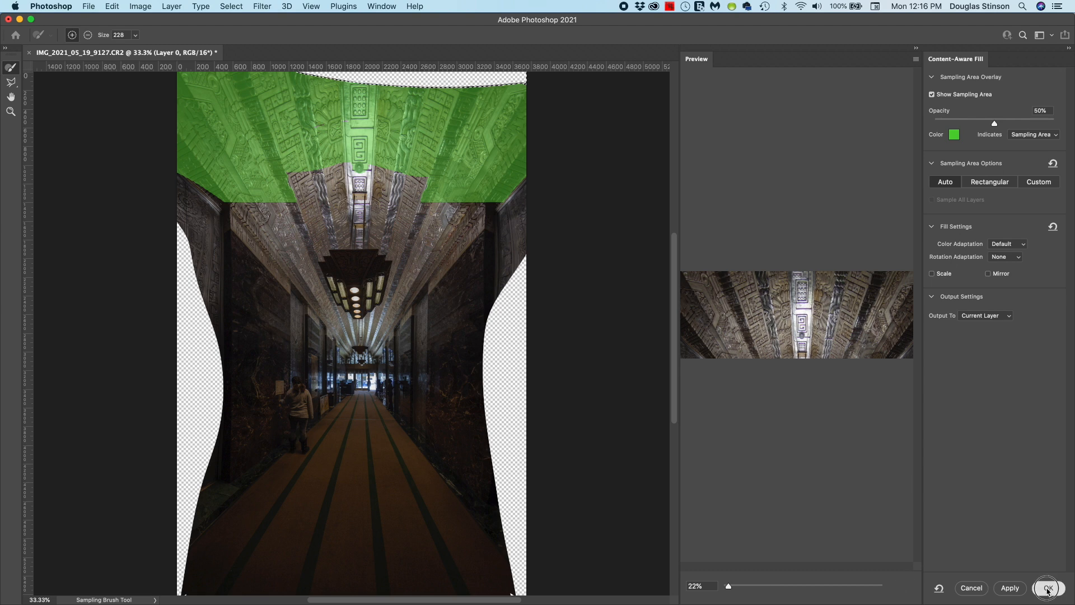
{"action": "left_click", "coordinate": [1051, 587]}
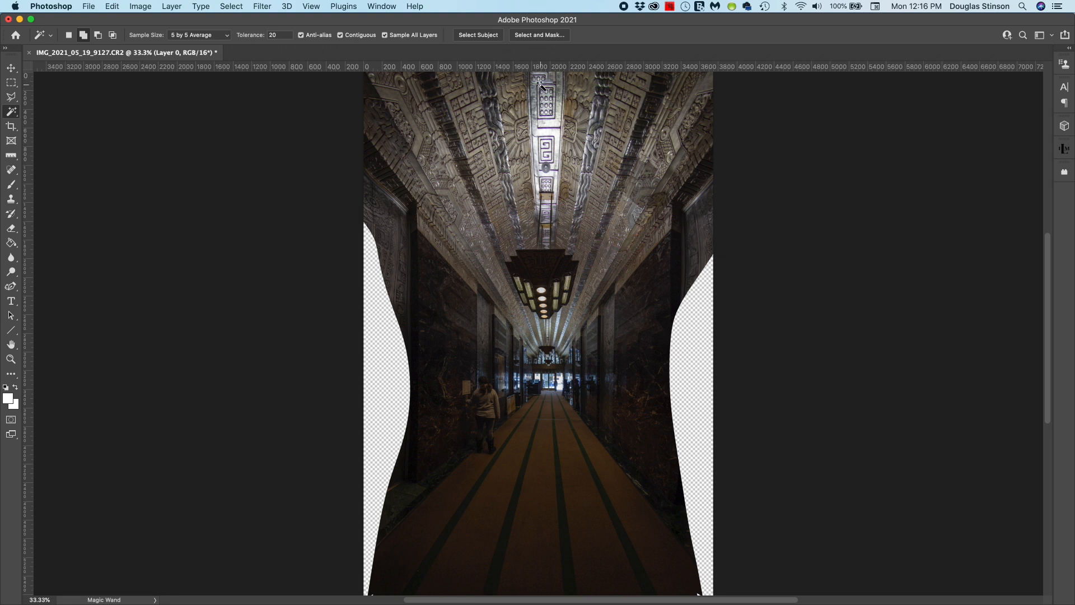
{"action": "mouse_move", "coordinate": [502, 350]}
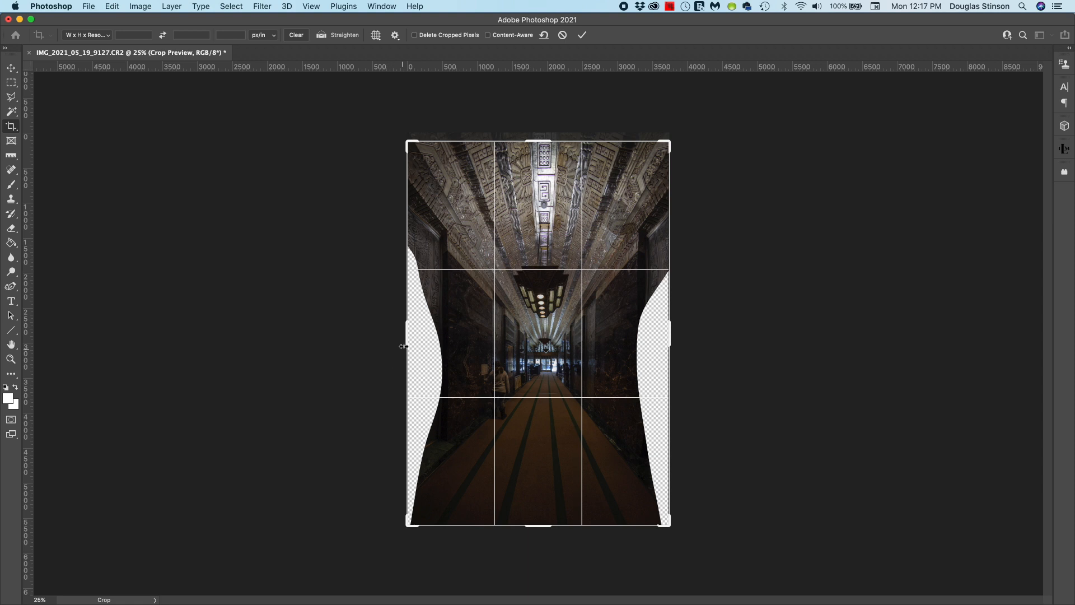
{"action": "mouse_move", "coordinate": [421, 412]}
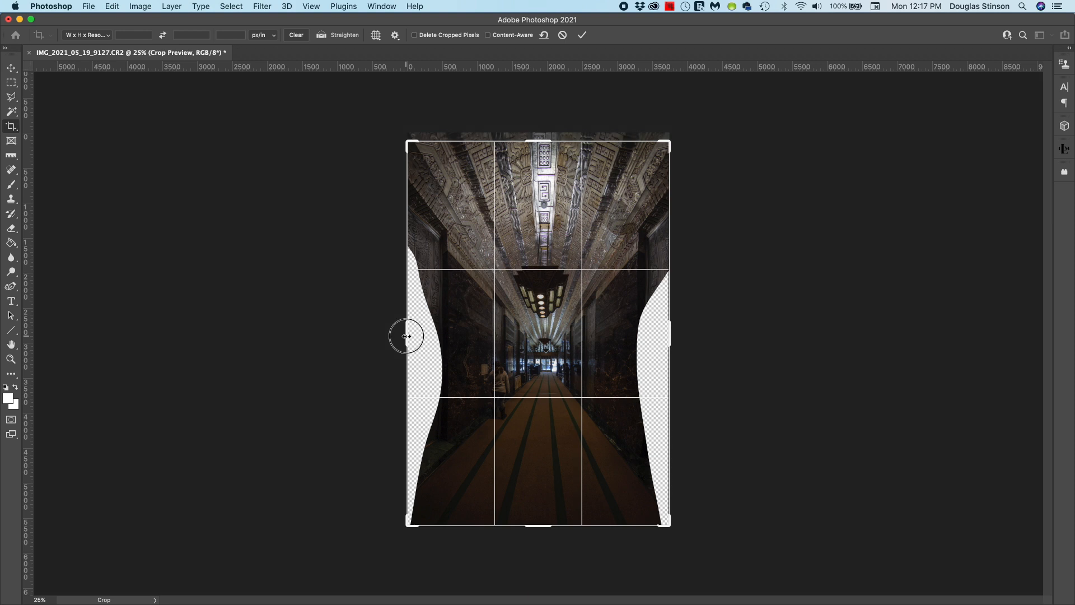
Pull the left crop edge inward past the transparent curved area
{"action": "left_click_drag", "start_coordinate": [406, 335], "coordinate": [427, 336]}
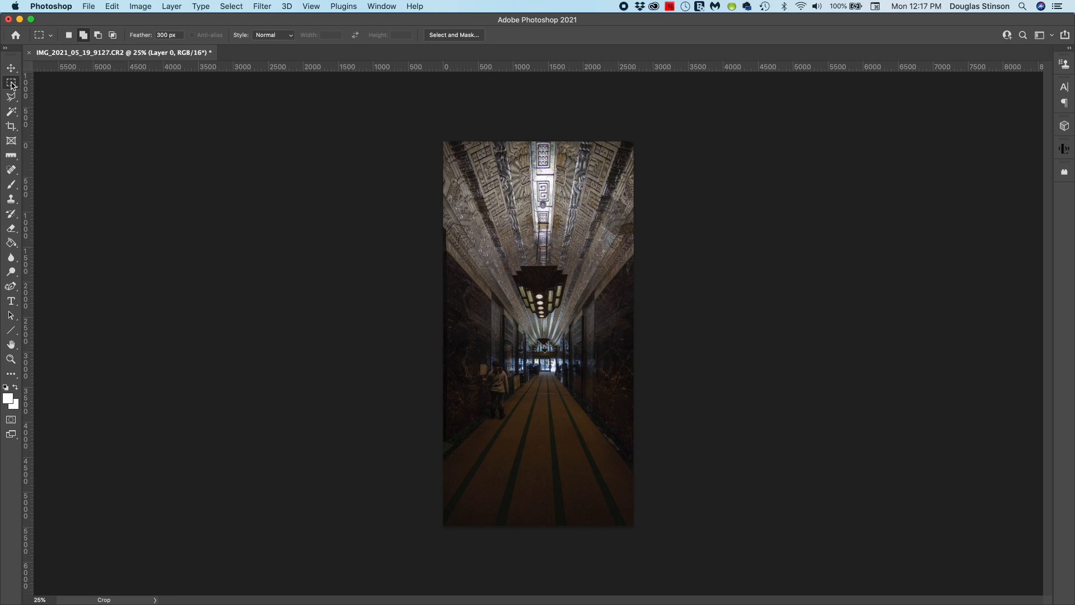
{"action": "mouse_move", "coordinate": [10, 83]}
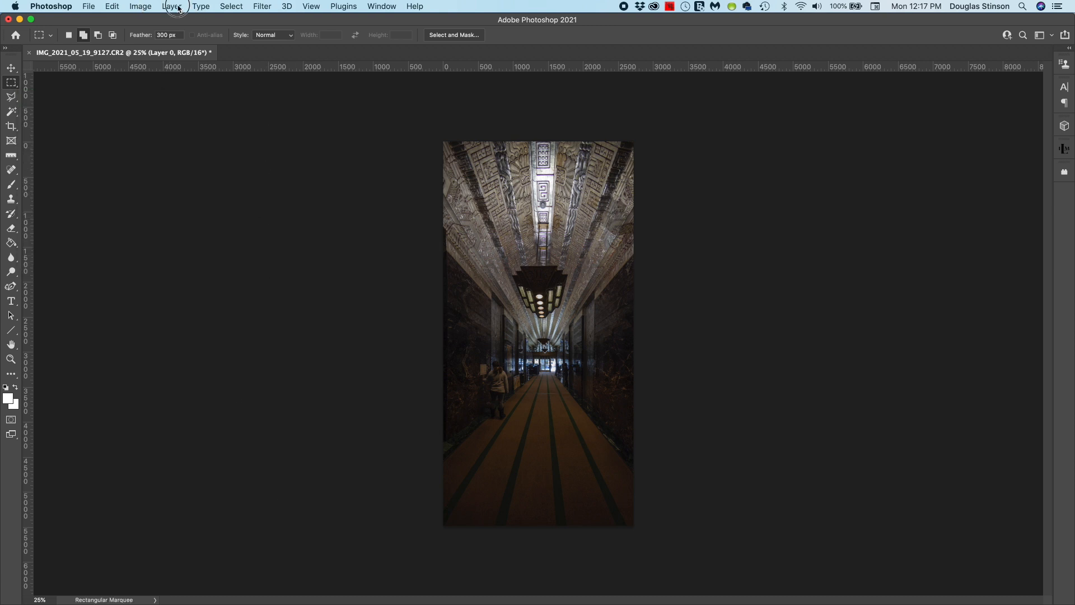
Add a Curves adjustment layer named Curves 1 via Layer > New Adjustment Layer
{"action": "left_click", "coordinate": [174, 6]}
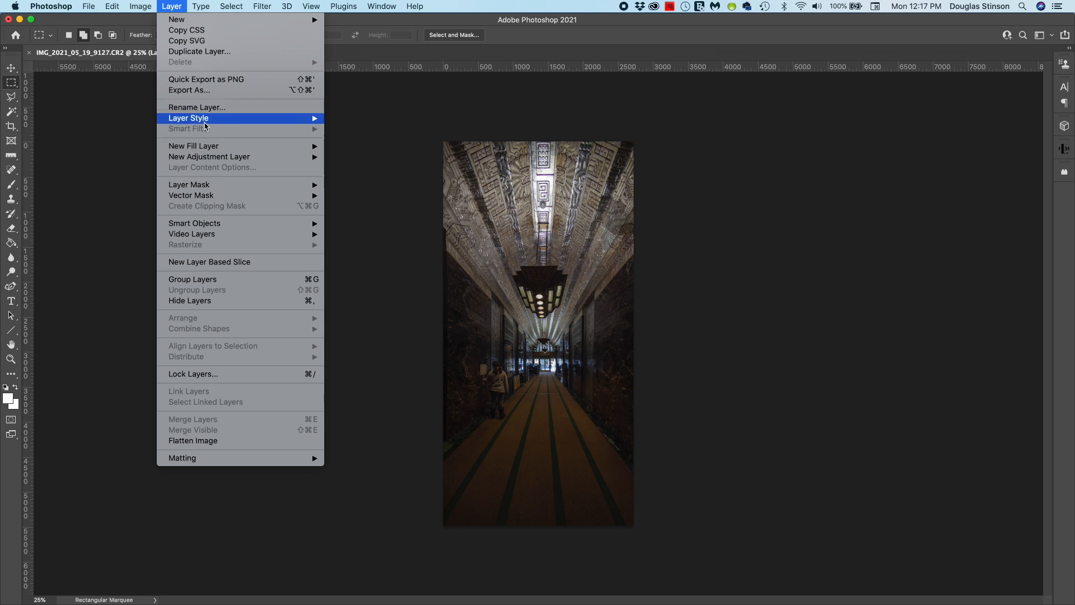
{"action": "mouse_move", "coordinate": [208, 155]}
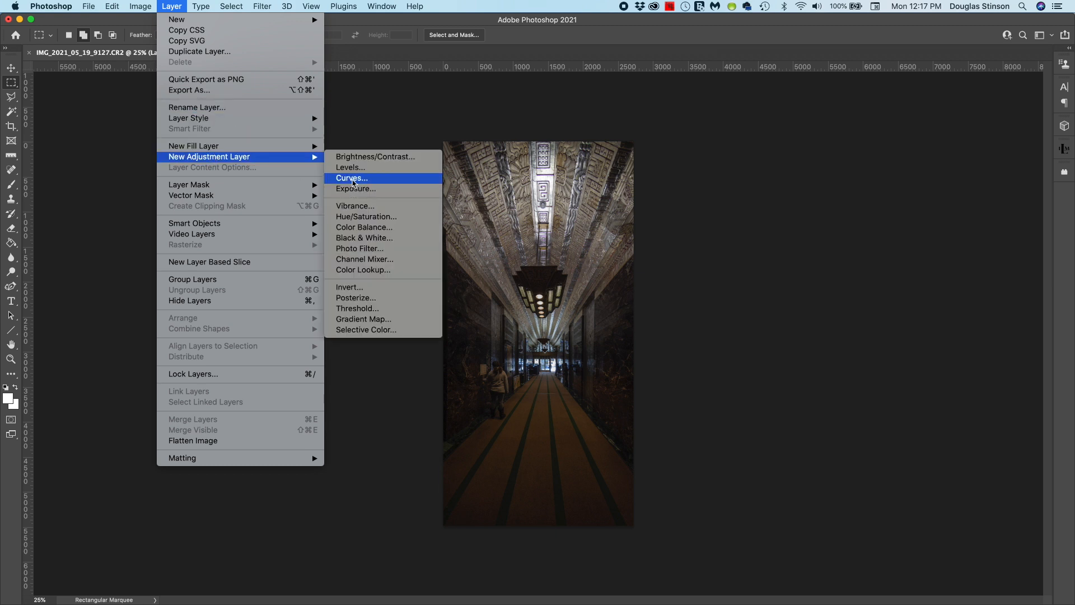
{"action": "left_click", "coordinate": [351, 178]}
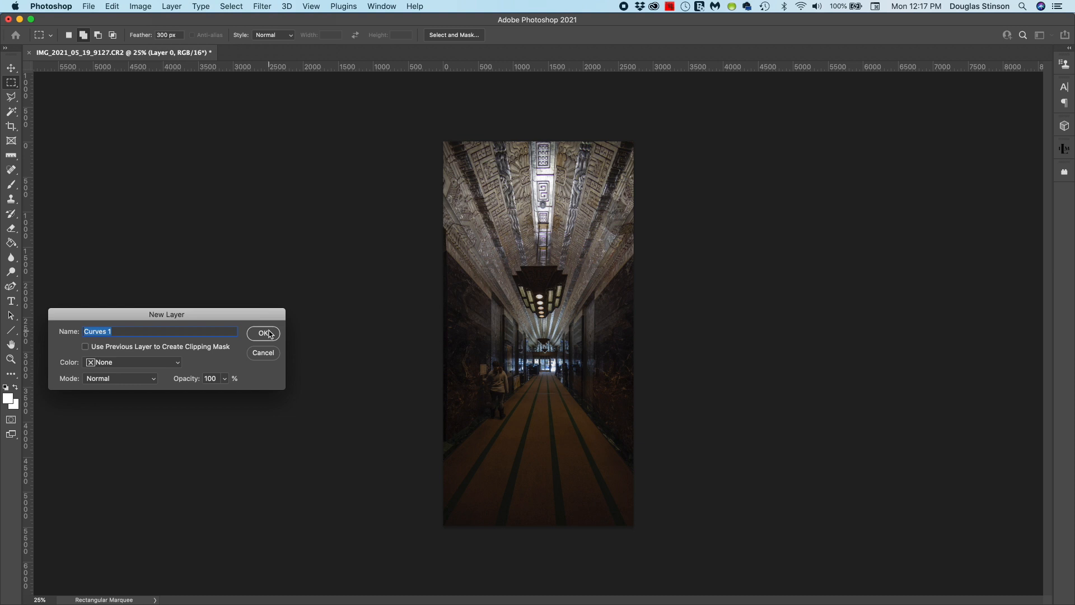
{"action": "left_click", "coordinate": [263, 334]}
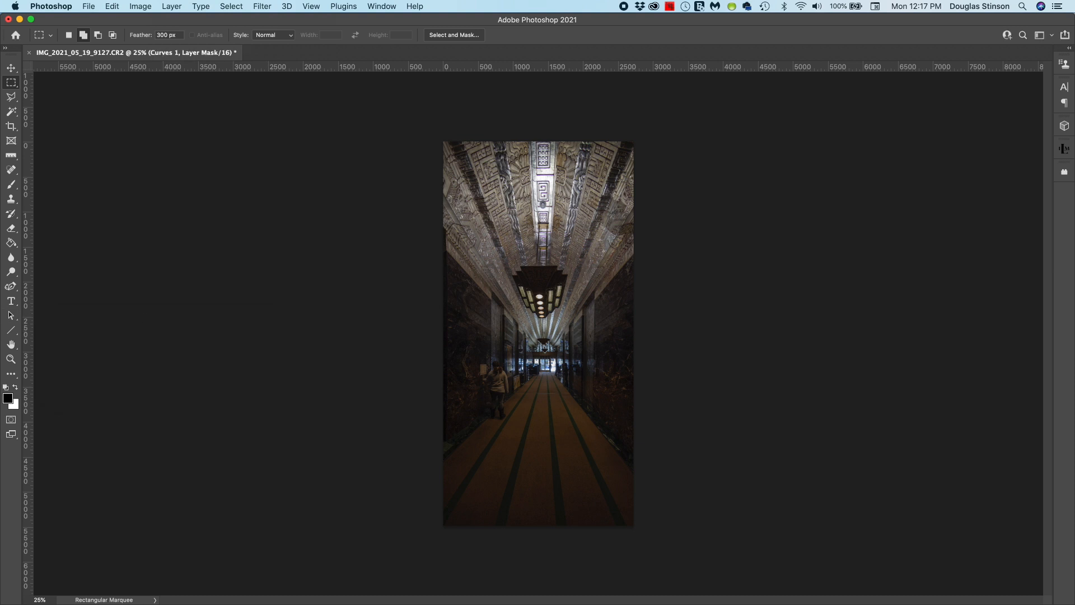